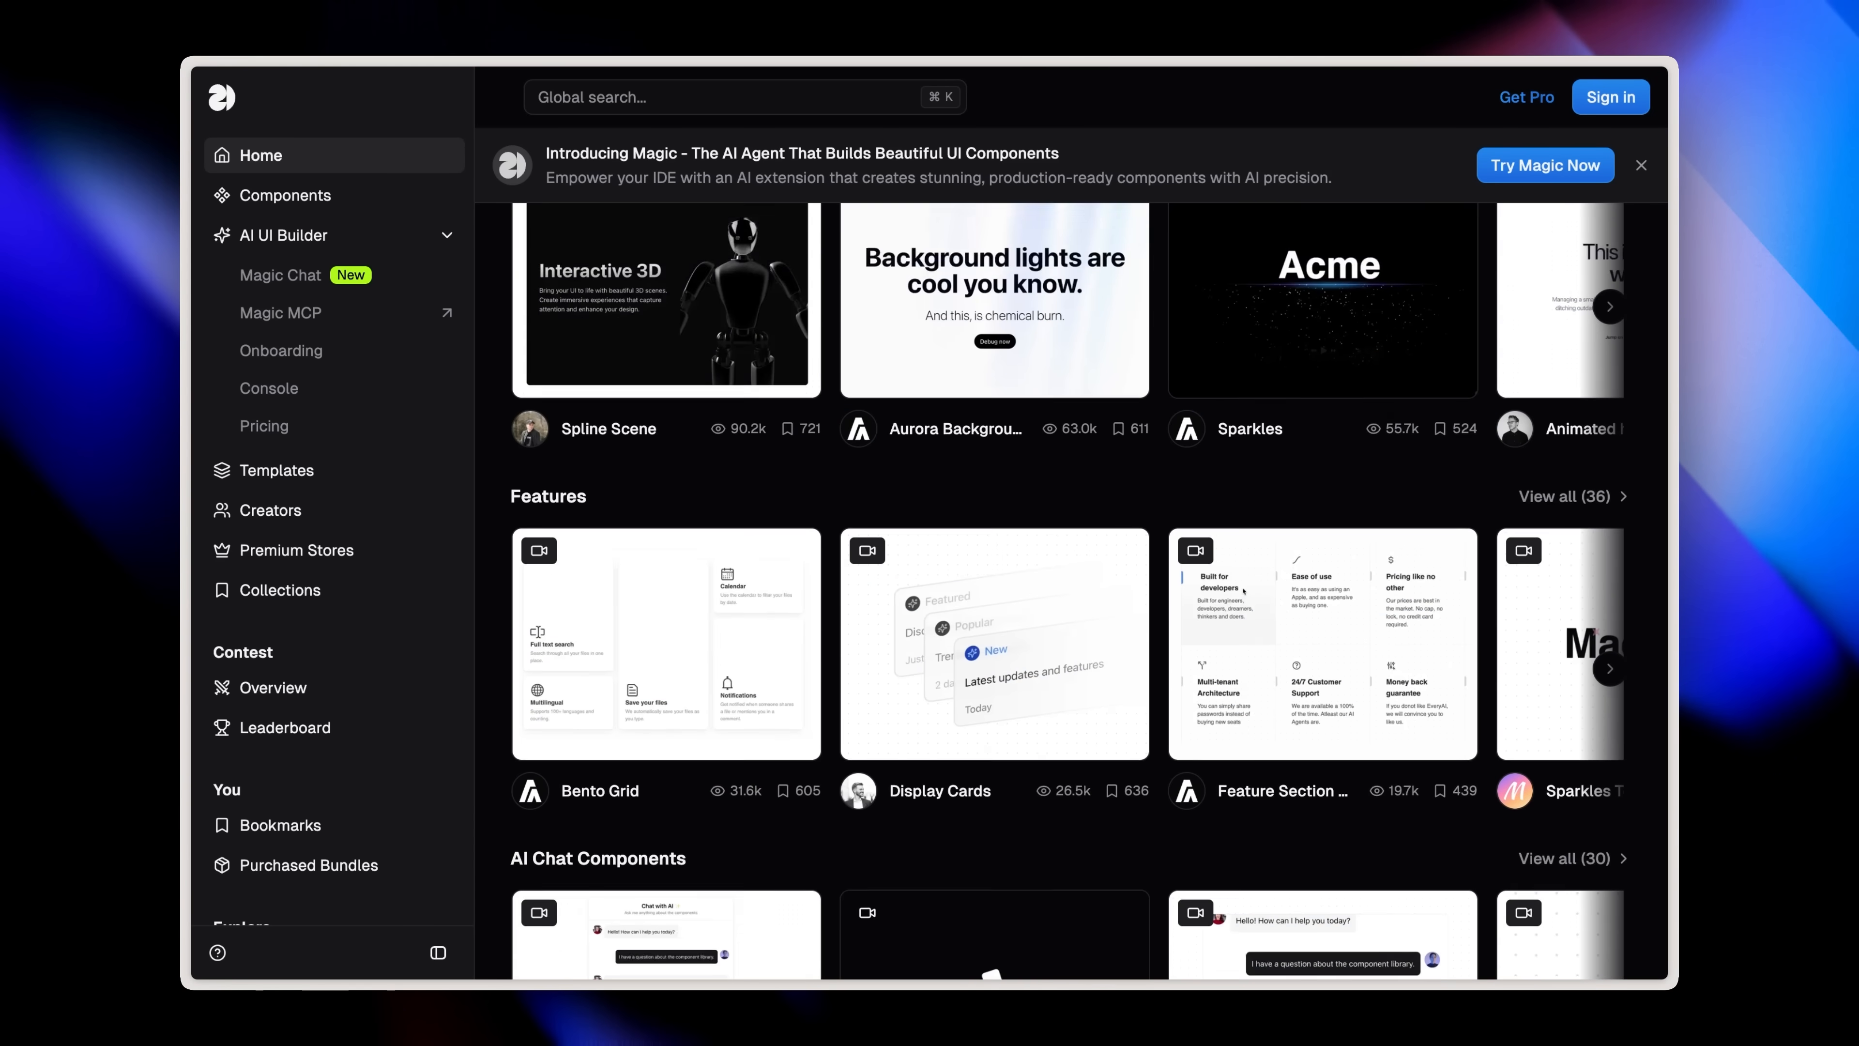
# Step: Draft an agent message noting 'this is the design file' to use as reference
pyautogui.scroll(-3)
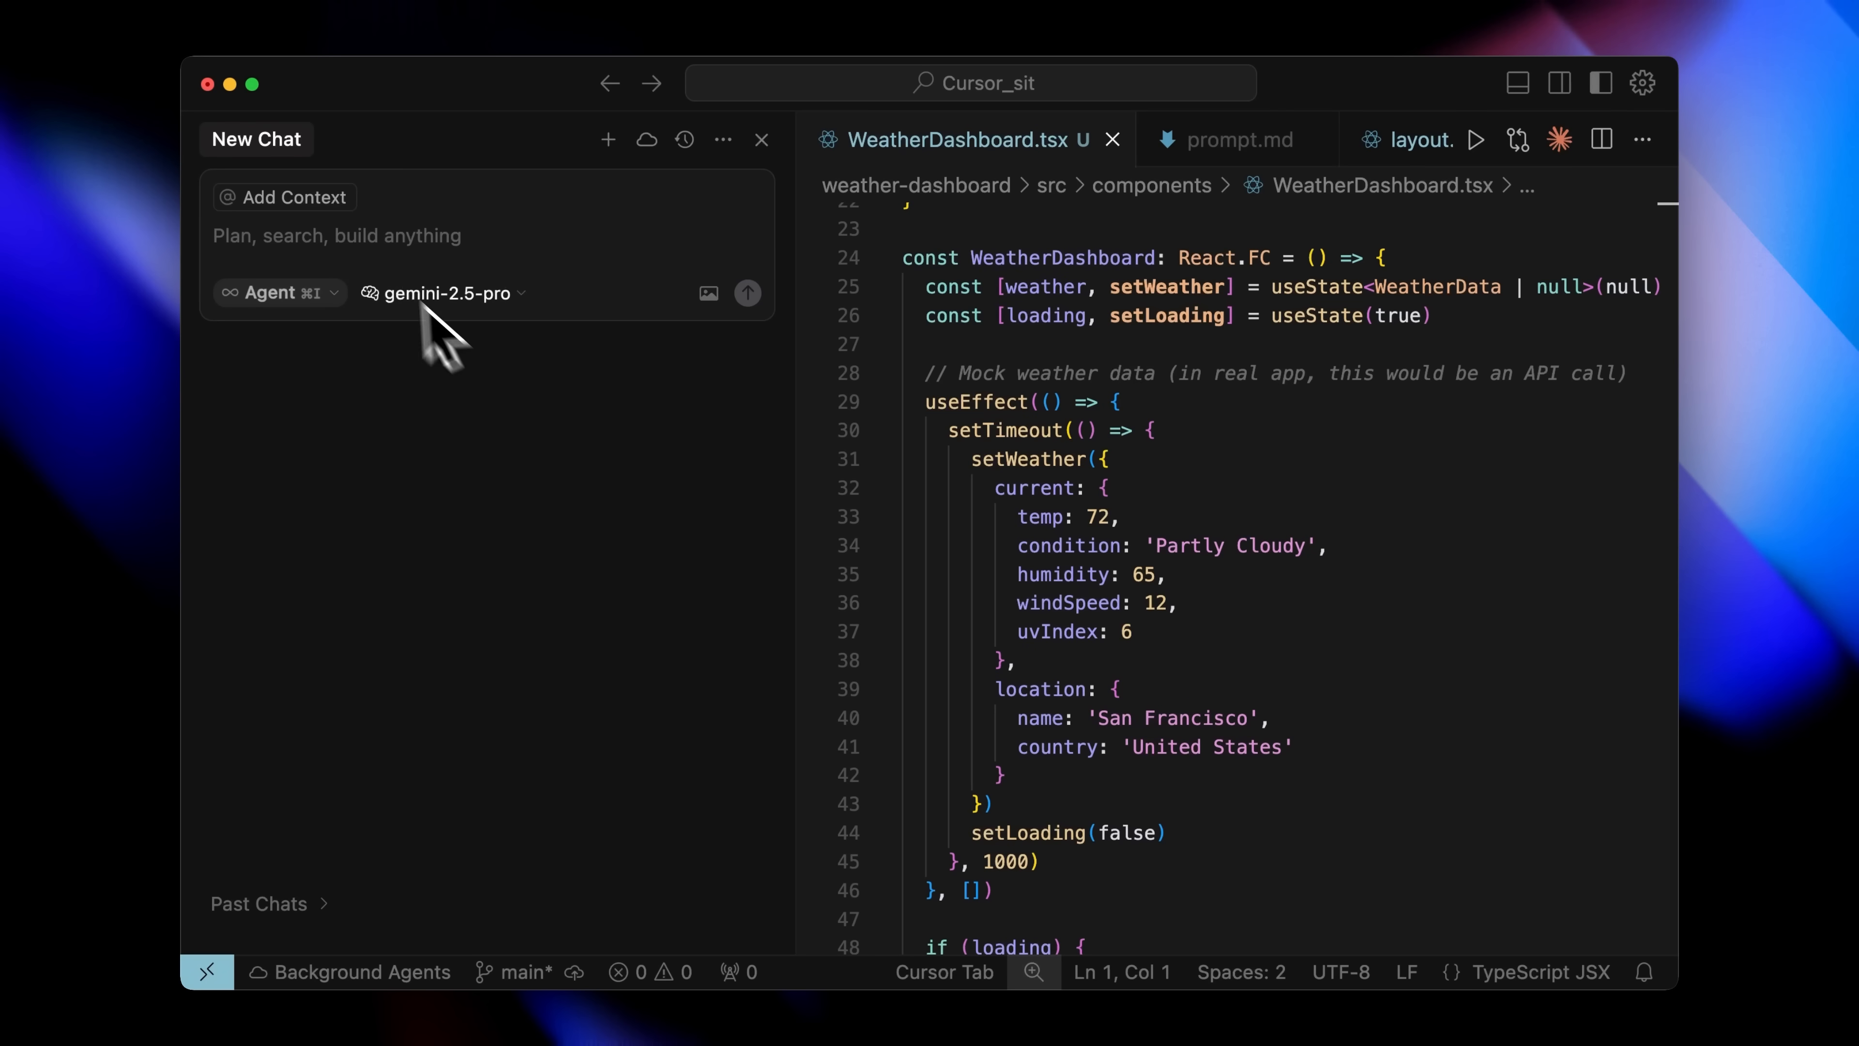
pyautogui.write('this is the')
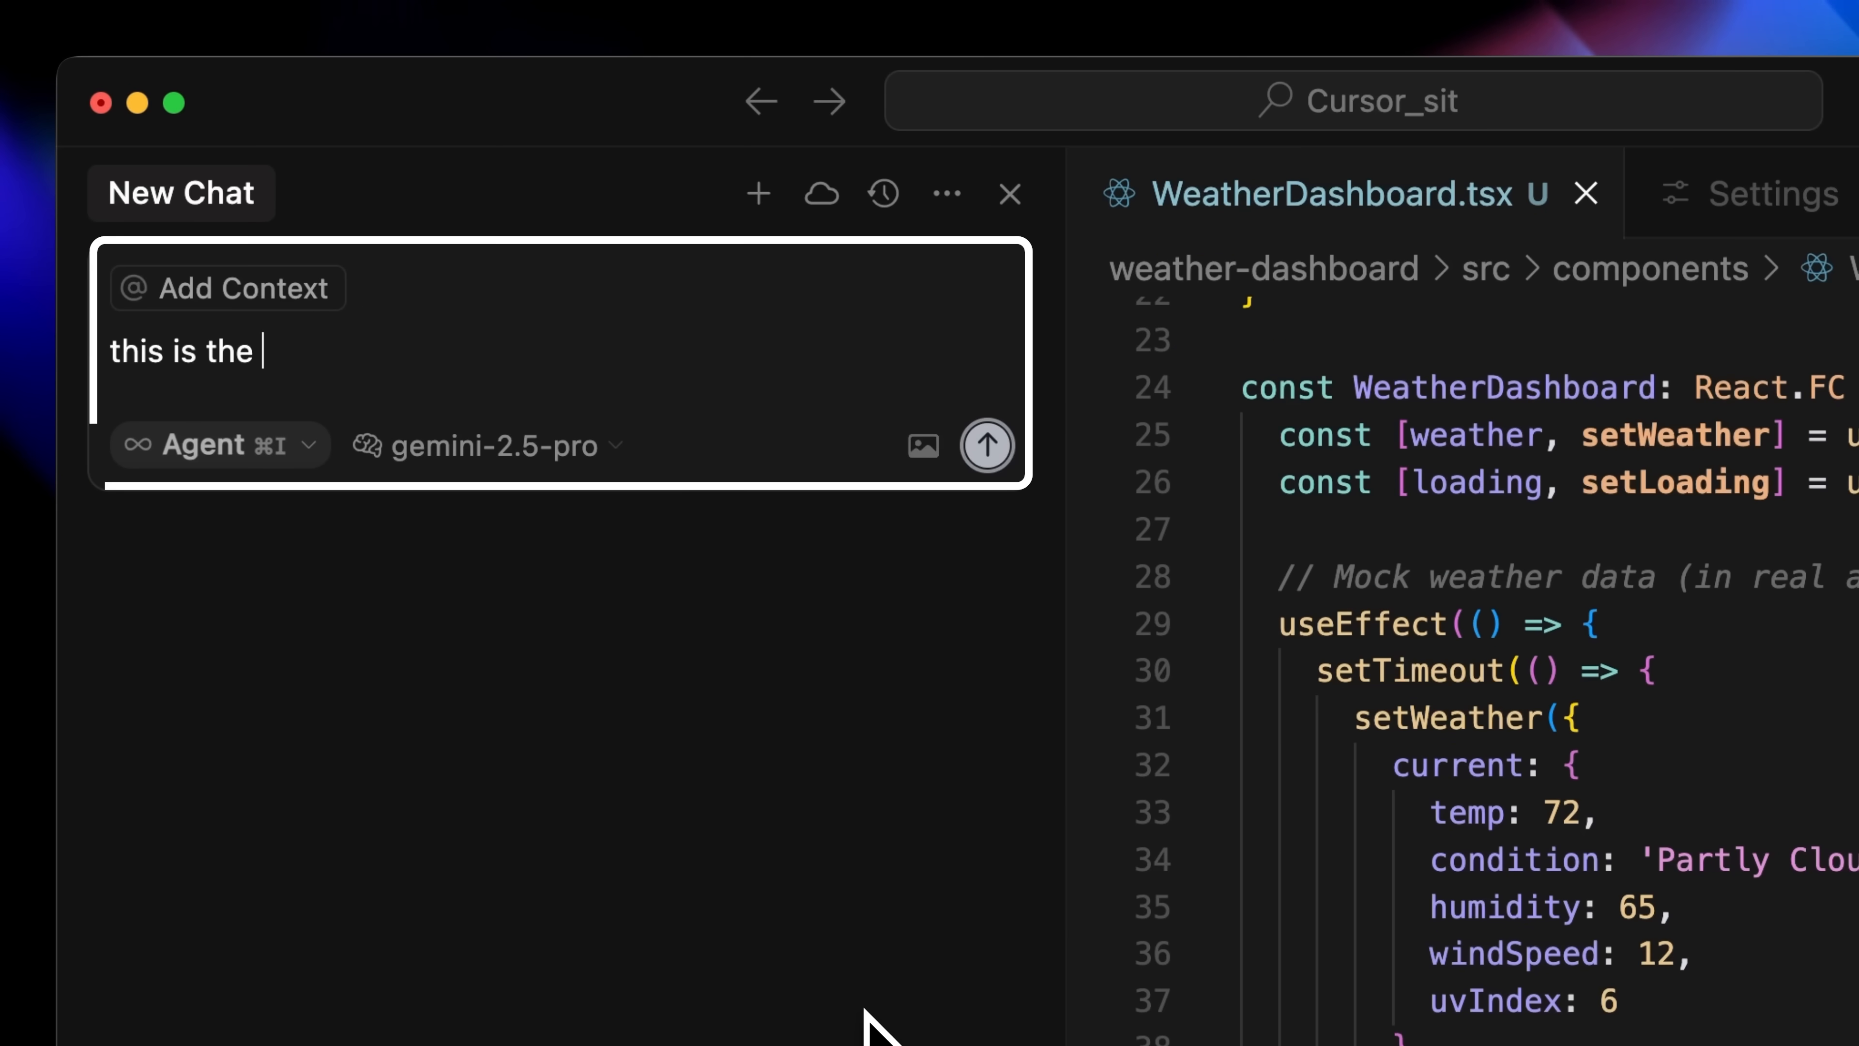
pyautogui.write('design file')
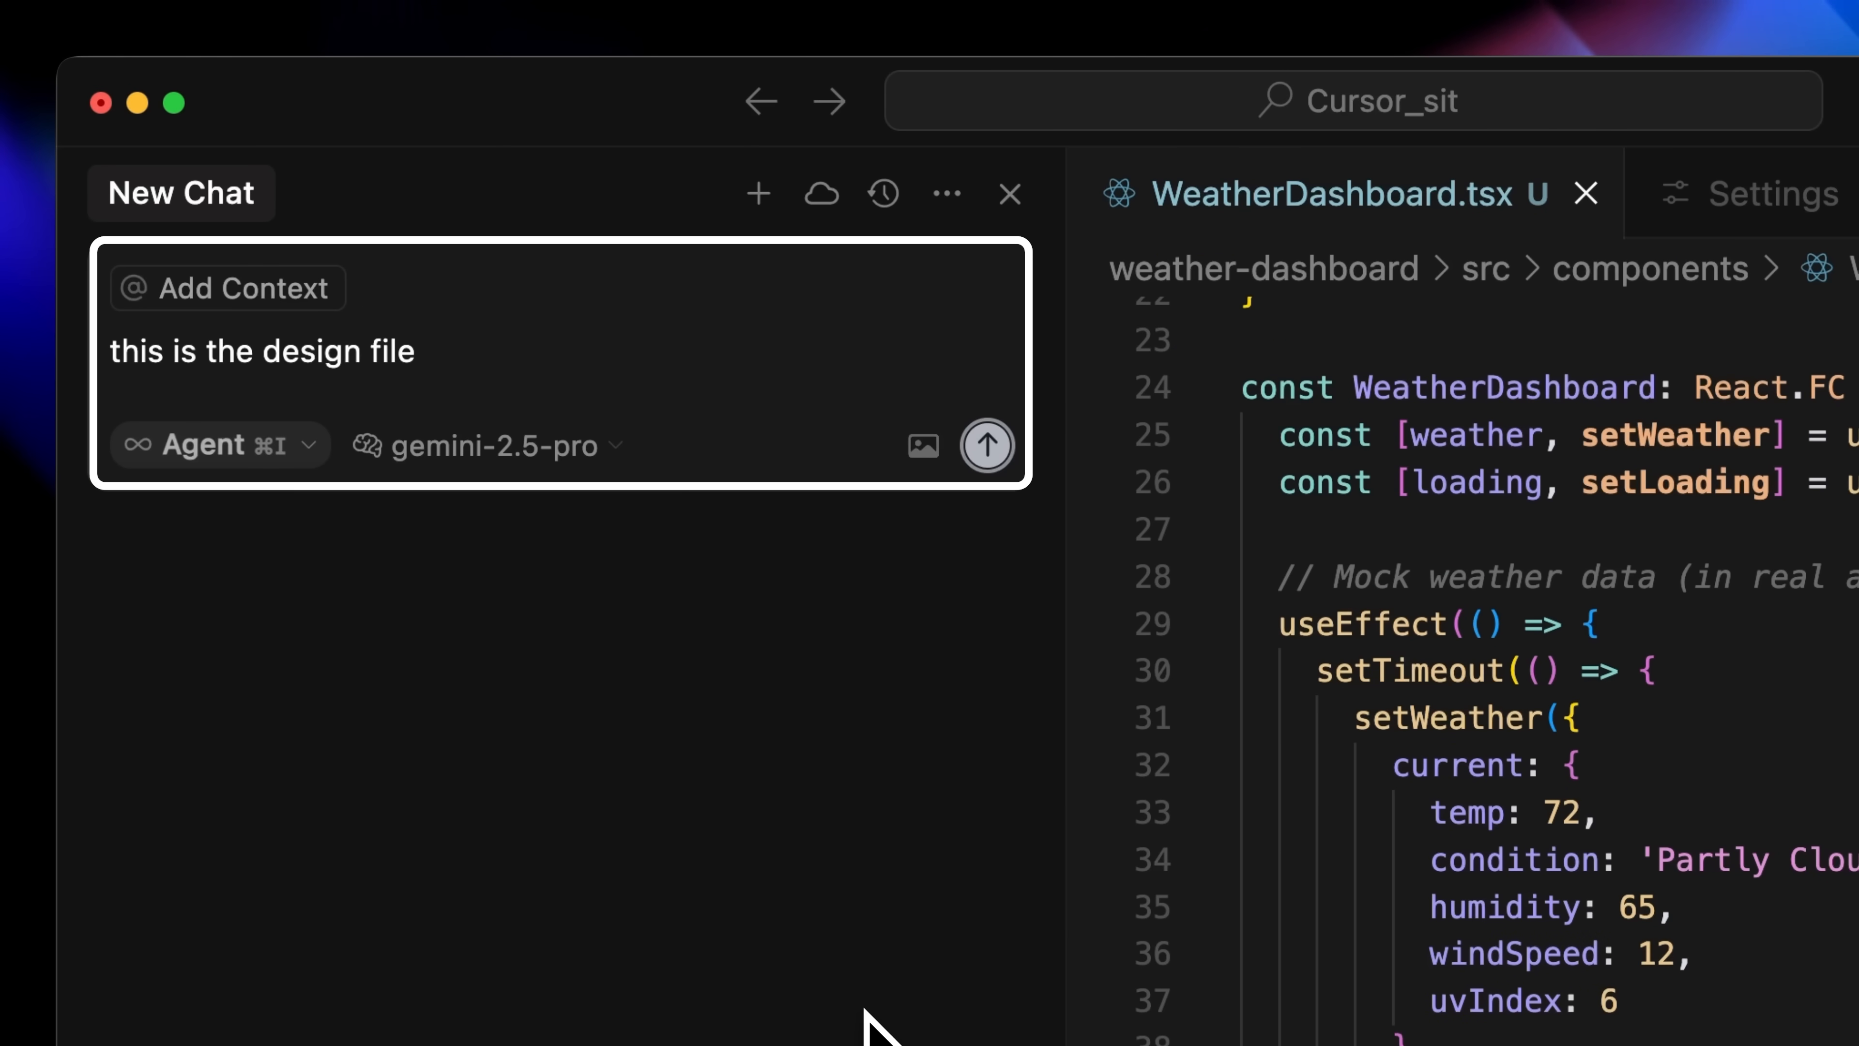
pyautogui.write('use this refernce , yo')
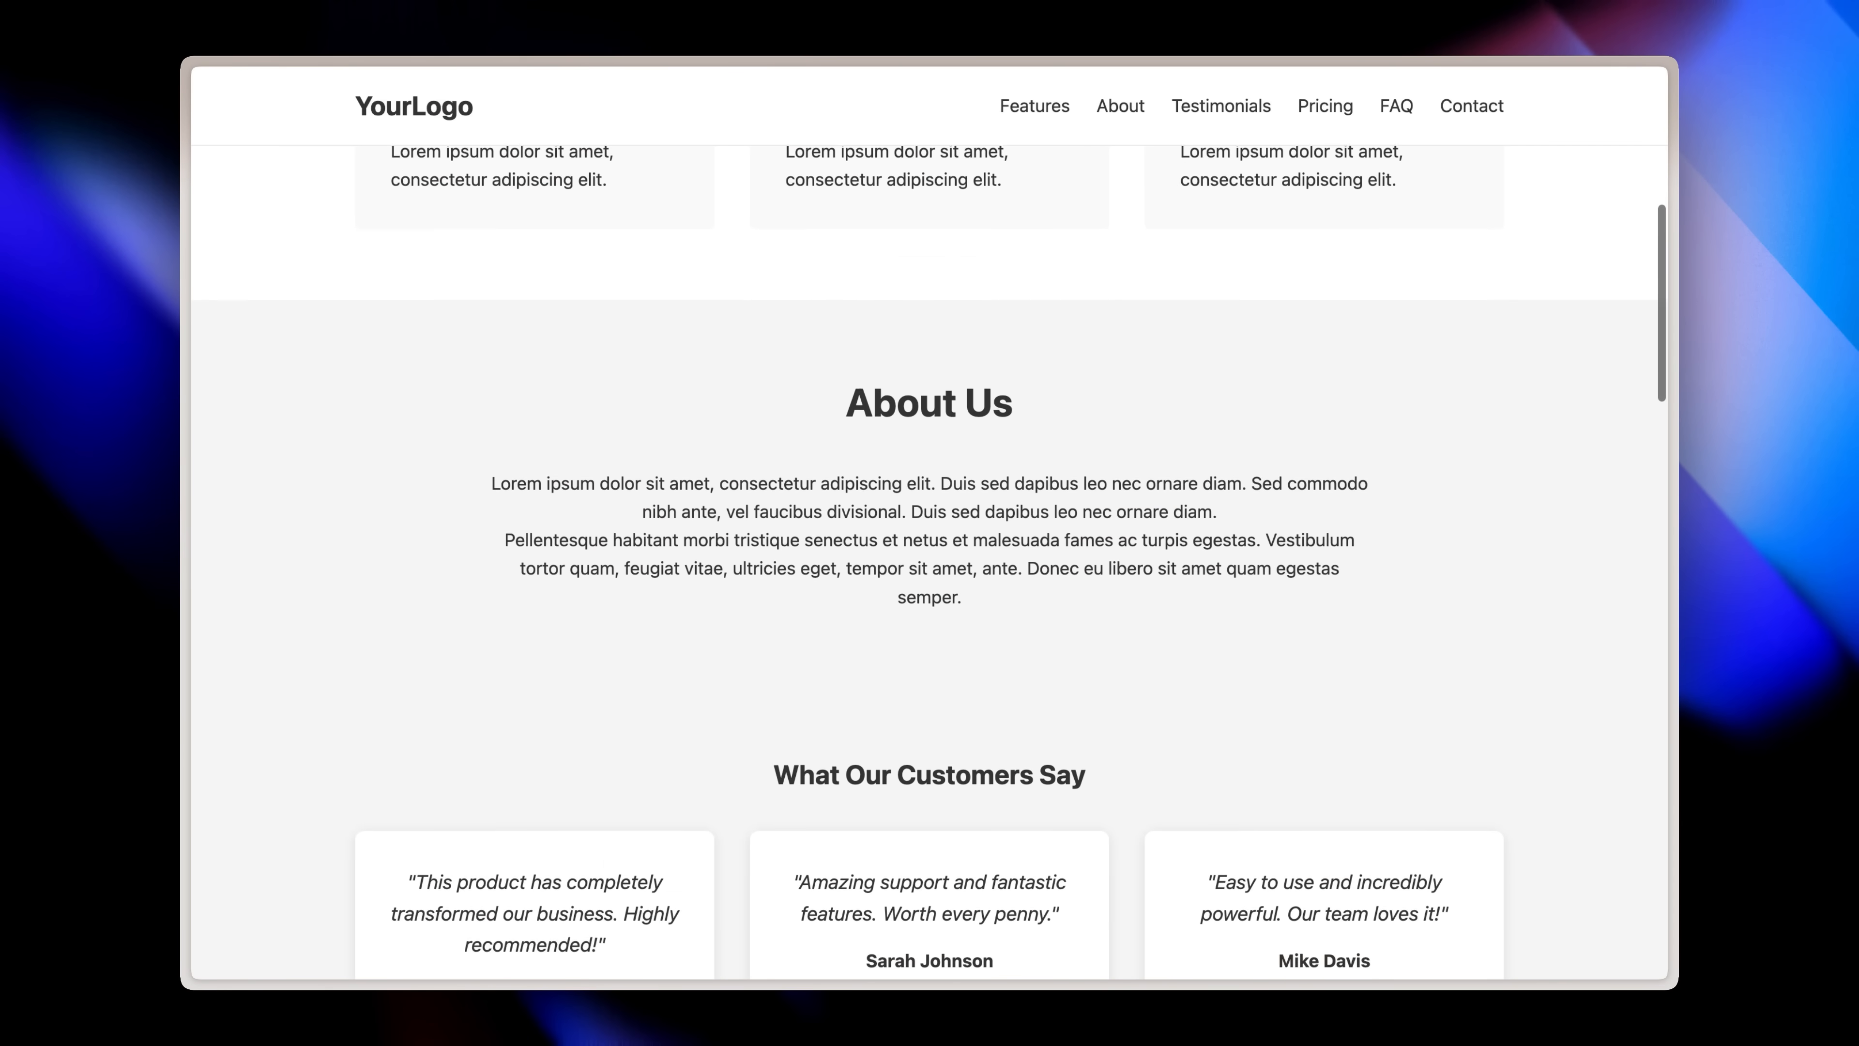
pyautogui.scroll(-3)
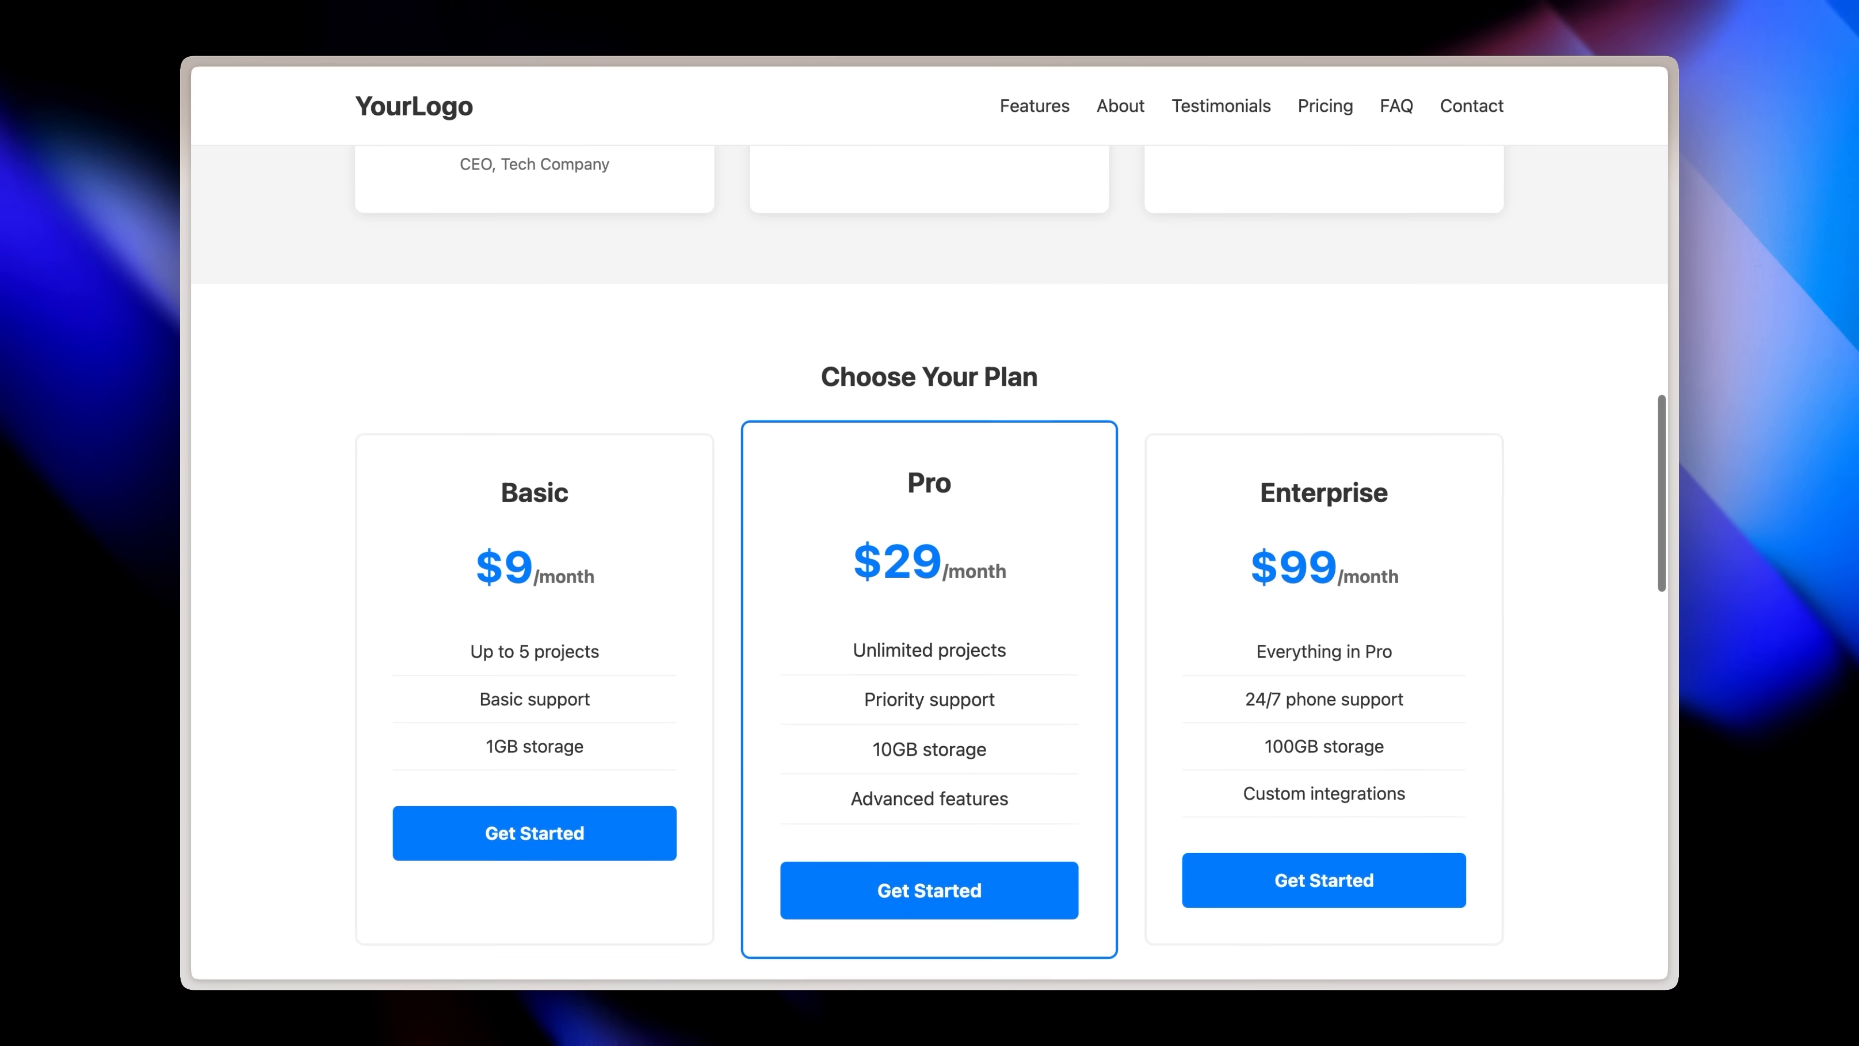
pyautogui.scroll(-3)
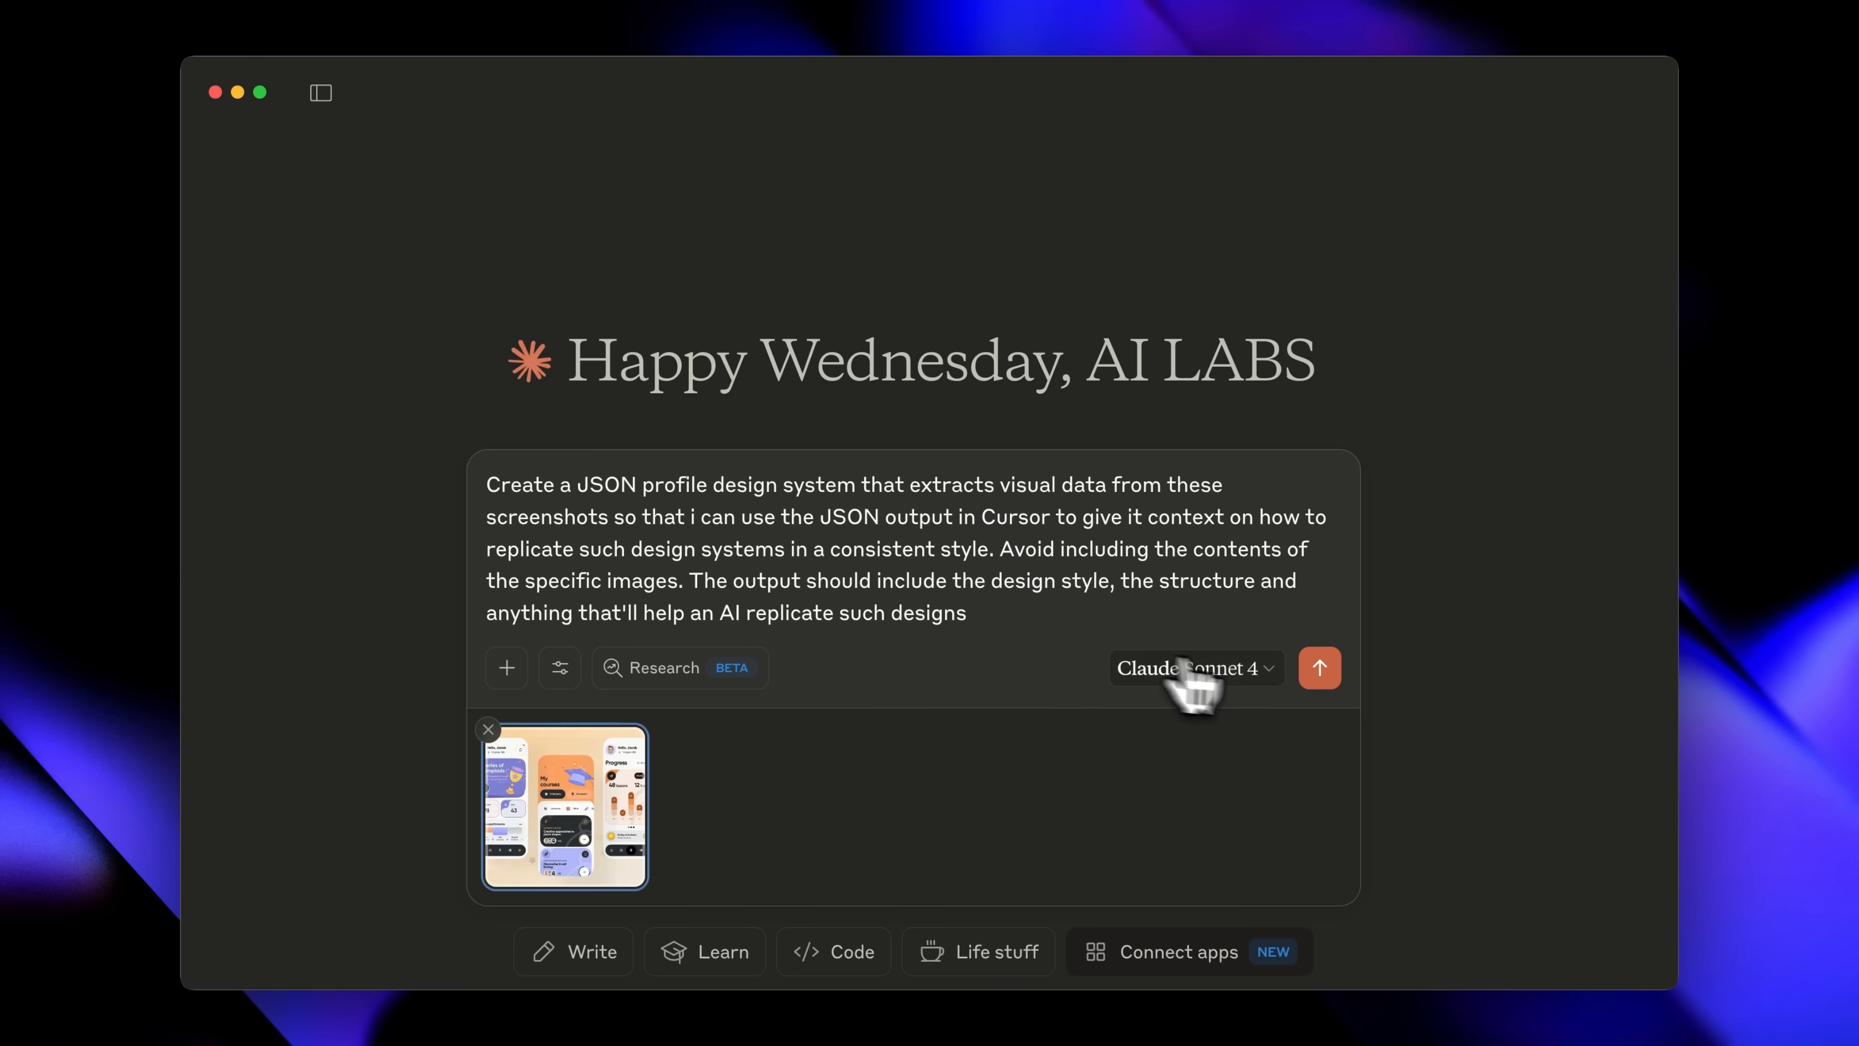
# Step: Send the design-system request and review the generated JSON colour values in the artifact
pyautogui.click(1318, 668)
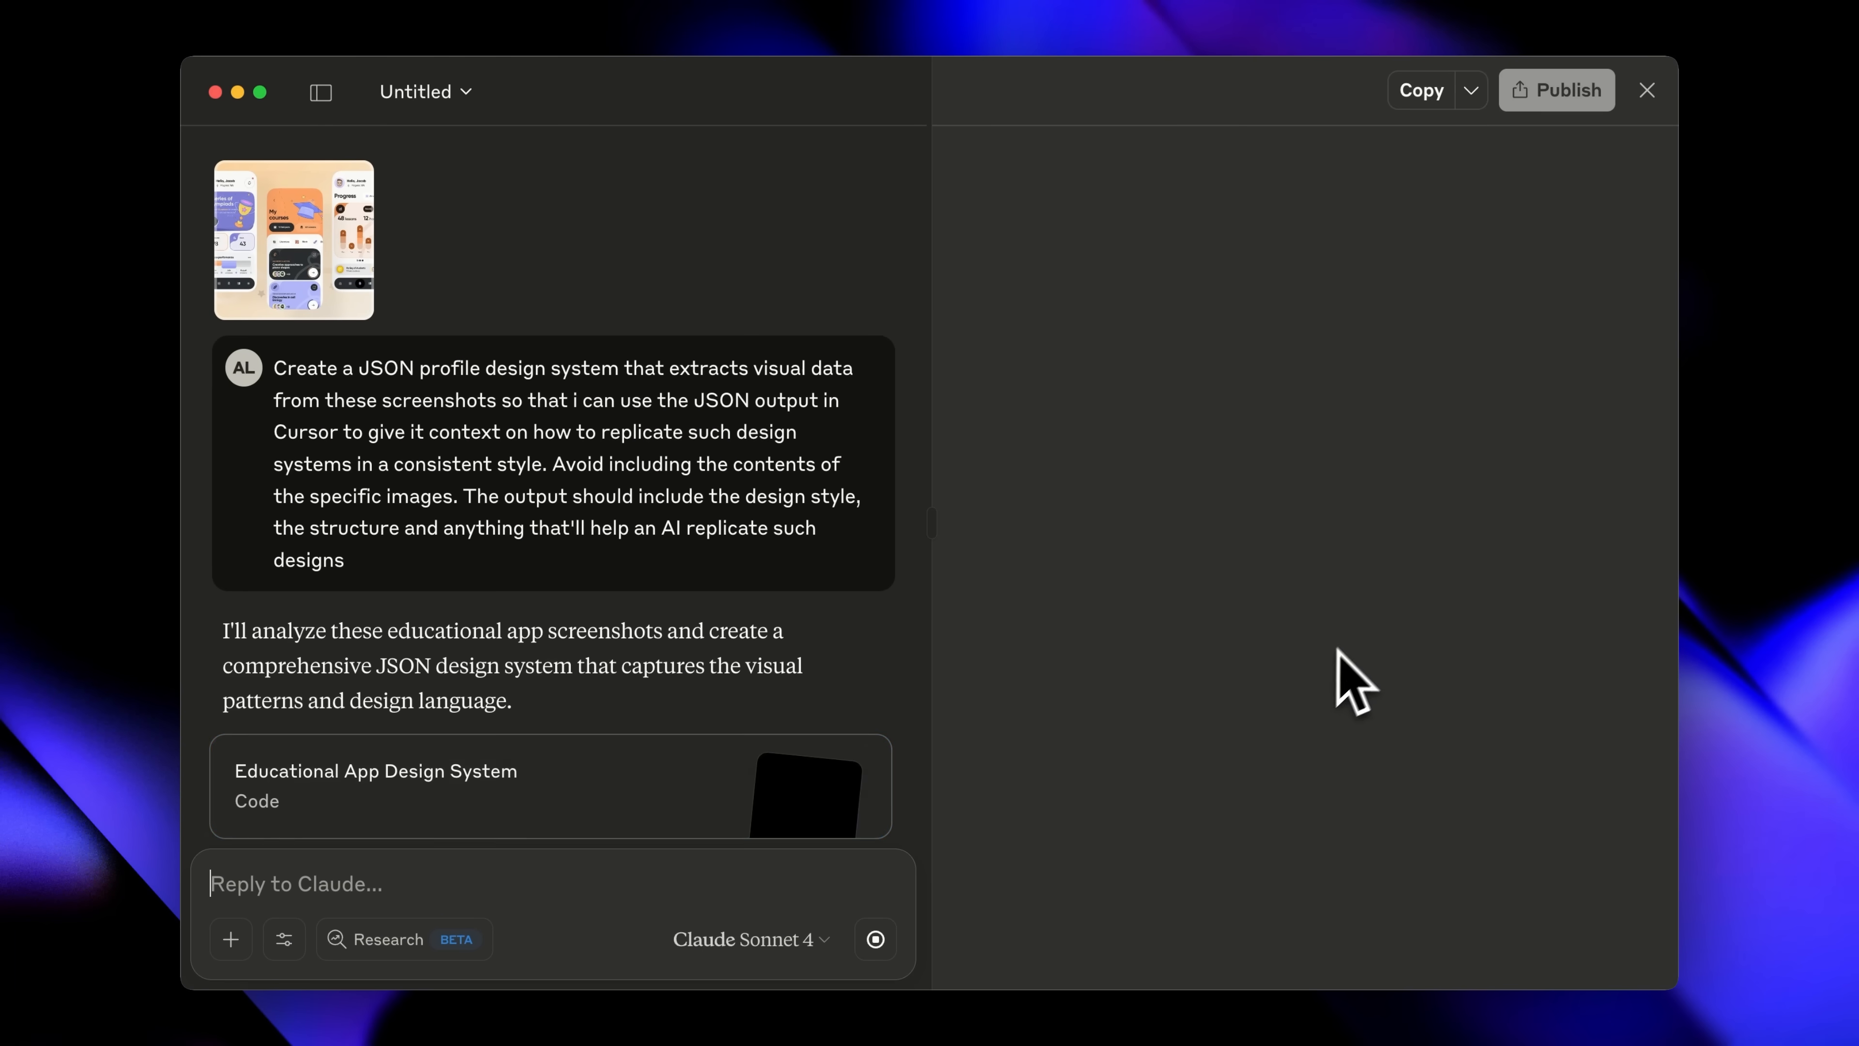
pyautogui.click(549, 786)
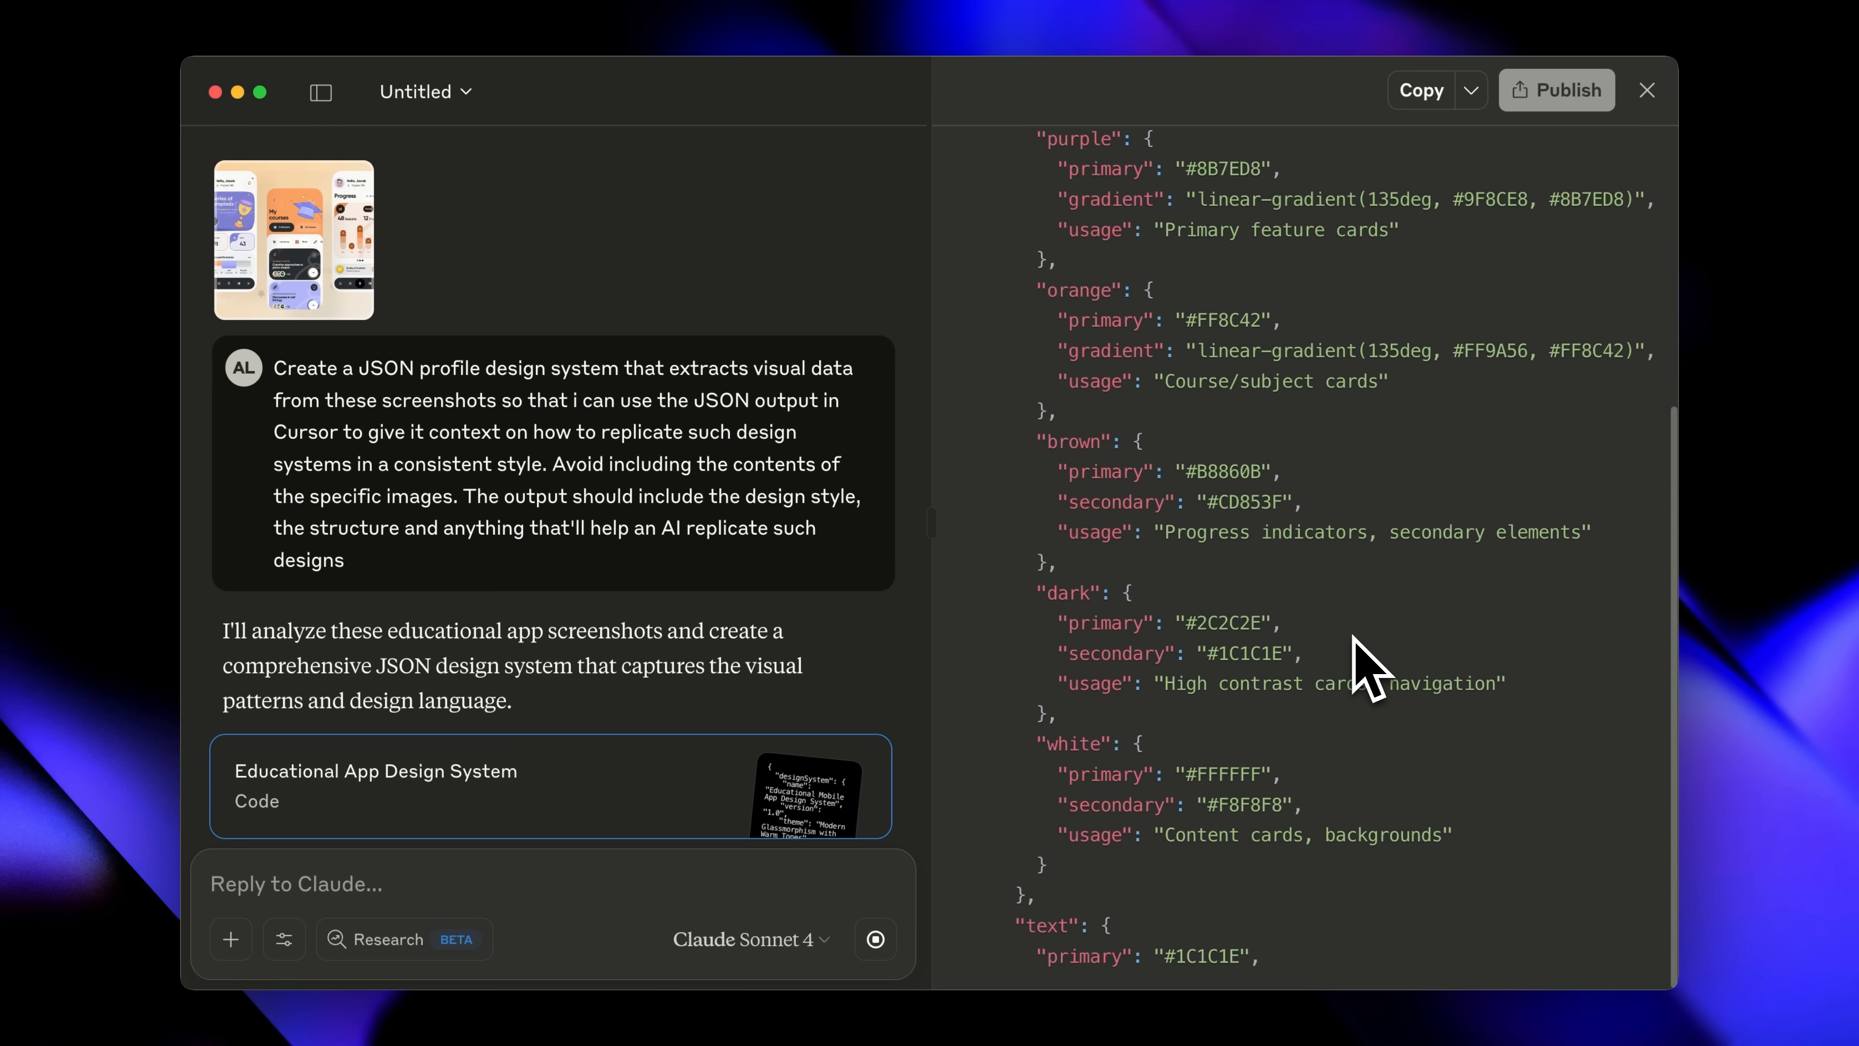
pyautogui.scroll(-3)
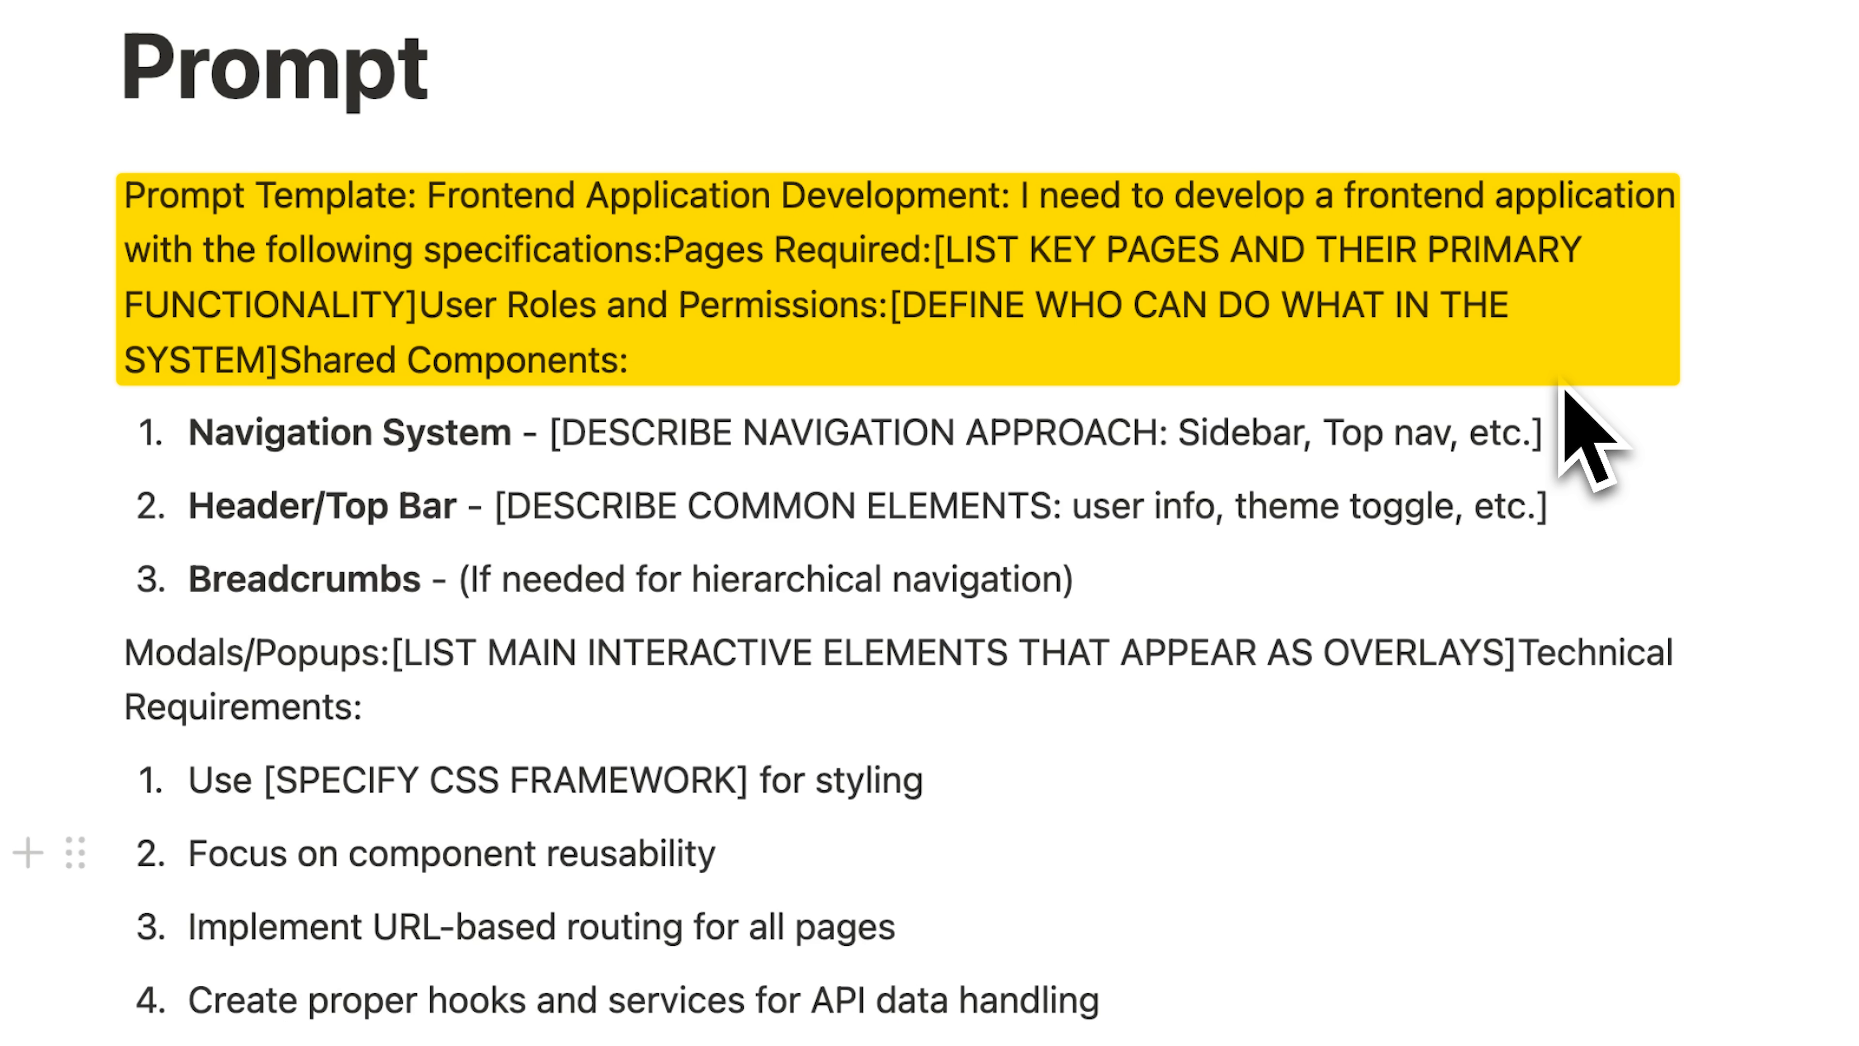
pyautogui.doubleClick(792, 249)
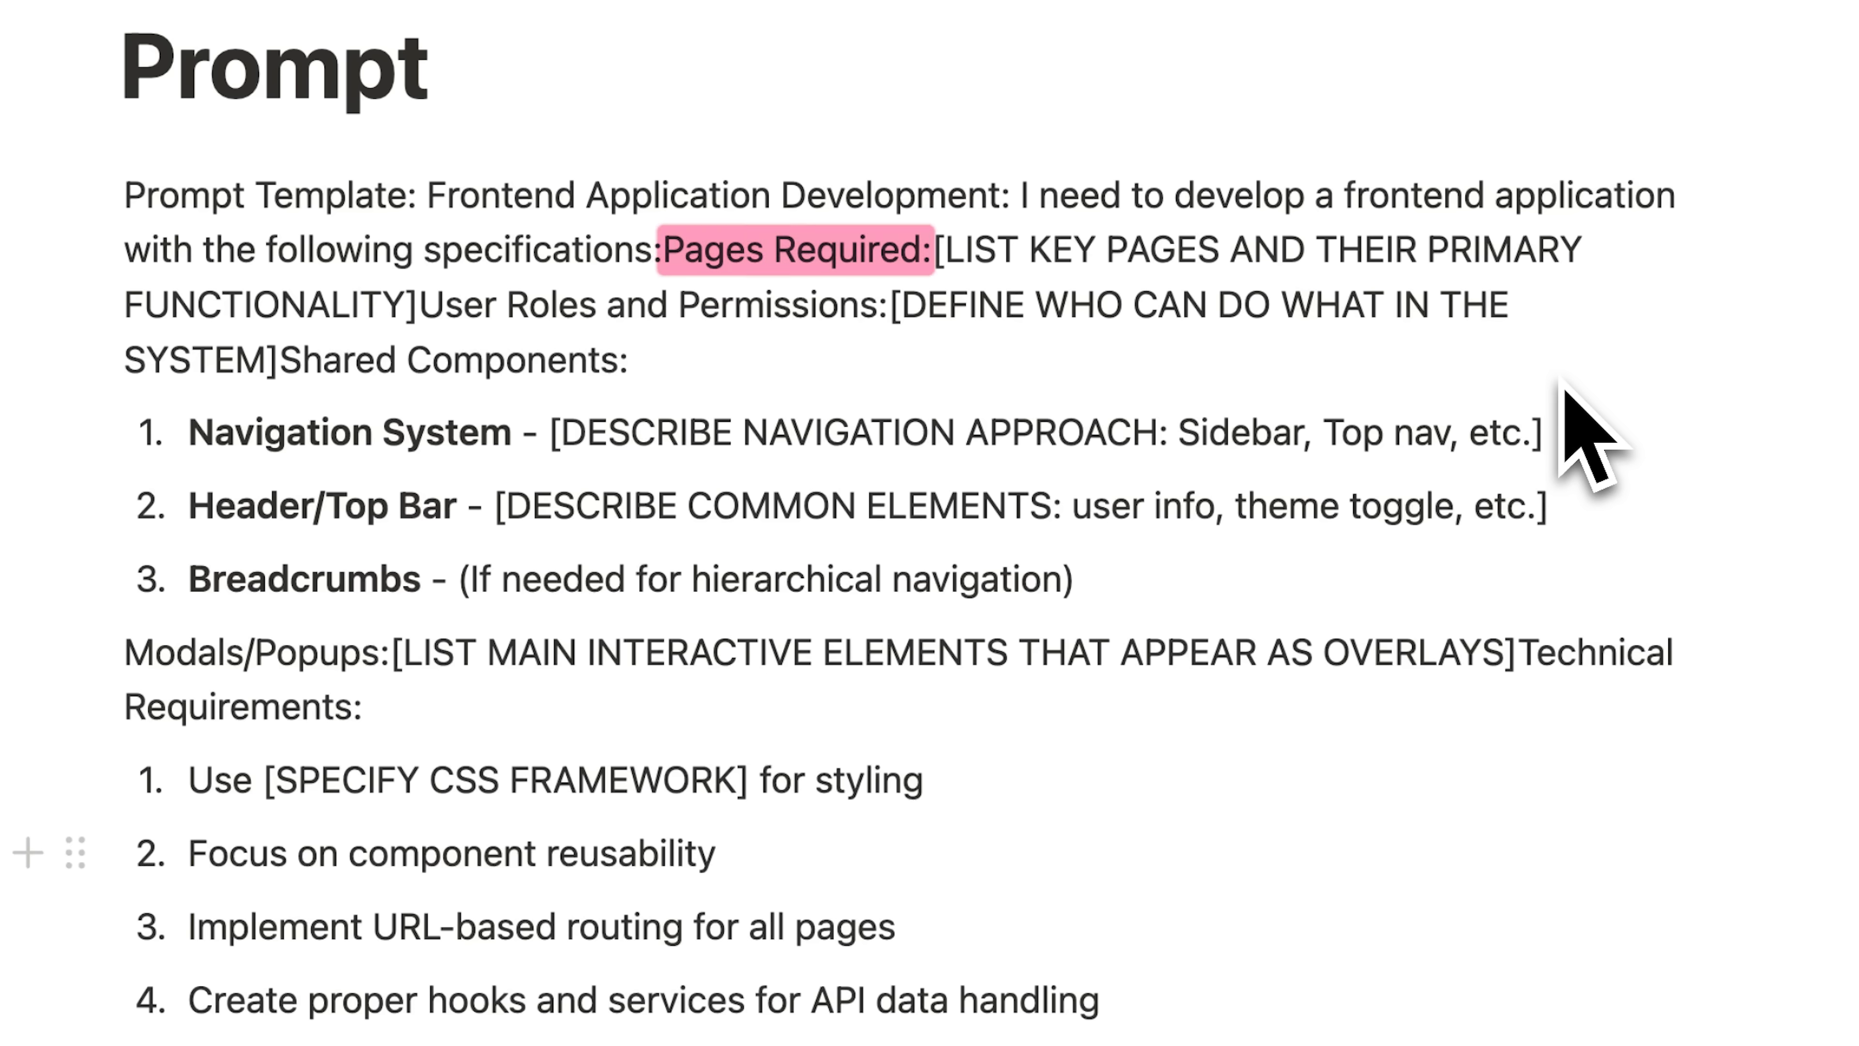
pyautogui.moveTo(516, 305); pyautogui.dragTo(765, 305)
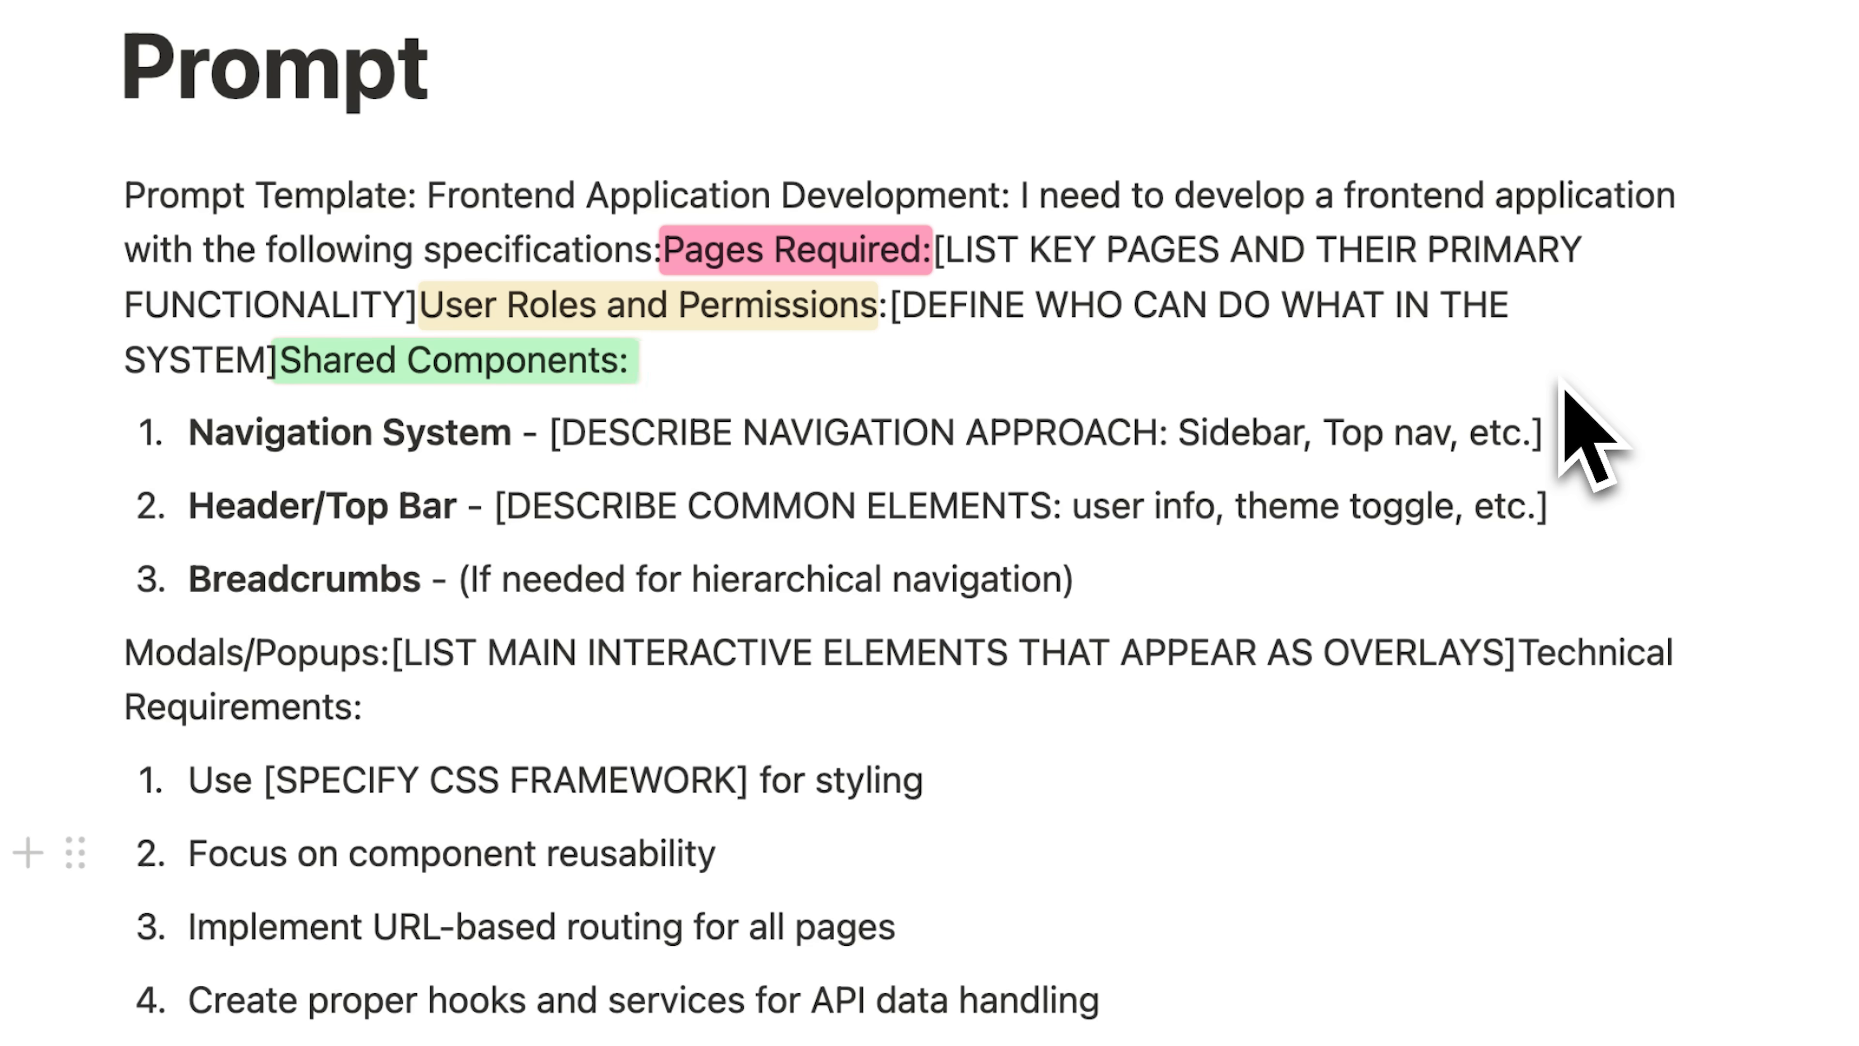
pyautogui.doubleClick(348, 432)
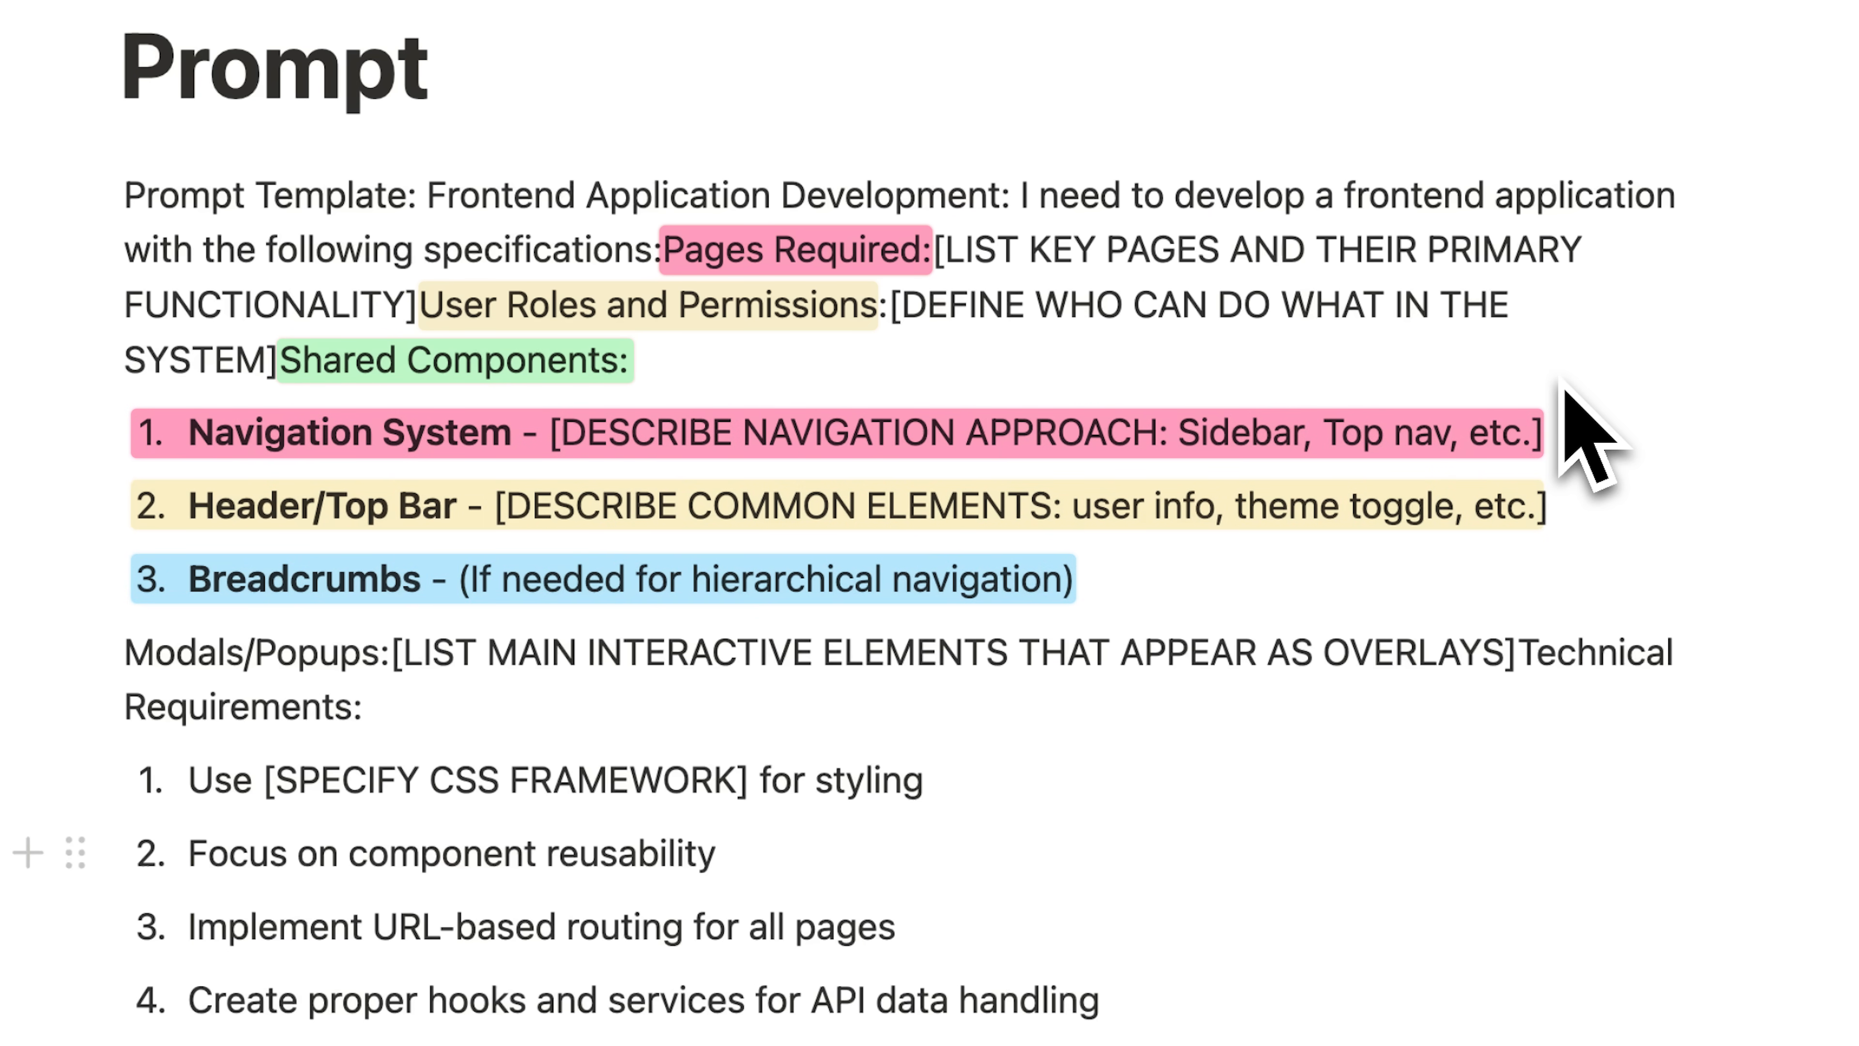
pyautogui.scroll(-3)
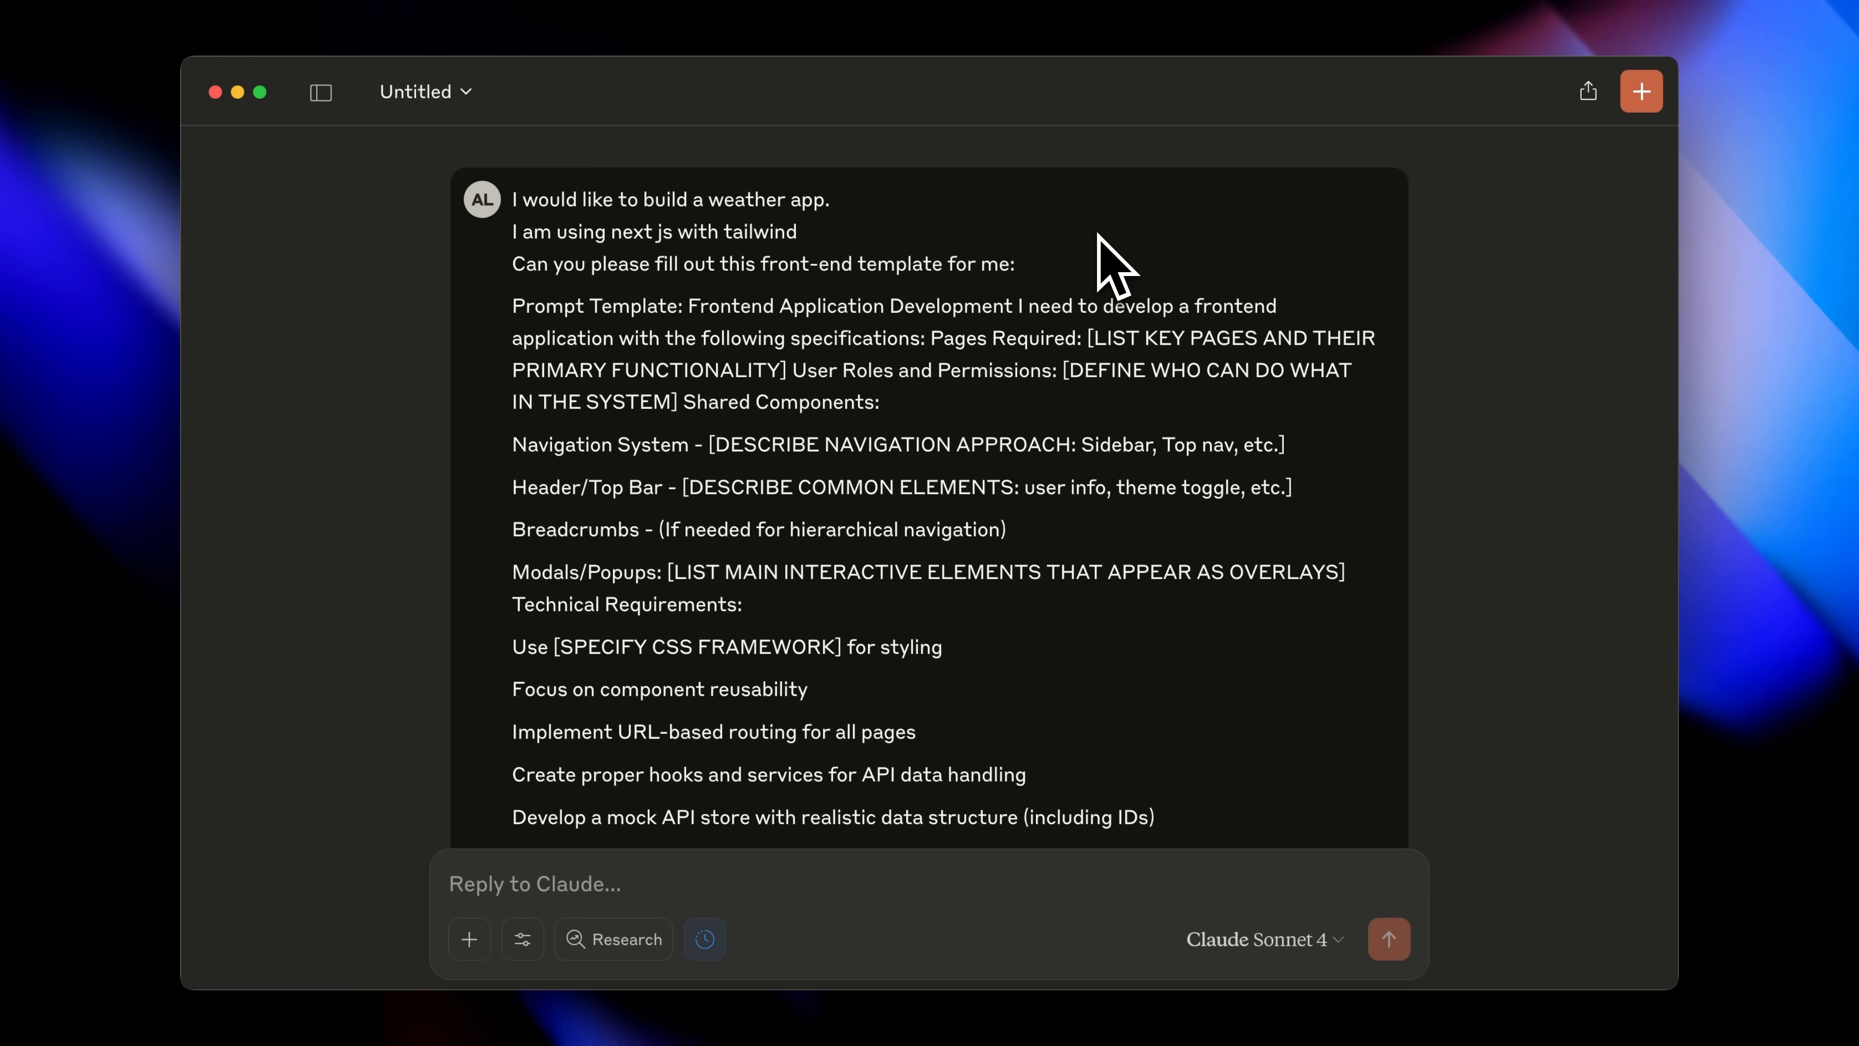
pyautogui.moveTo(999, 232)
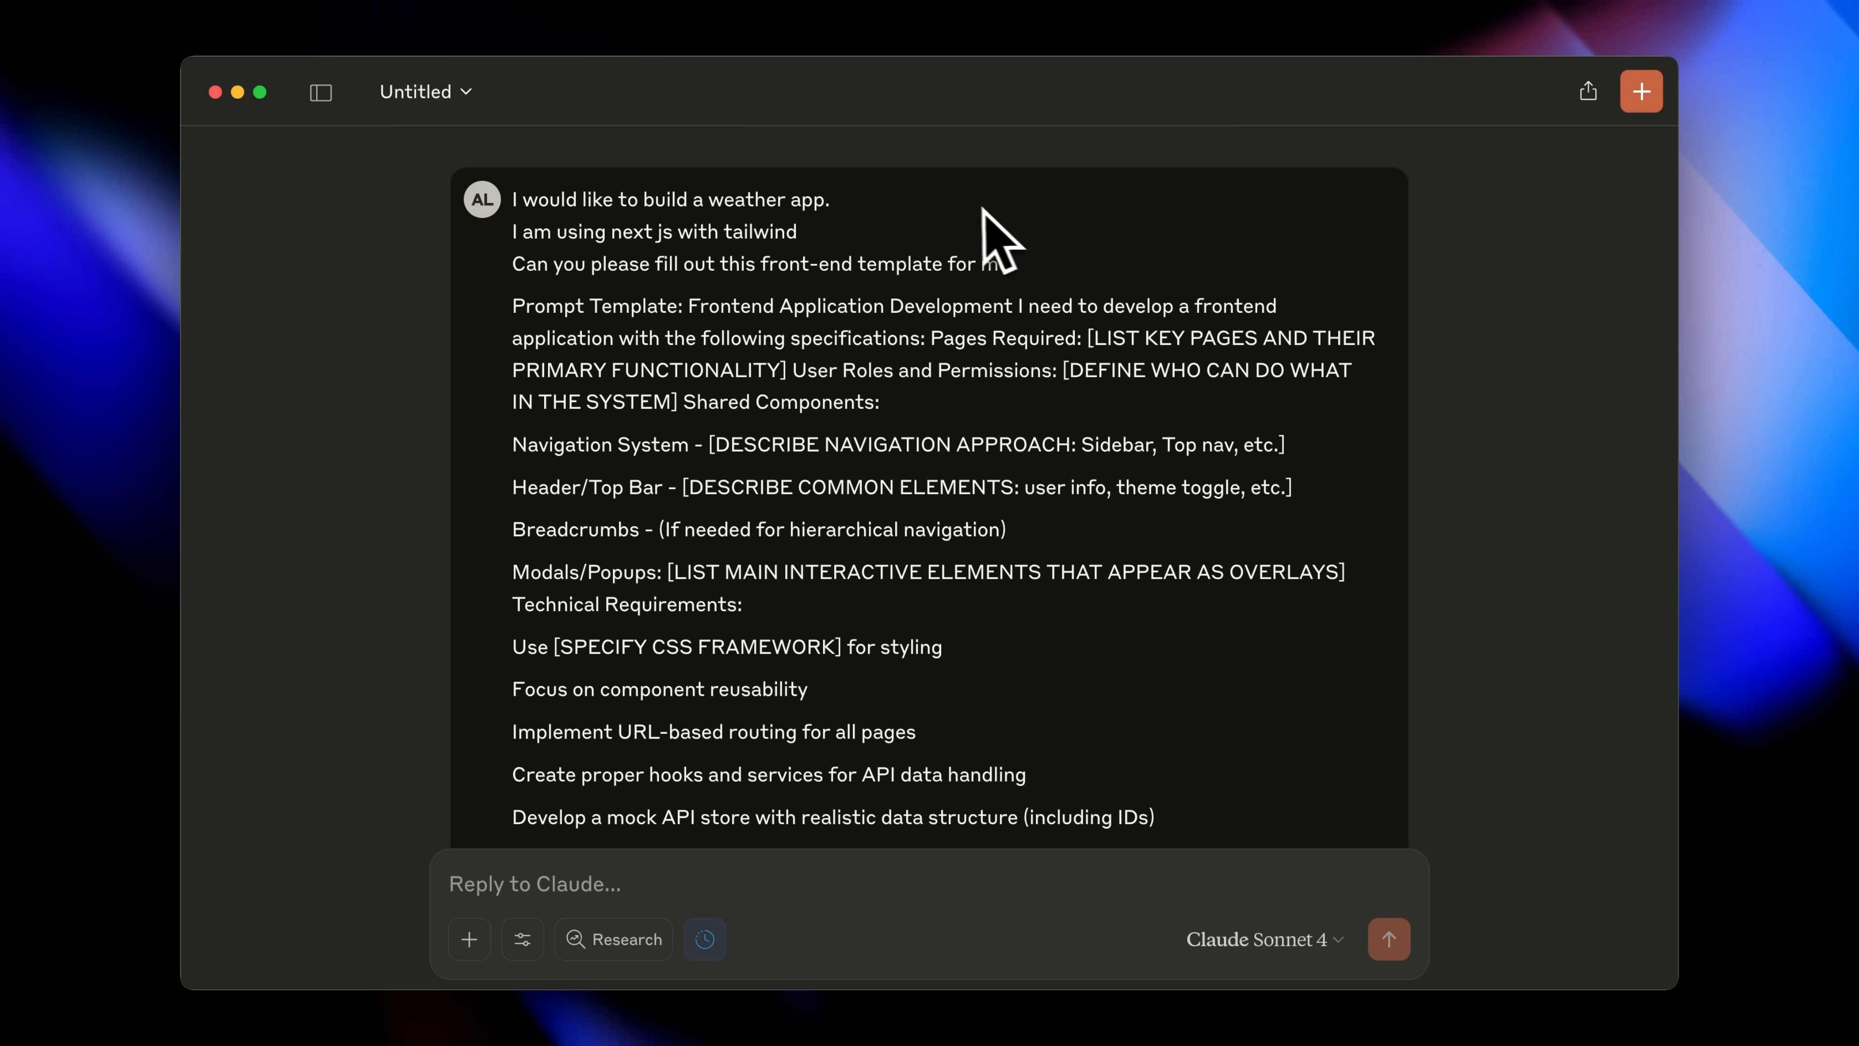
pyautogui.moveTo(887, 226)
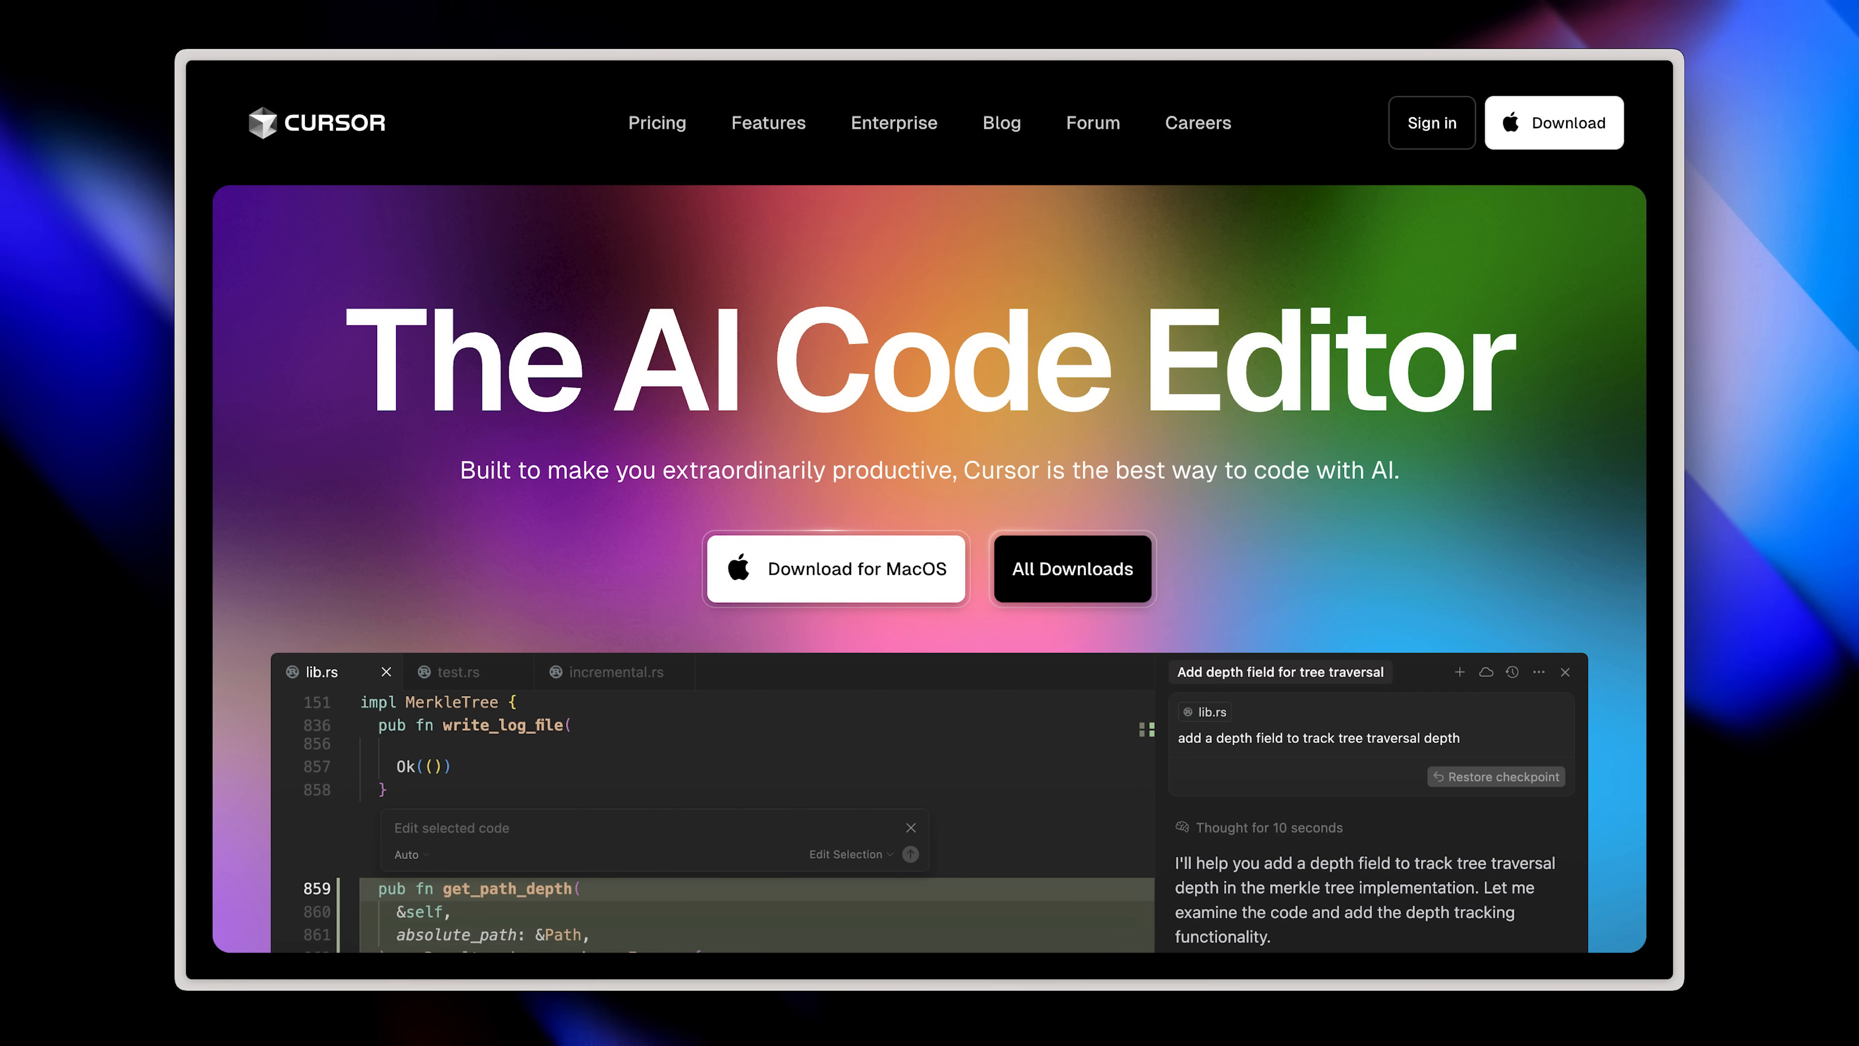
pyautogui.click(767, 122)
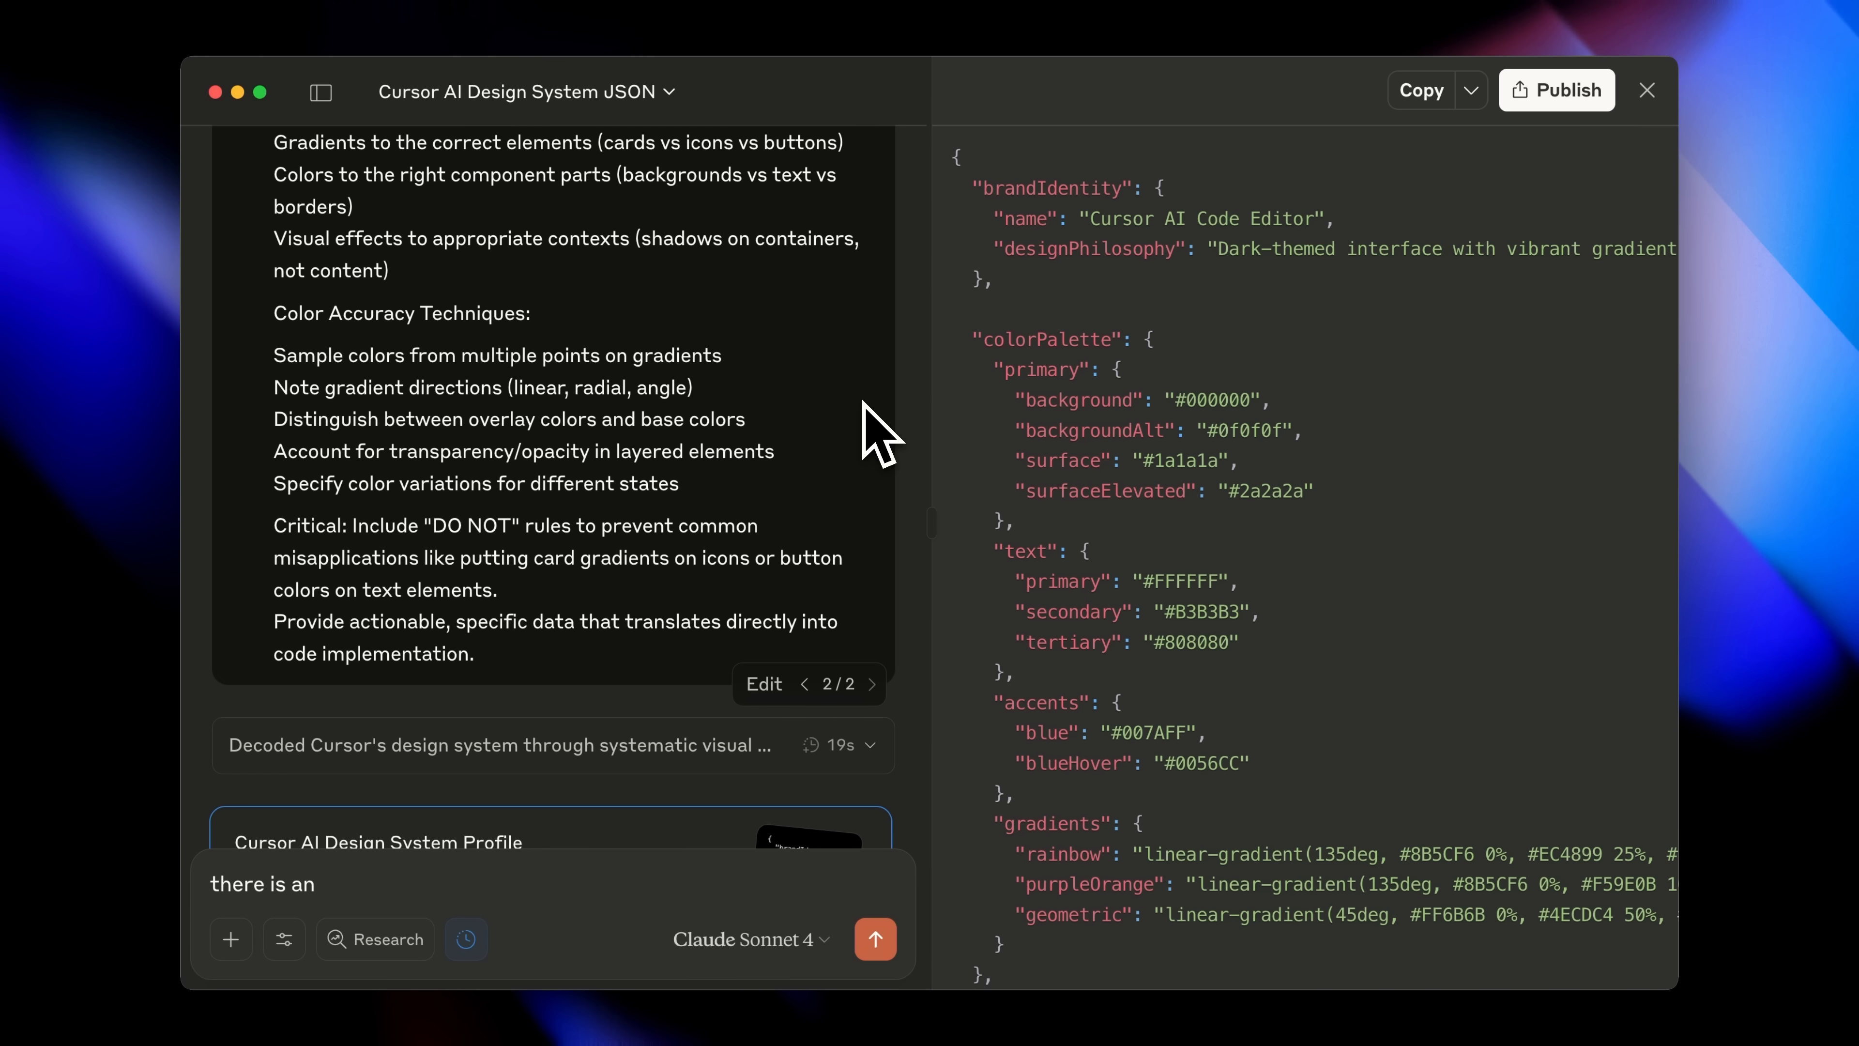
pyautogui.moveTo(1470, 463)
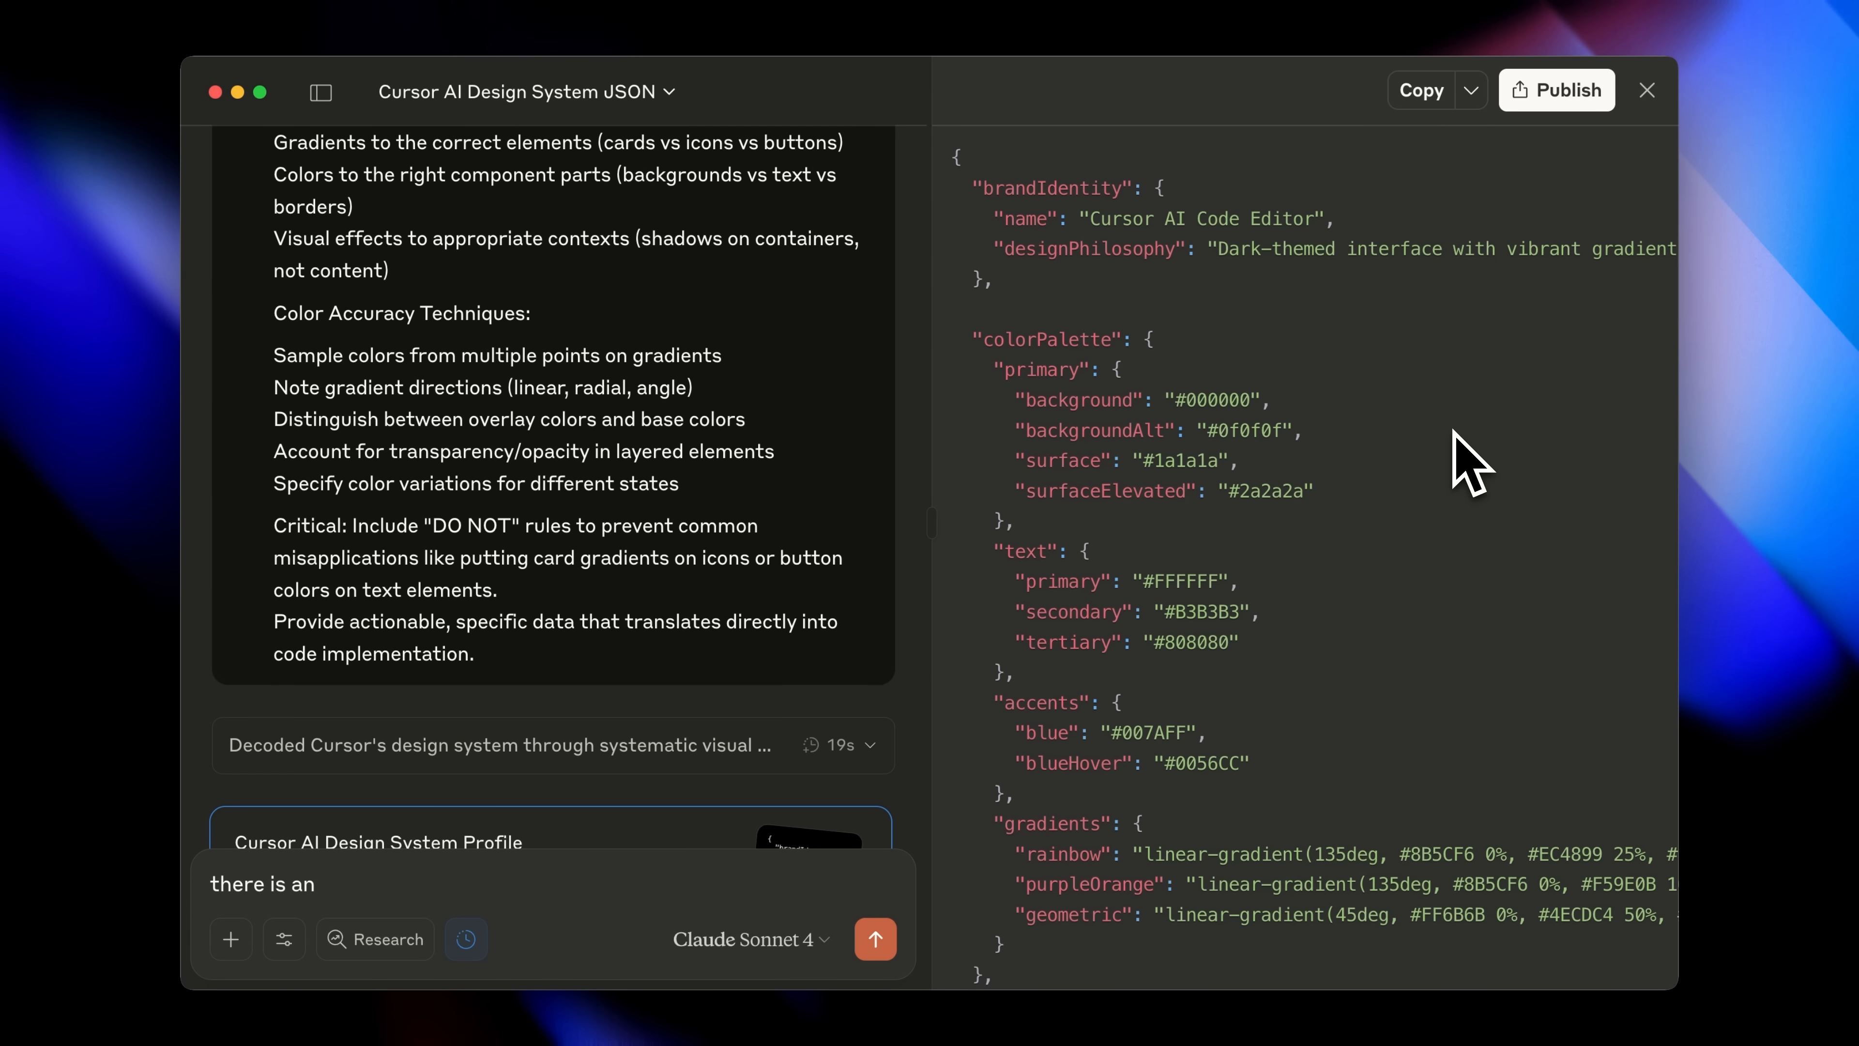
# Step: Scroll through the Cursor AI Design System JSON chat
pyautogui.scroll(-3)
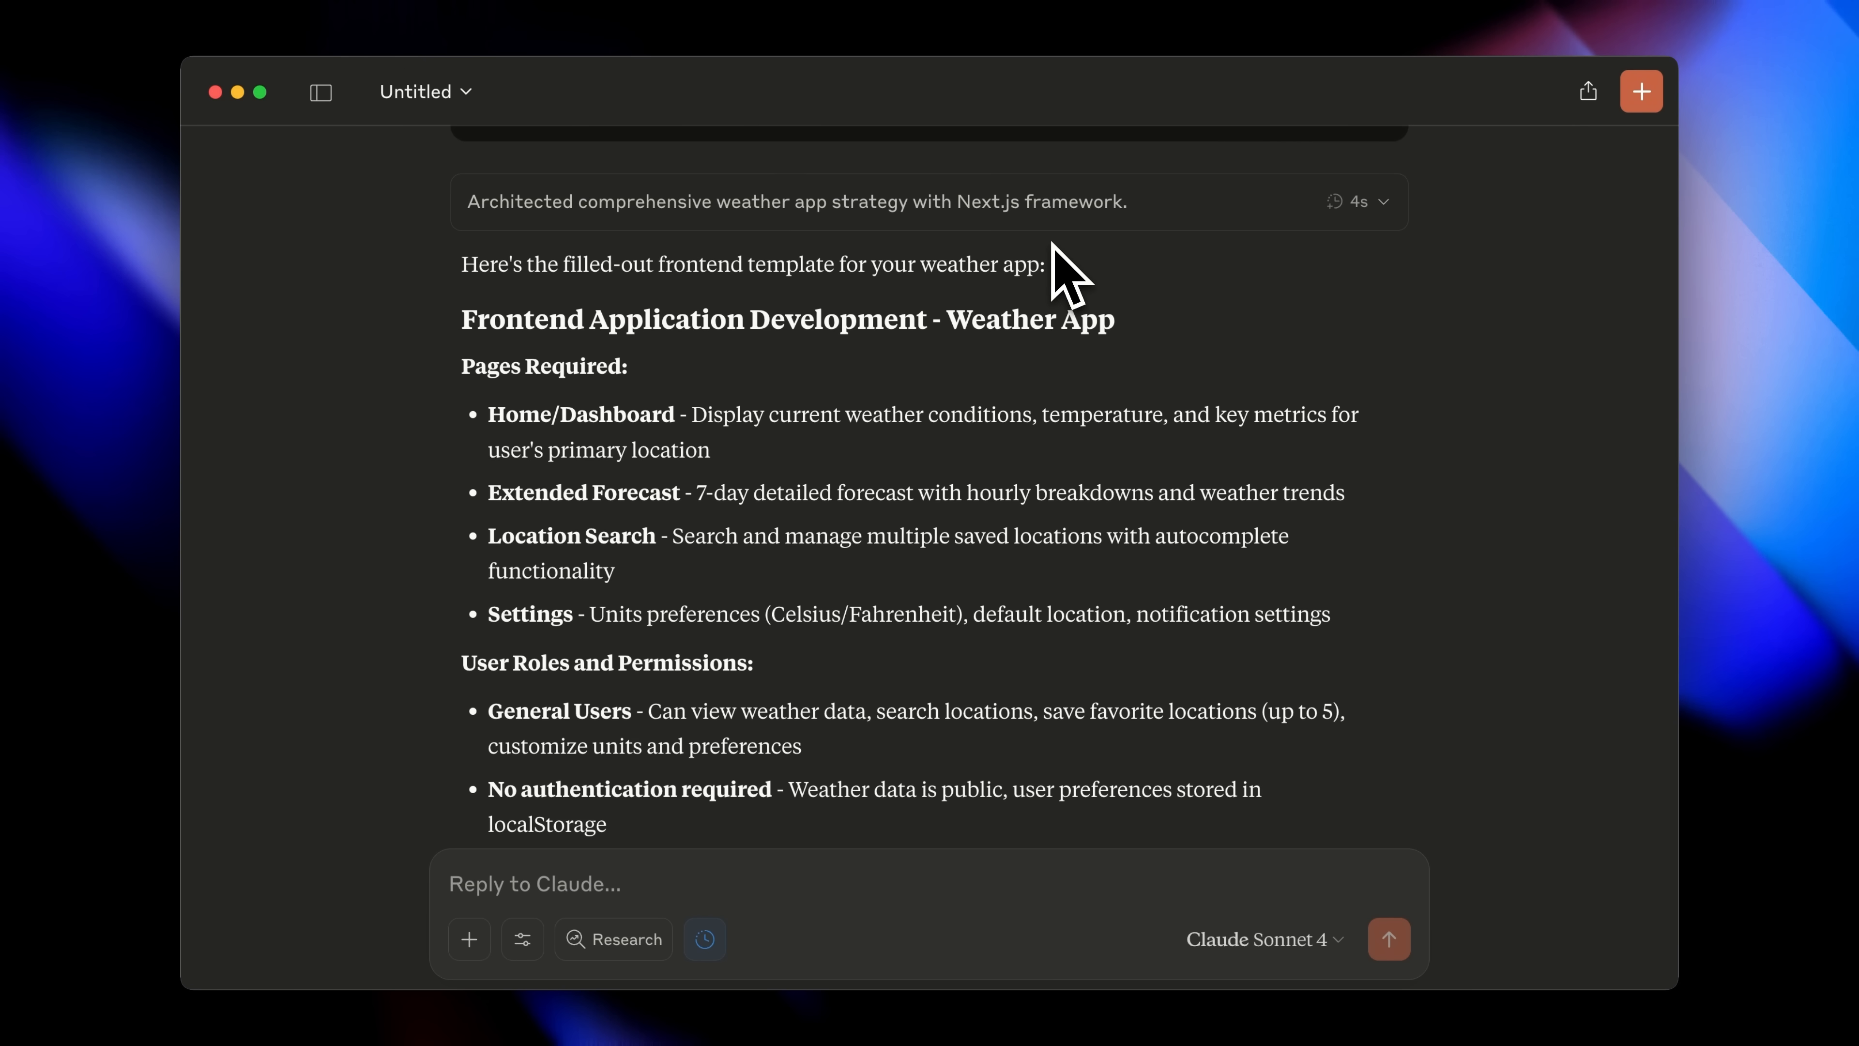
pyautogui.moveTo(844, 403)
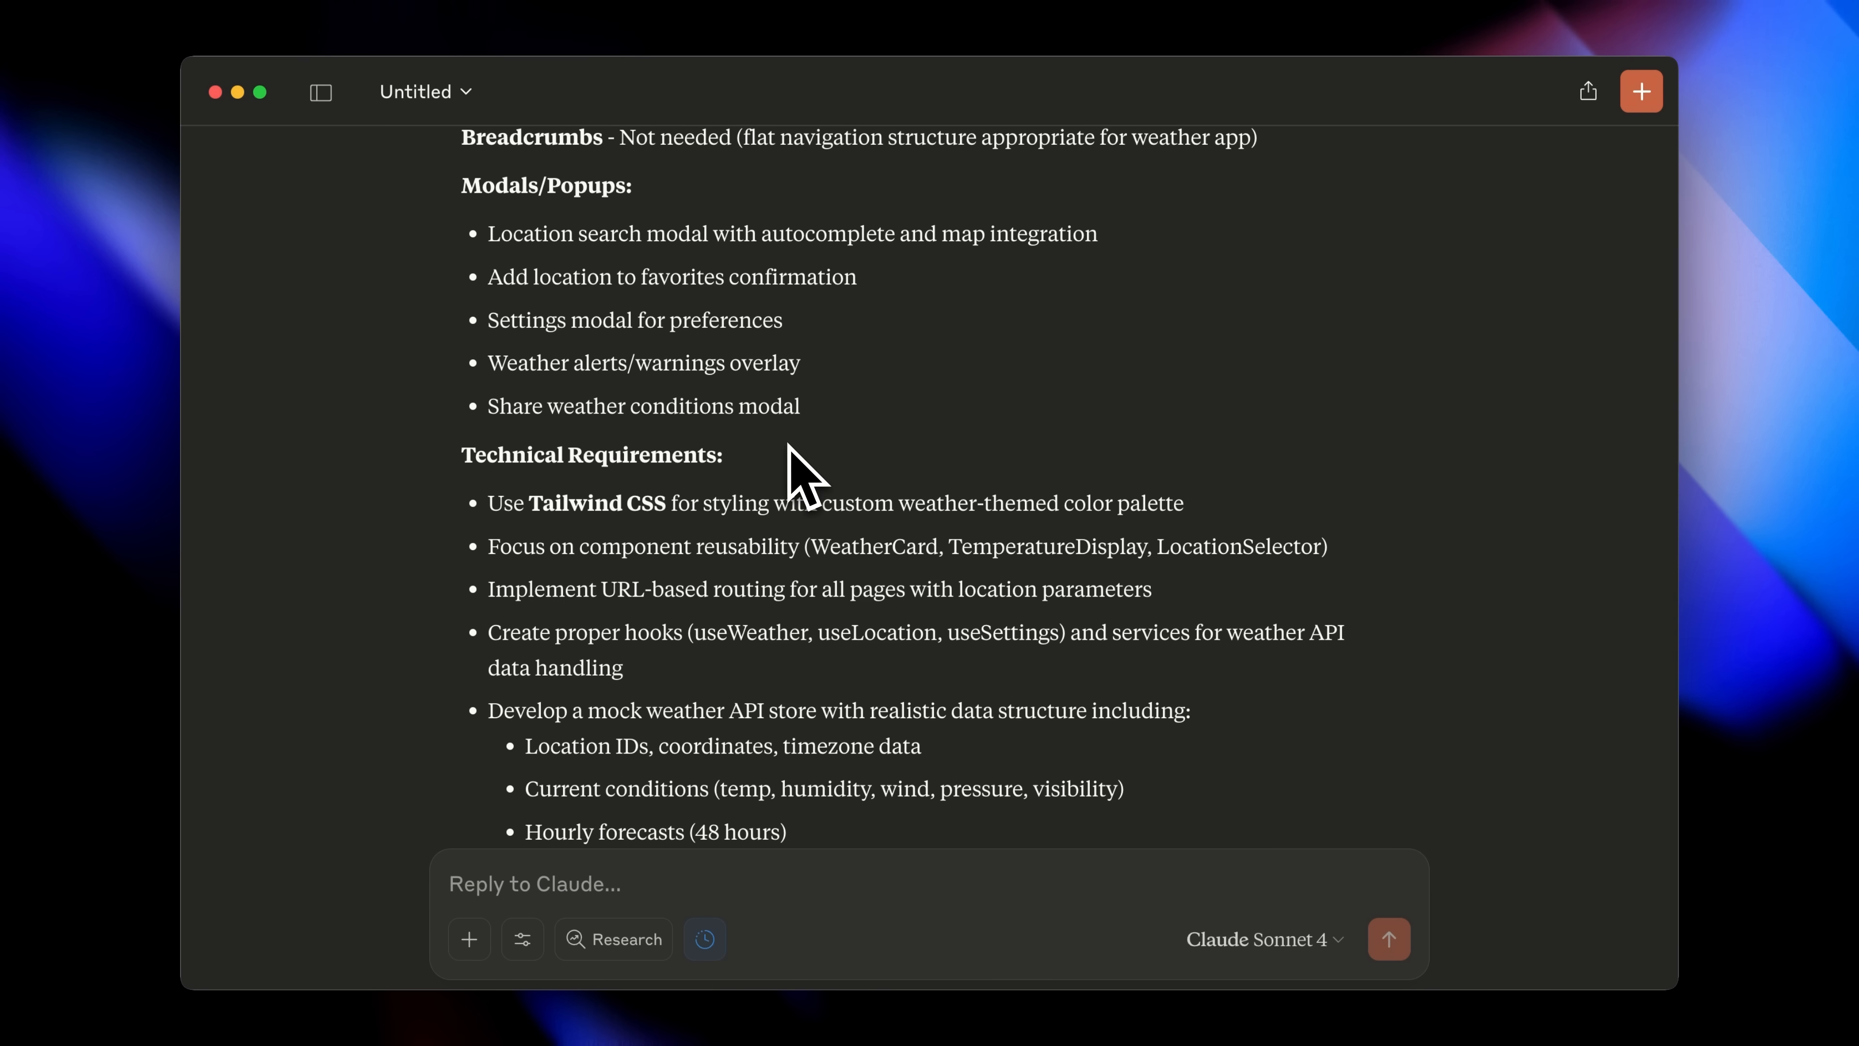
pyautogui.scroll(-3)
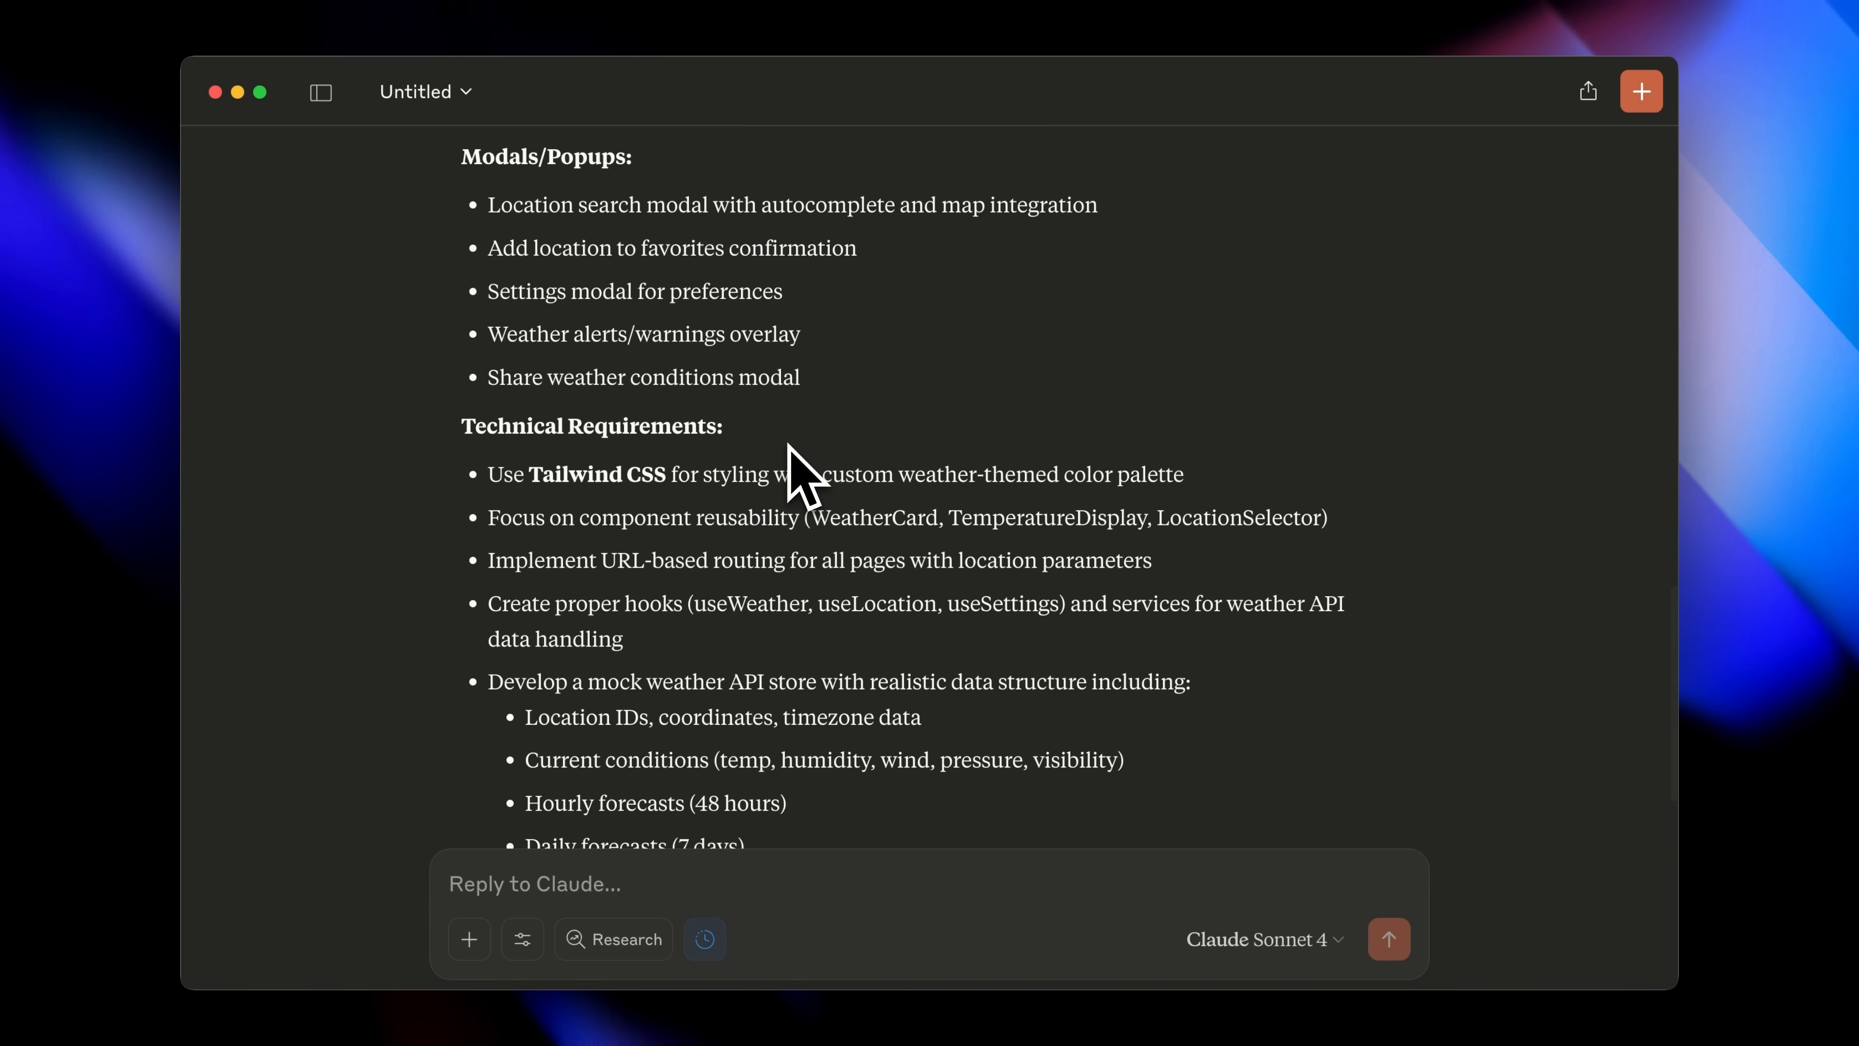
pyautogui.moveTo(851, 444)
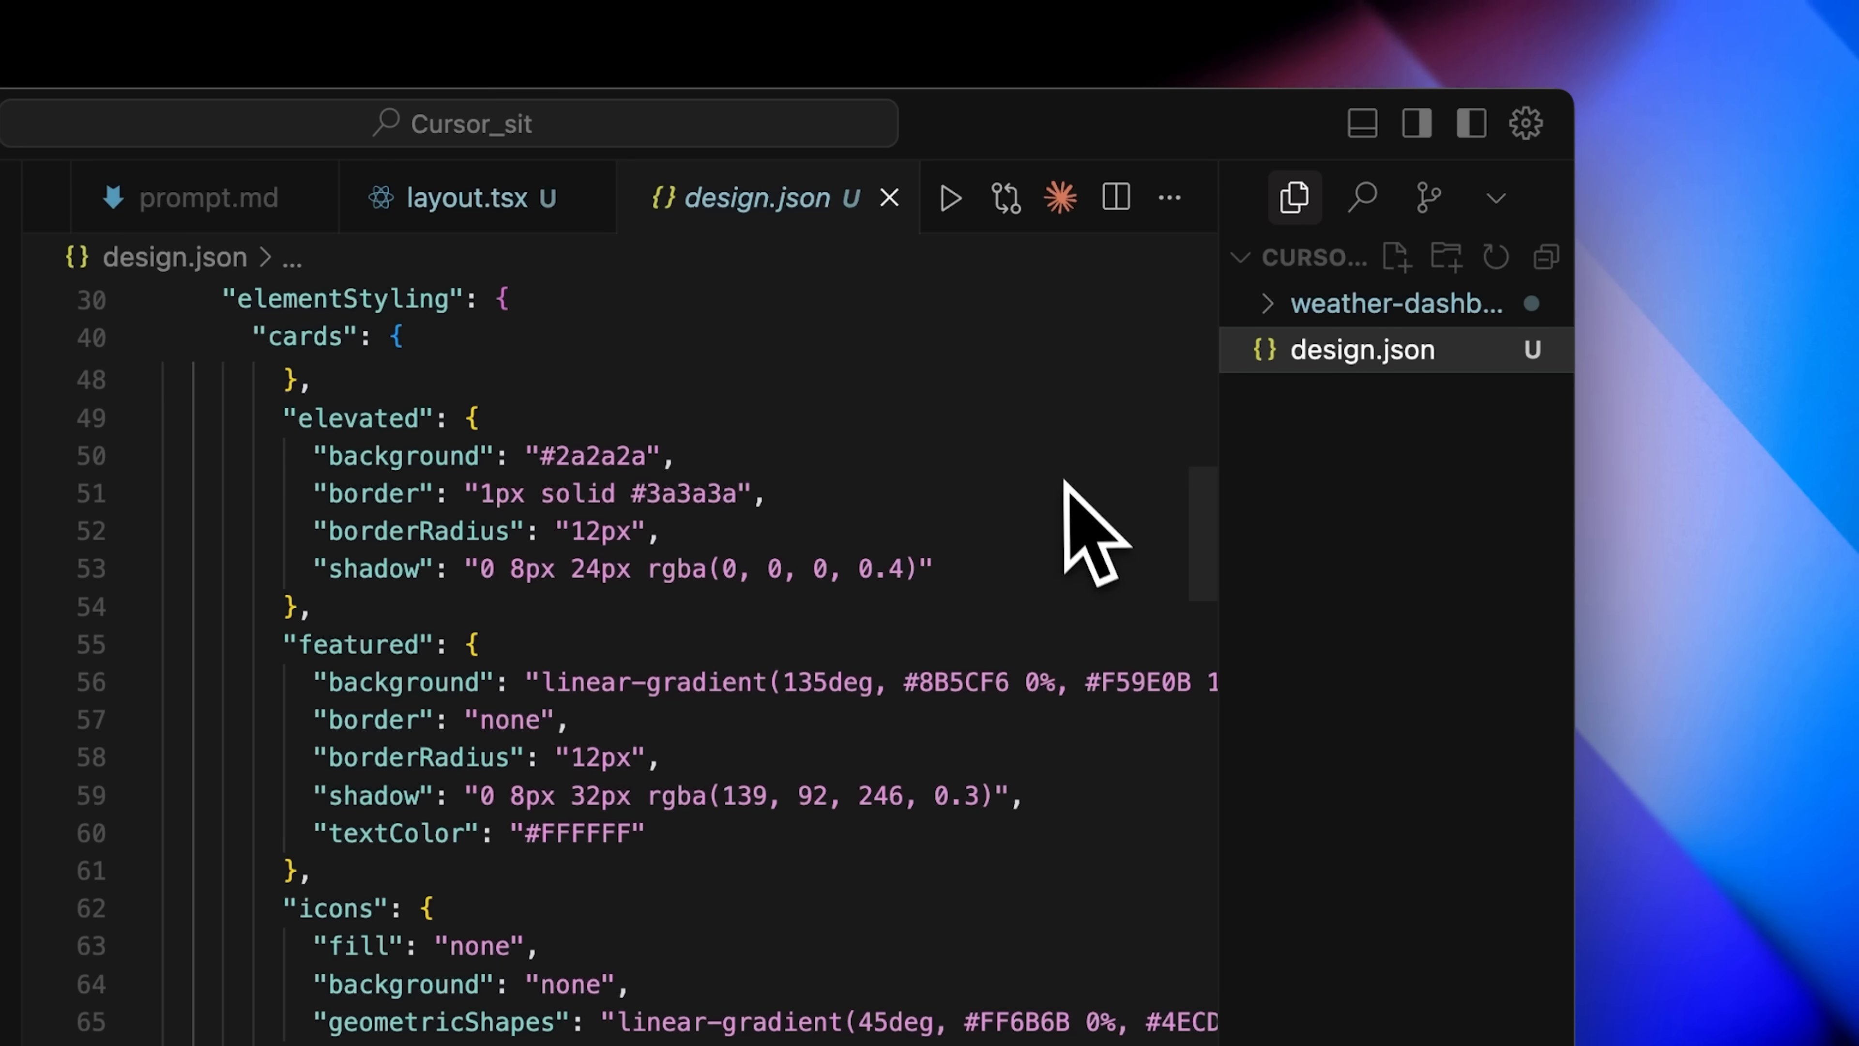
pyautogui.moveTo(1049, 545)
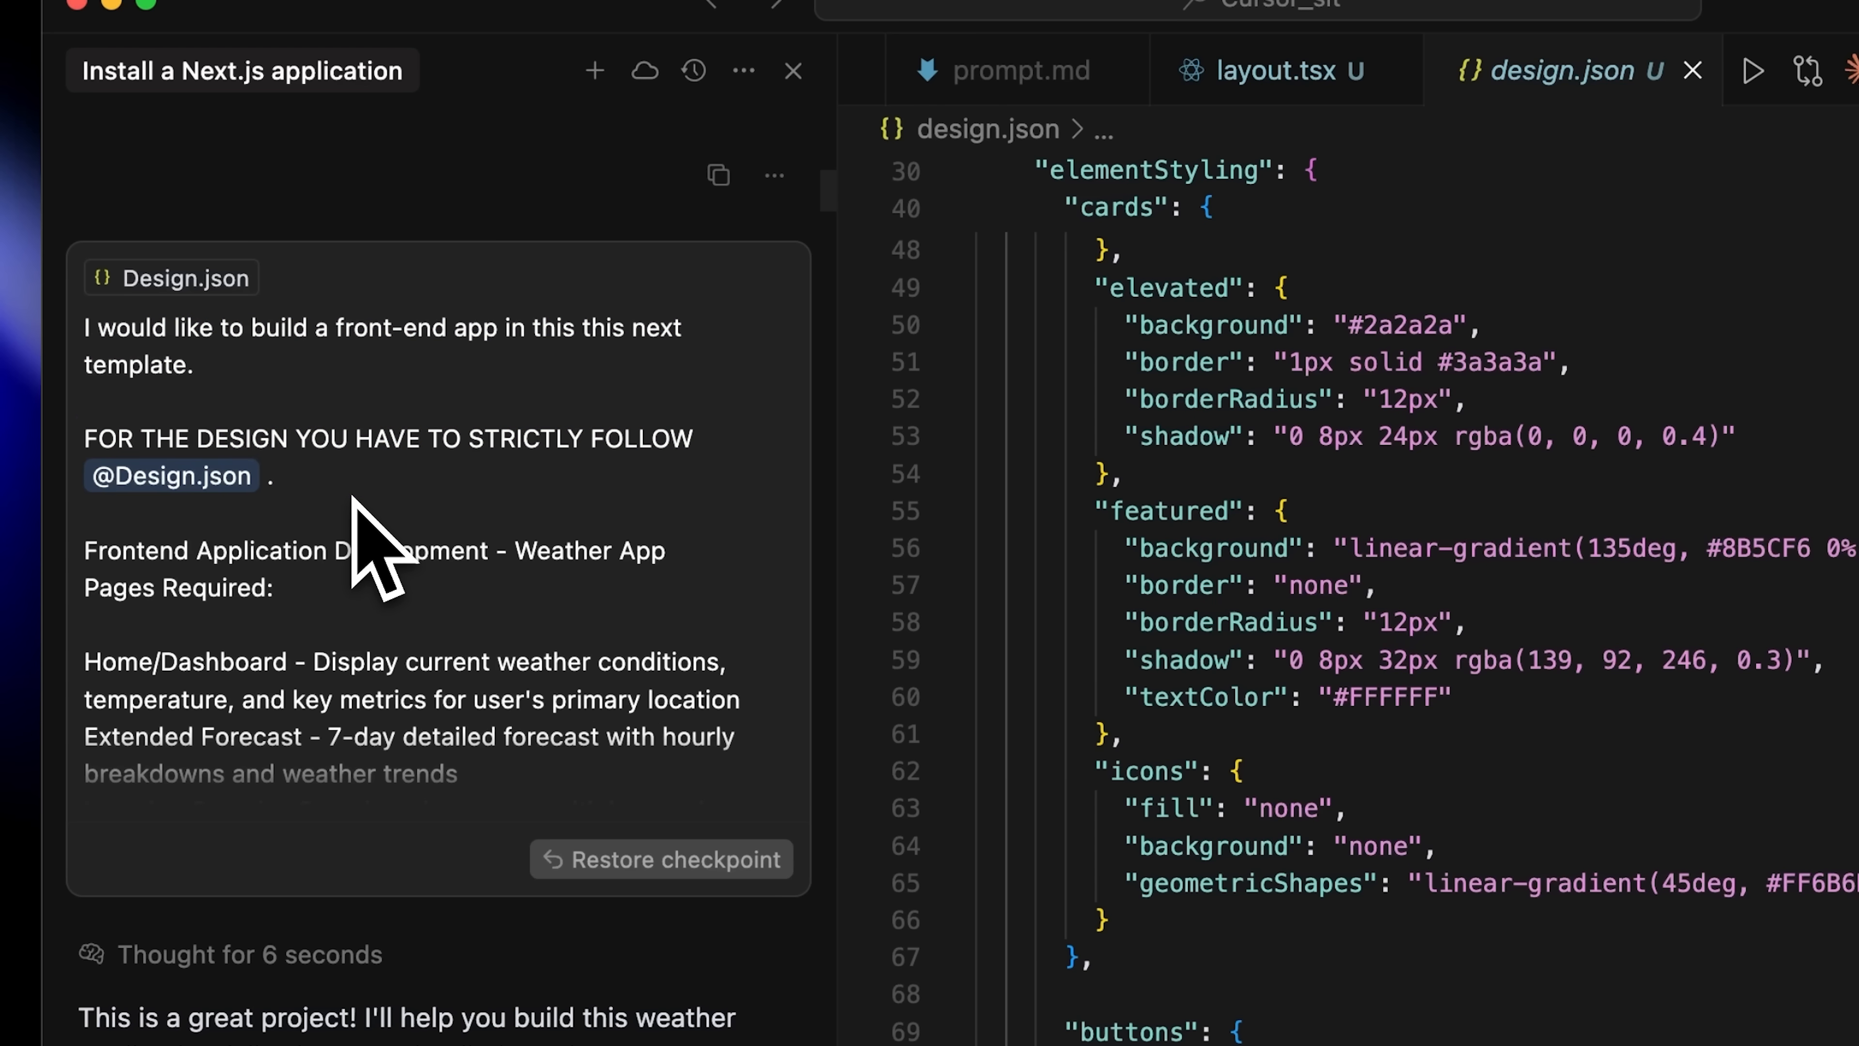
pyautogui.moveTo(474, 688)
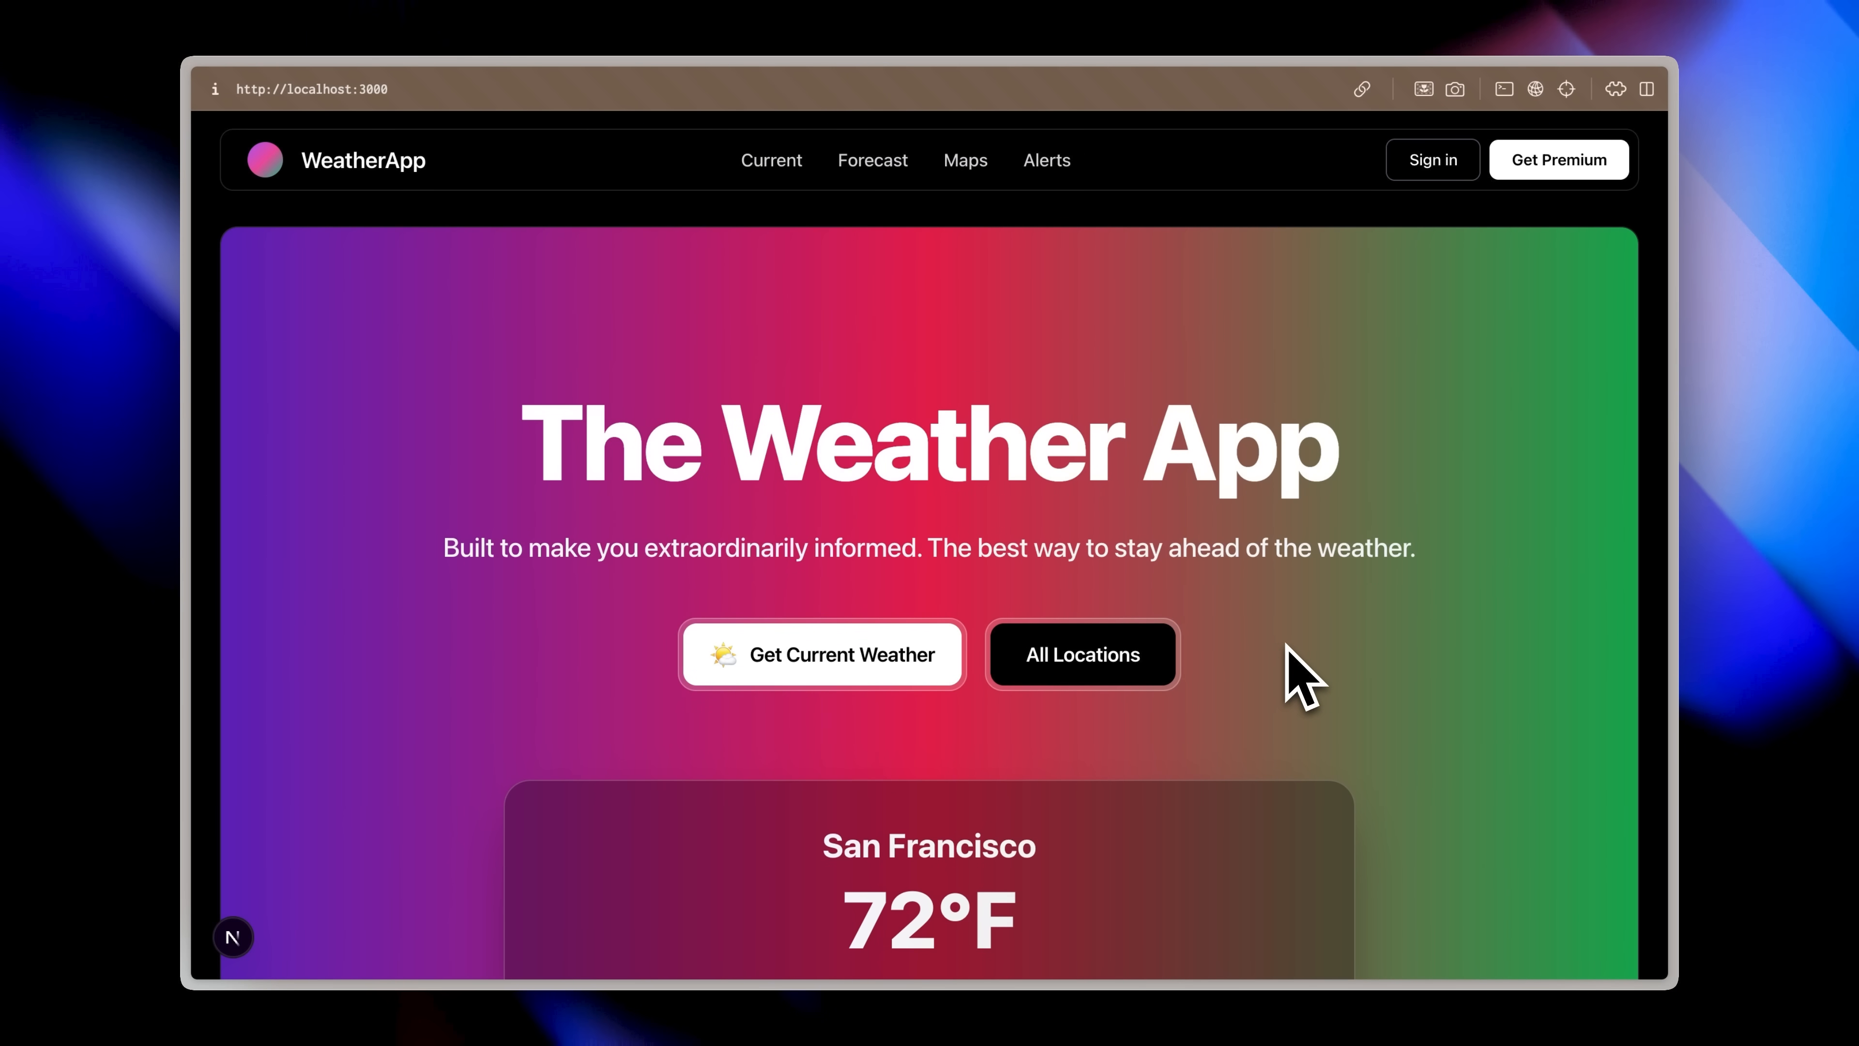
pyautogui.scroll(-3)
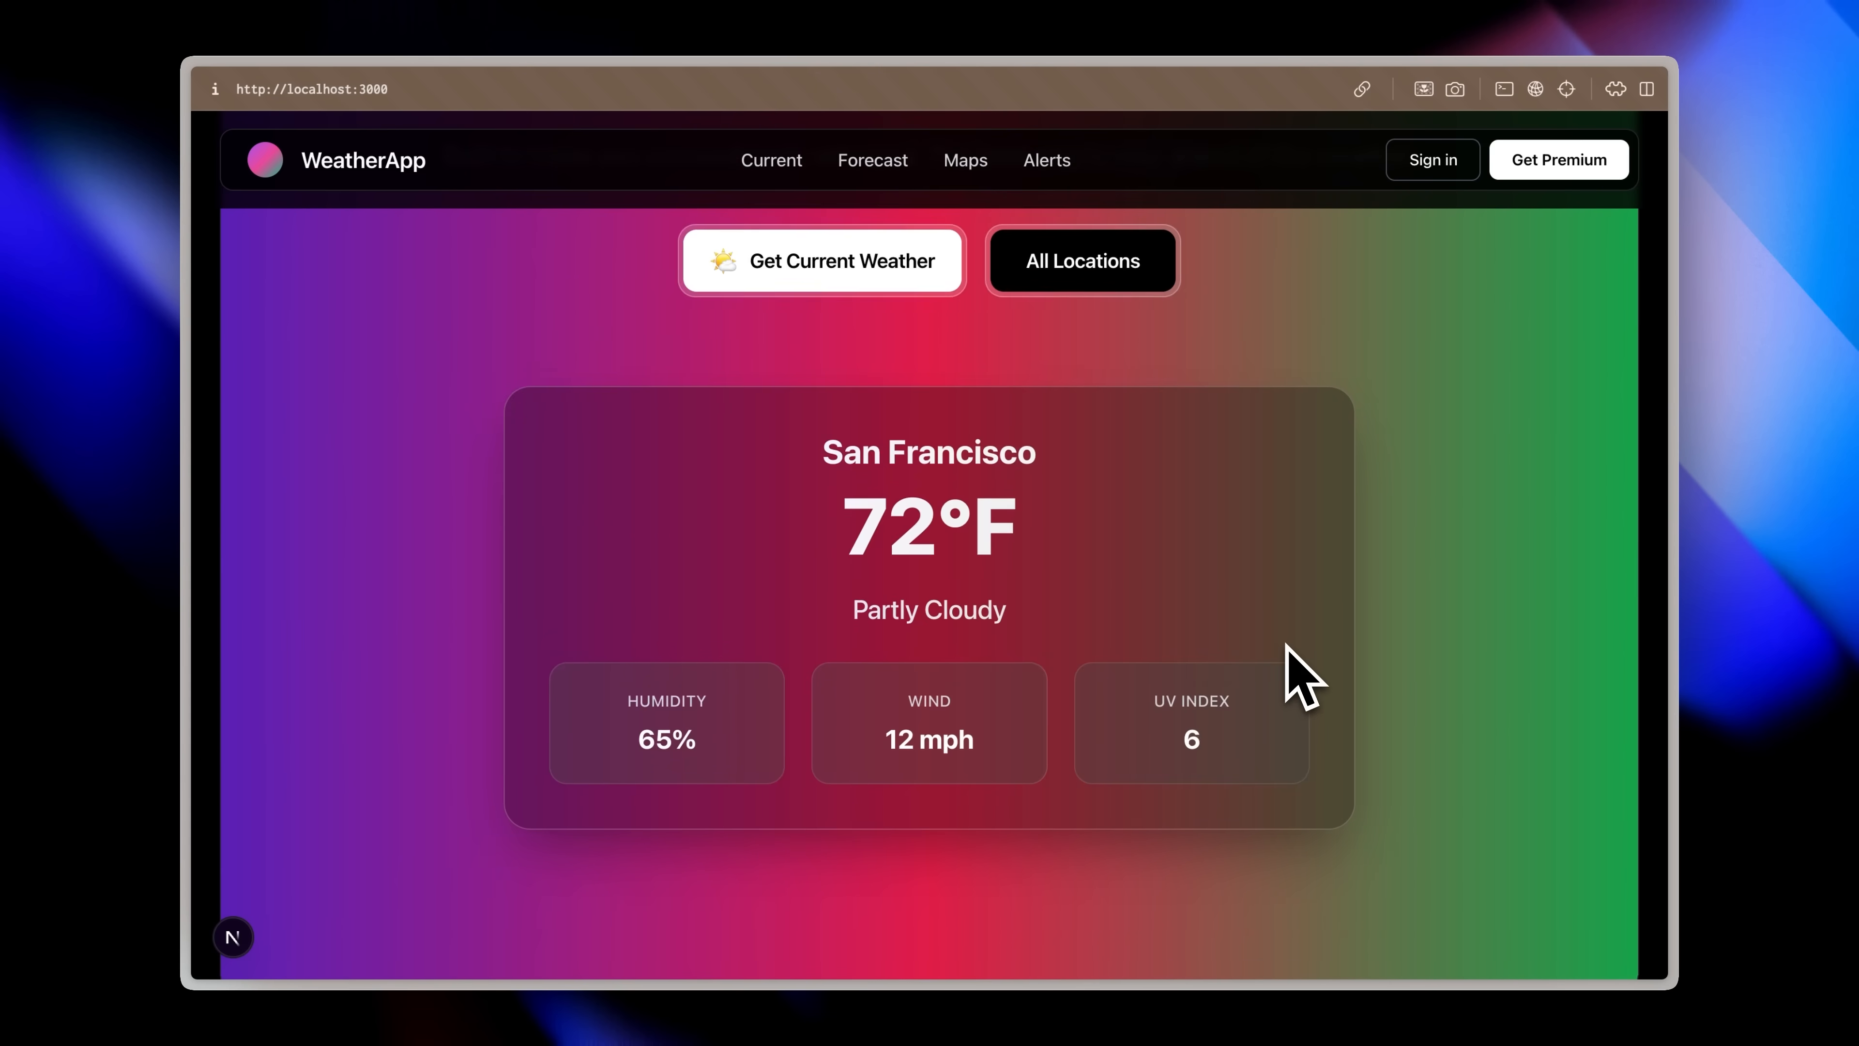
pyautogui.scroll(-3)
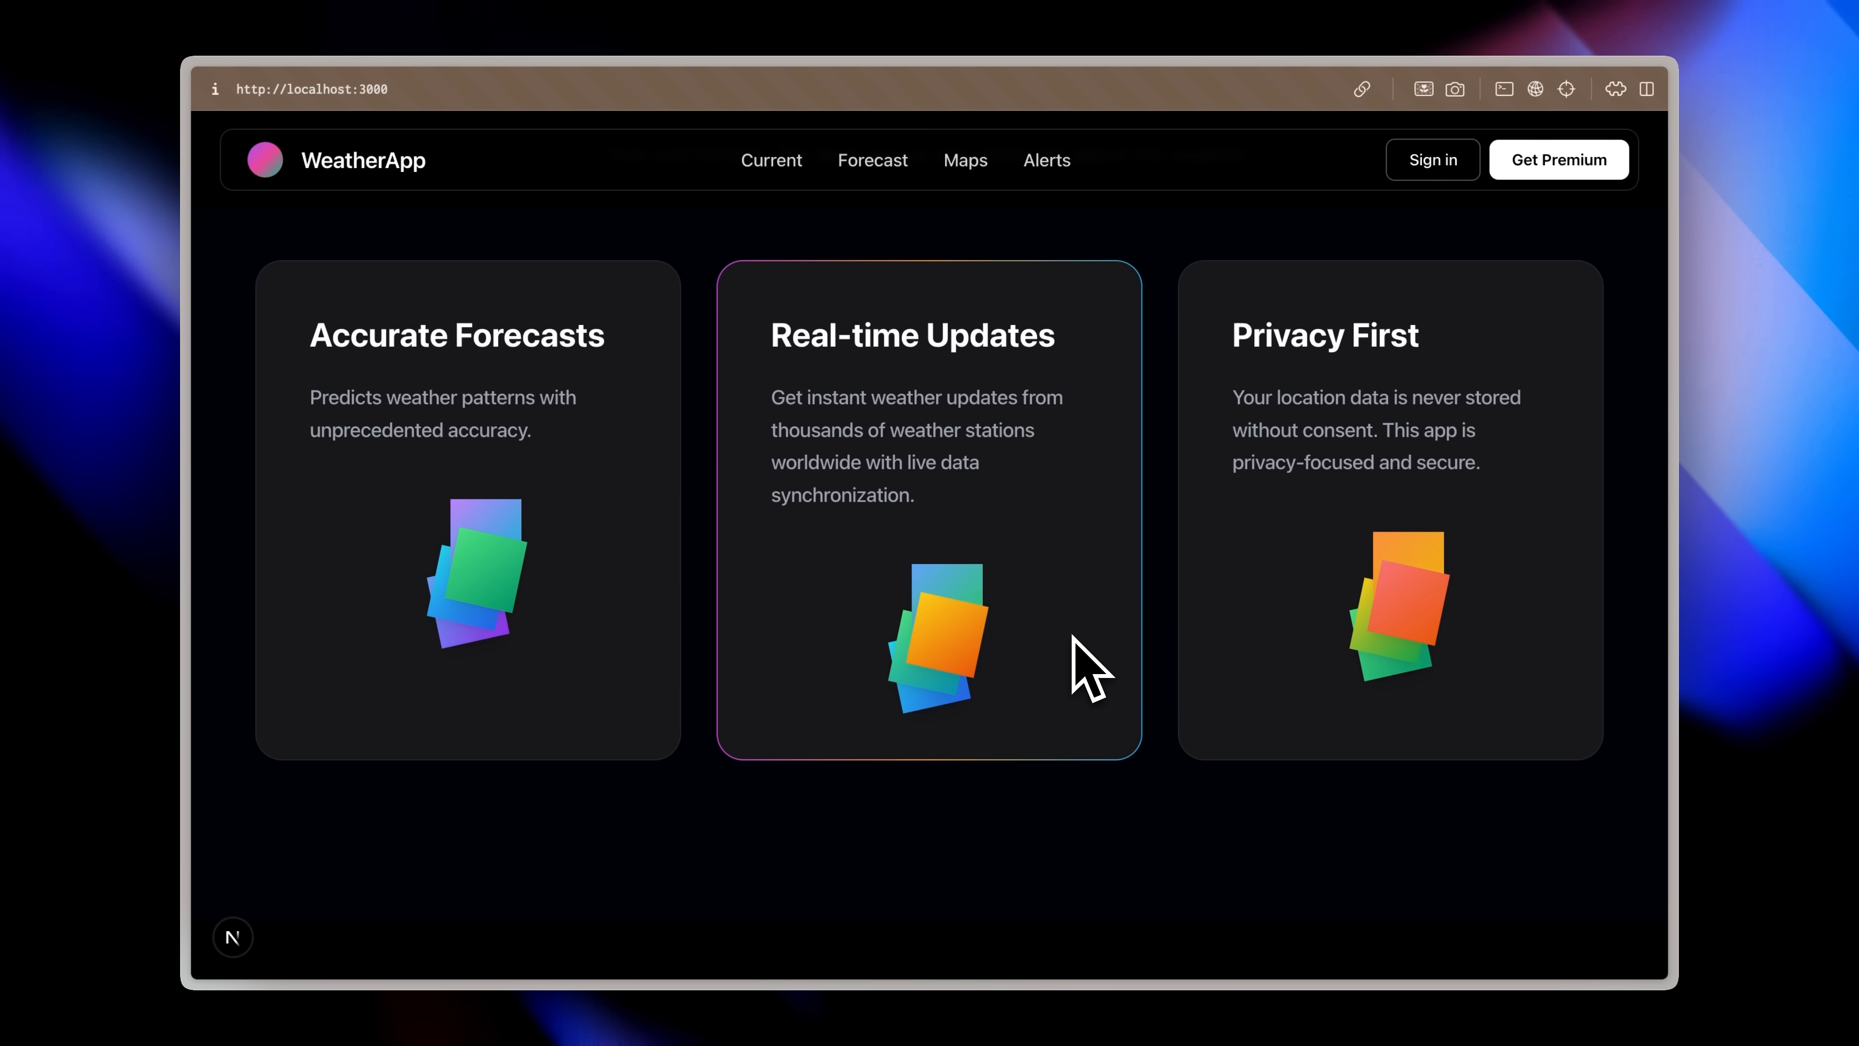
pyautogui.scroll(-3)
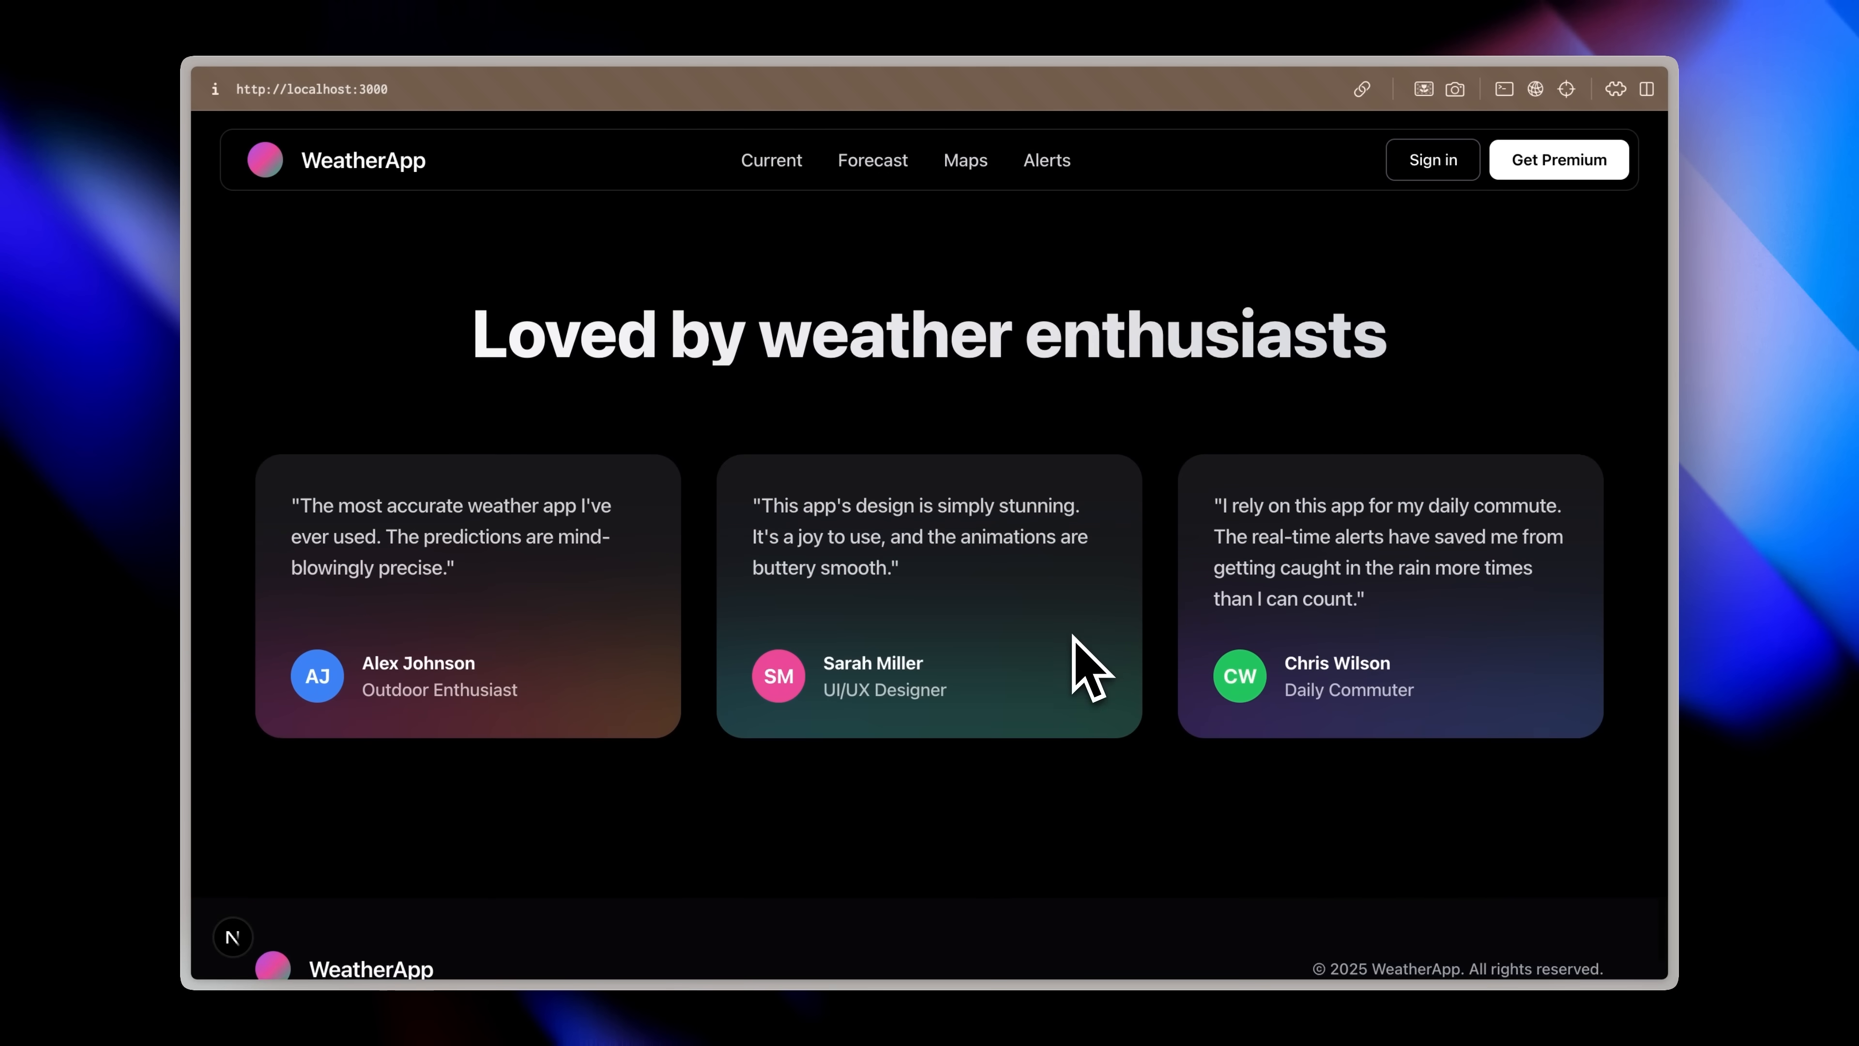
pyautogui.scroll(-3)
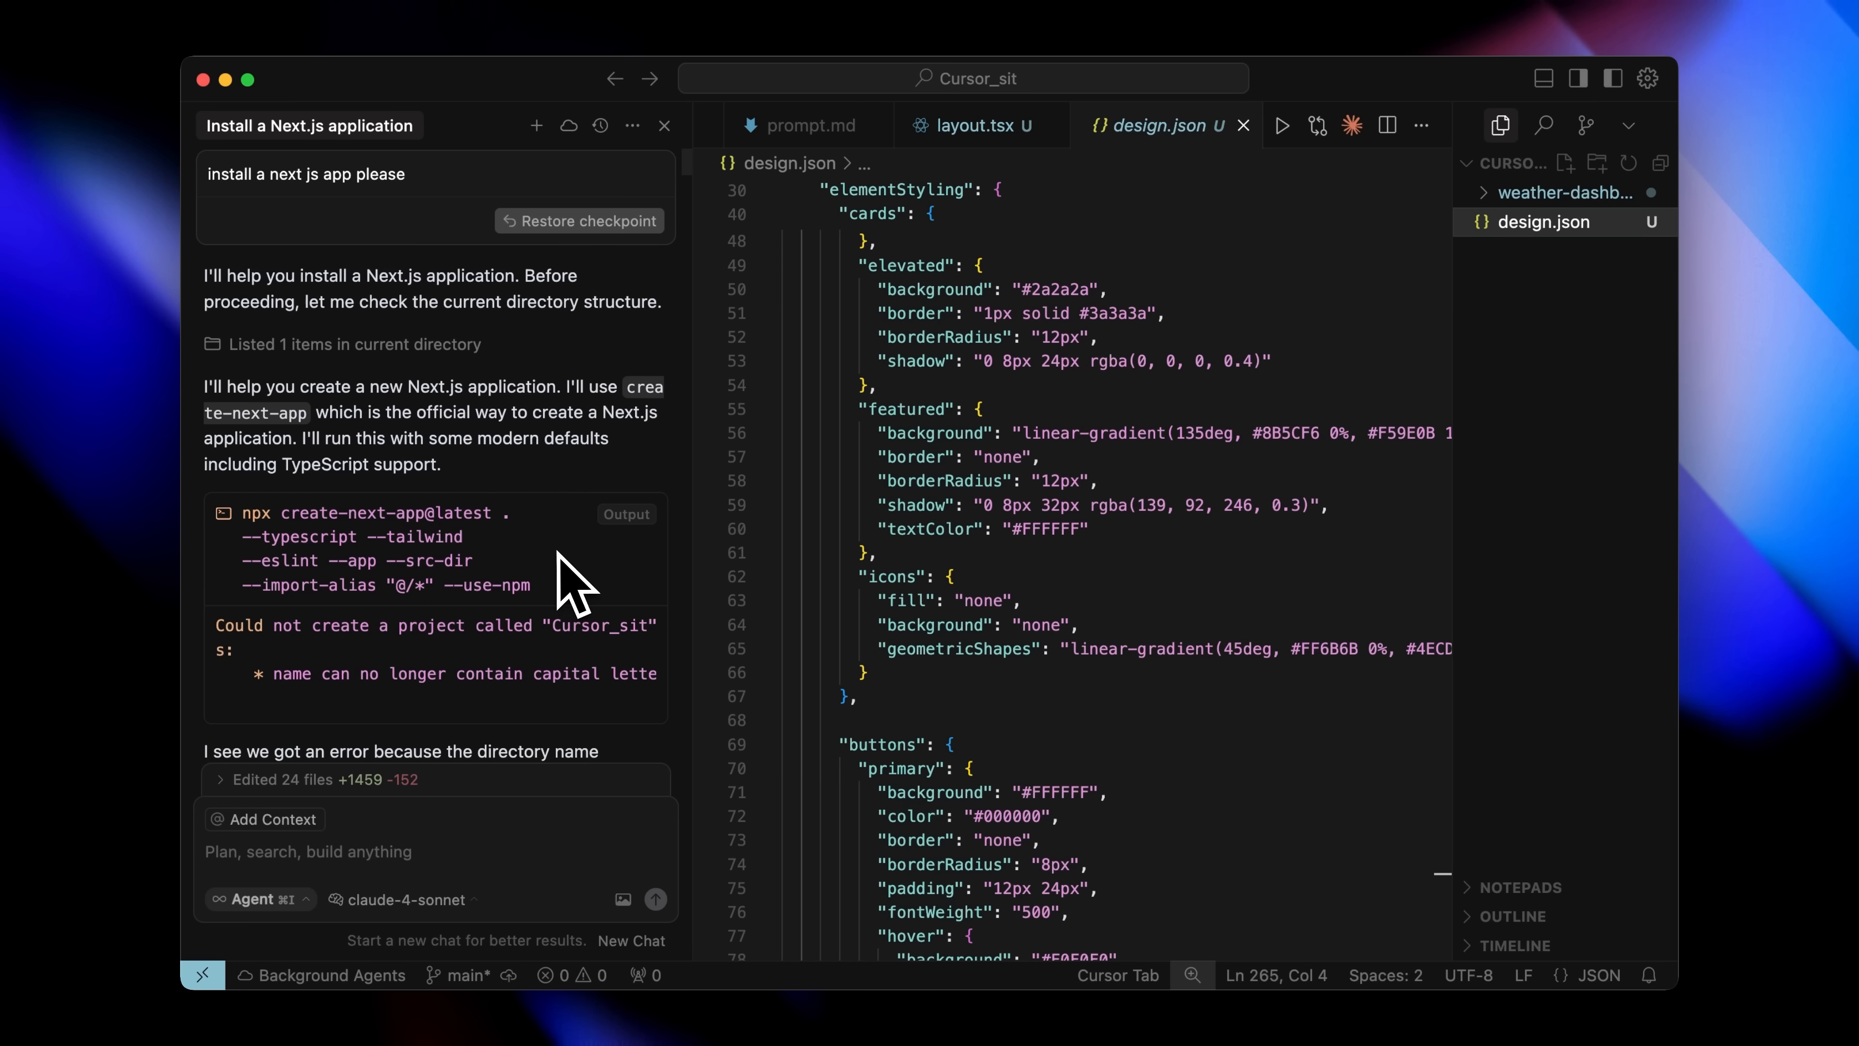
pyautogui.scroll(-3)
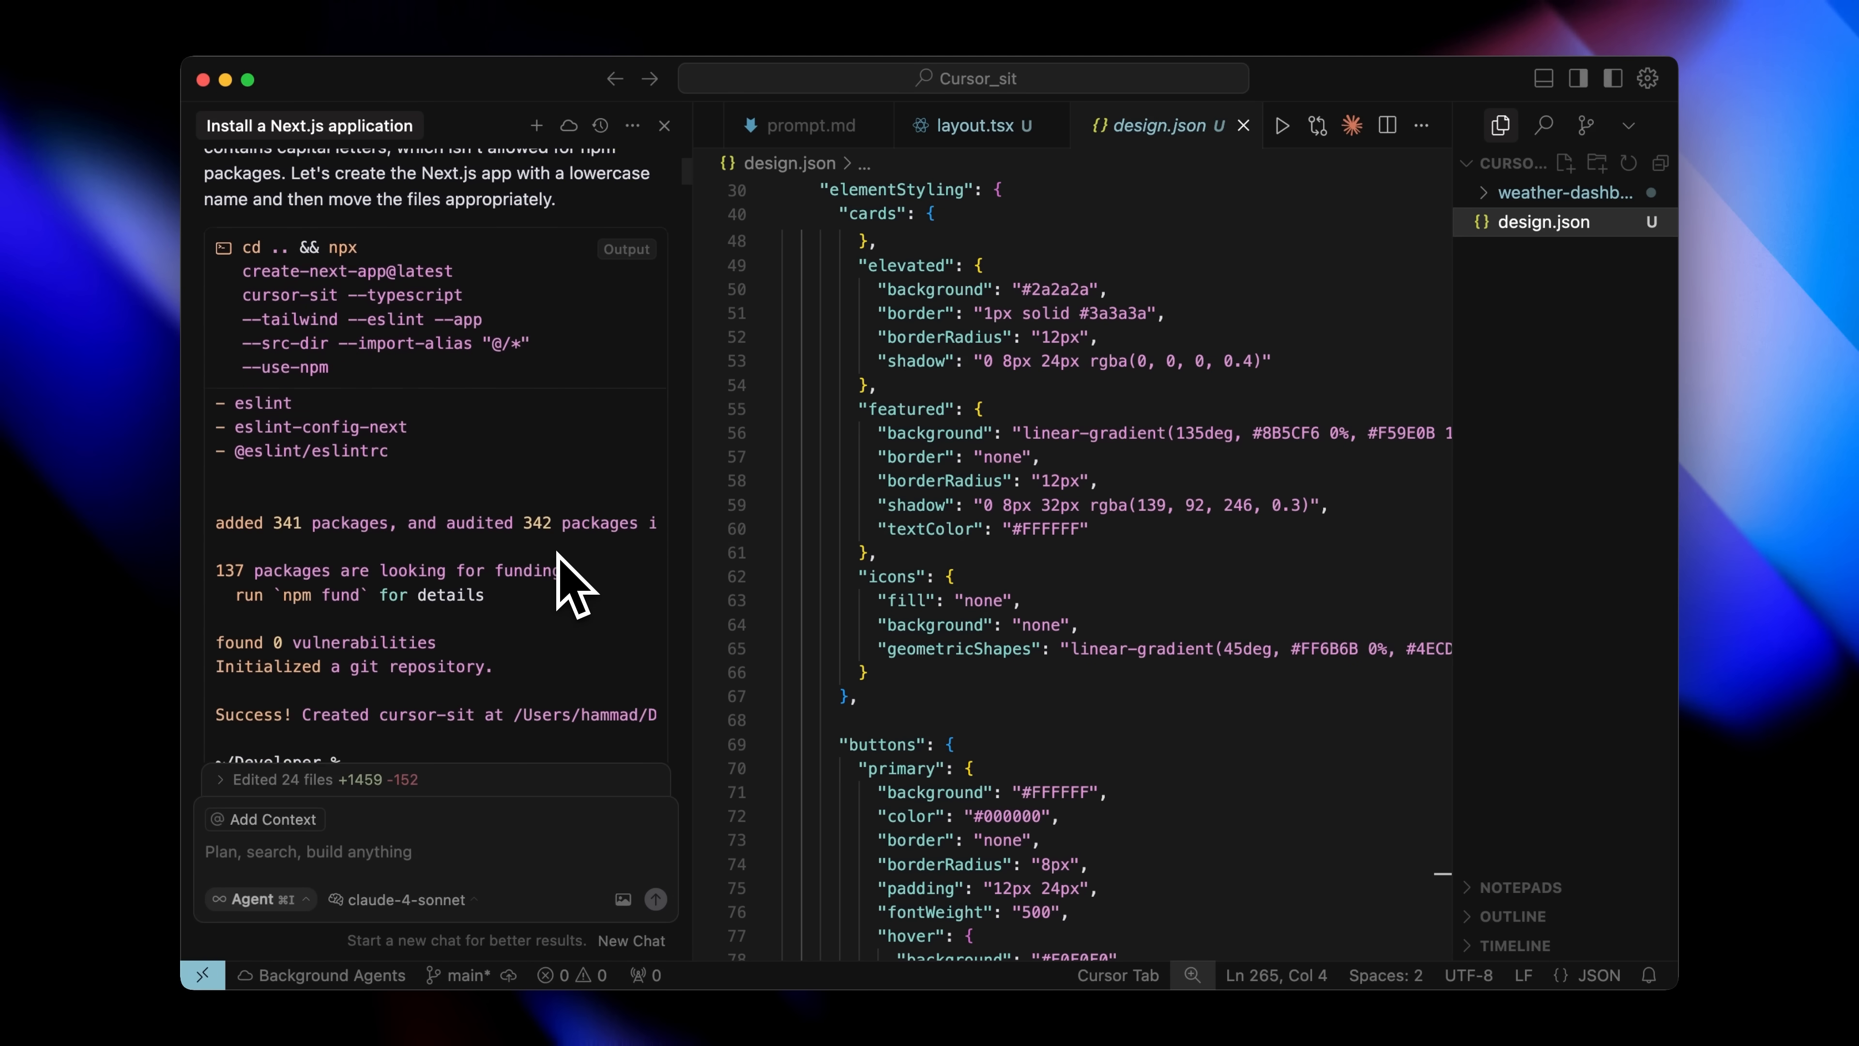
pyautogui.scroll(-3)
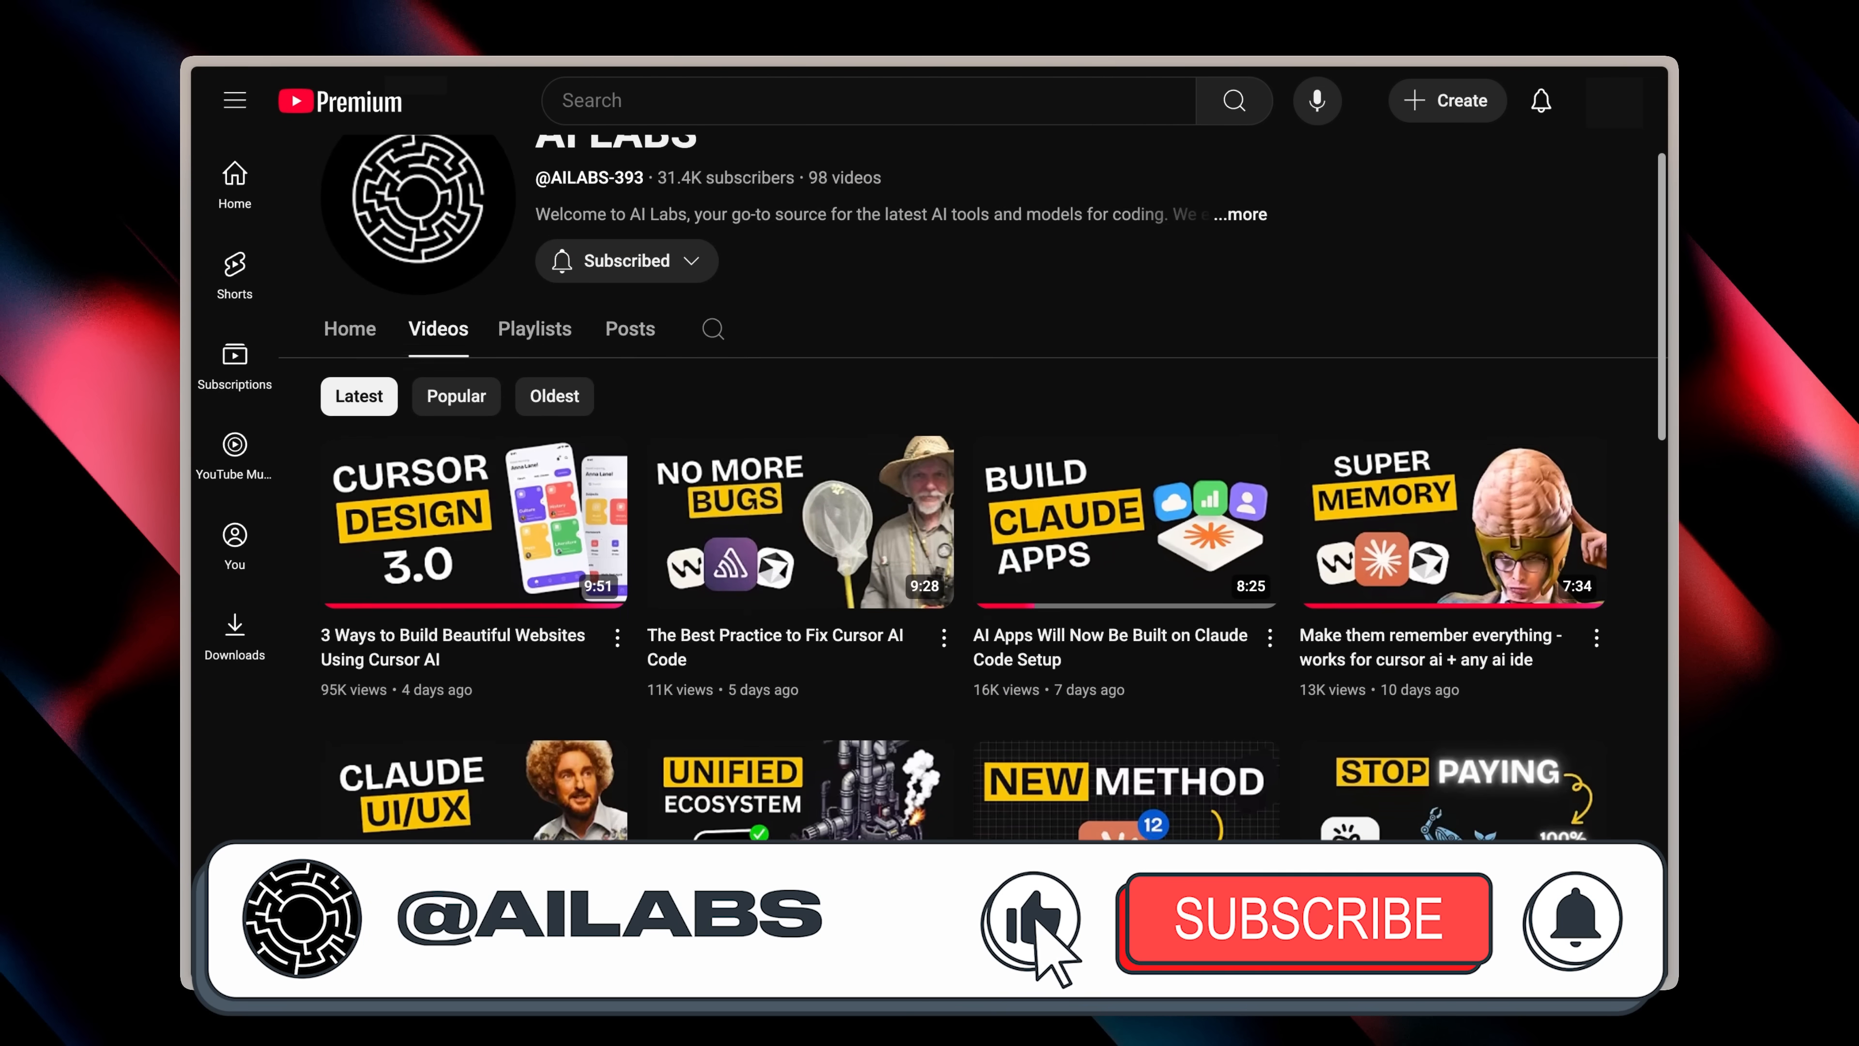
pyautogui.scroll(-3)
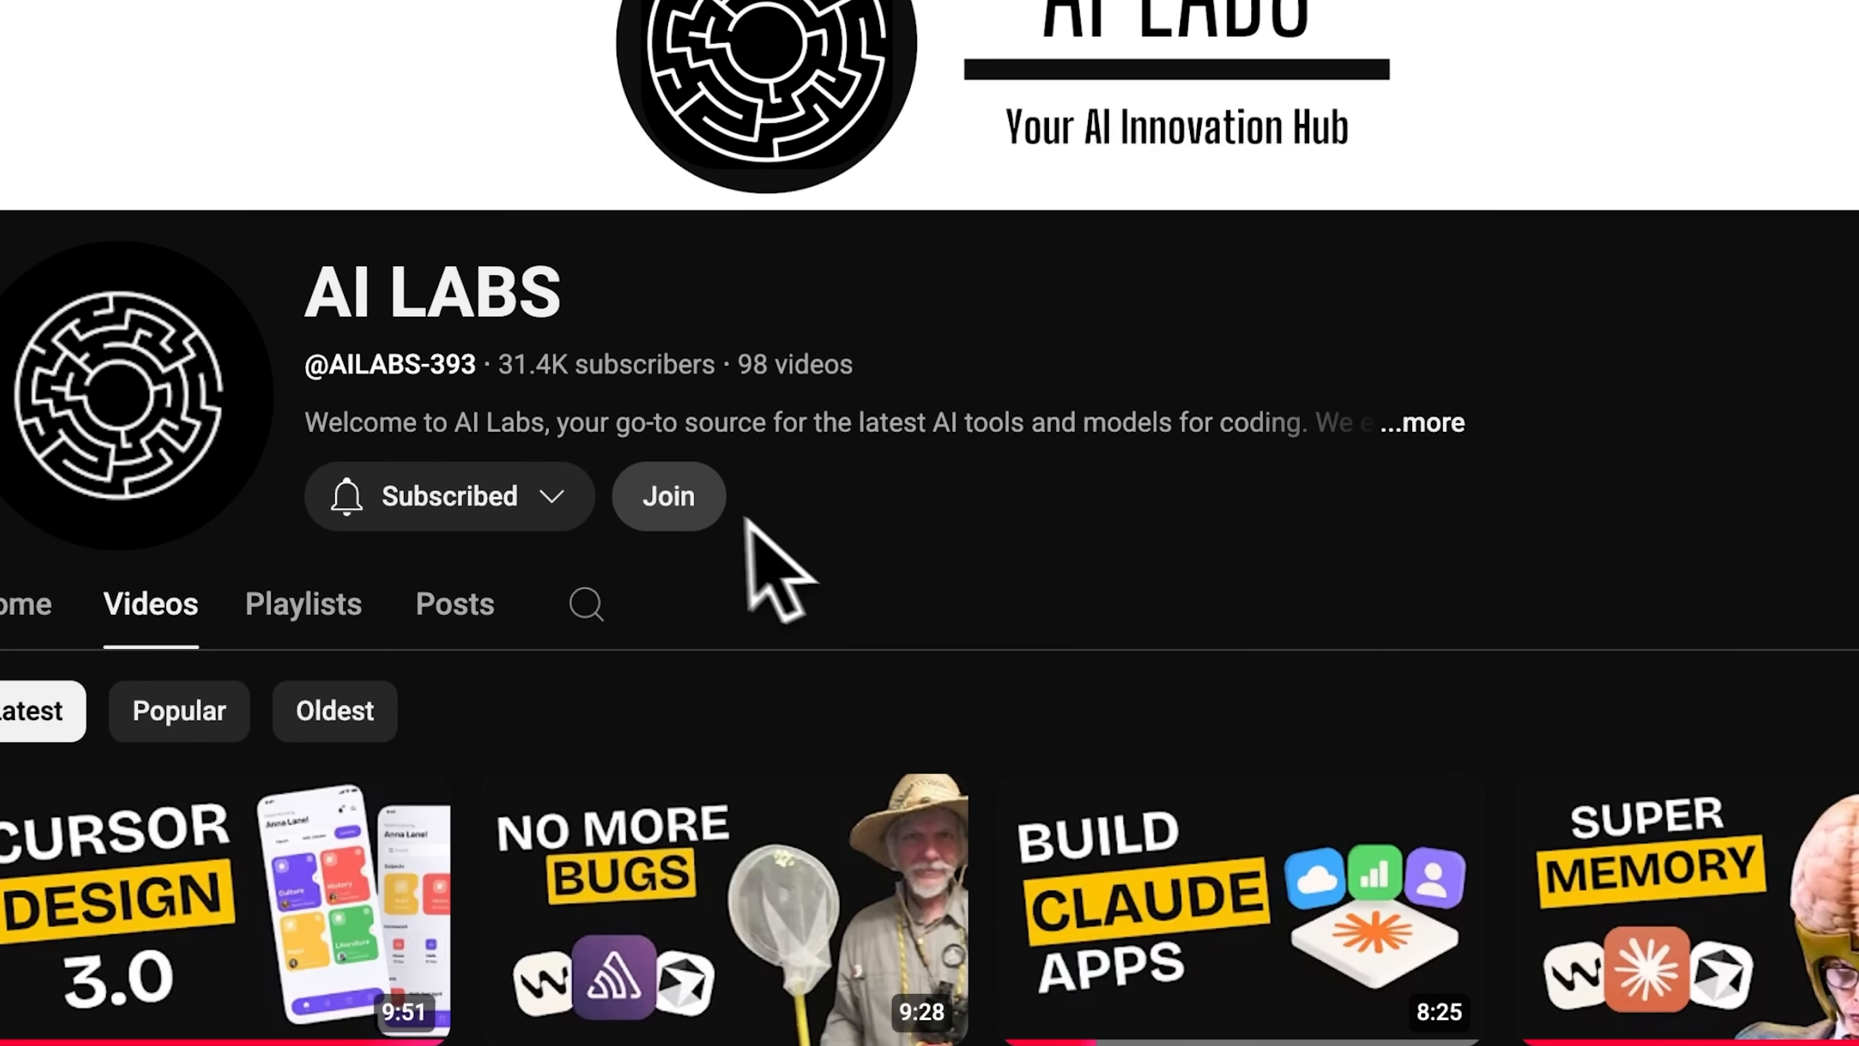
pyautogui.click(667, 496)
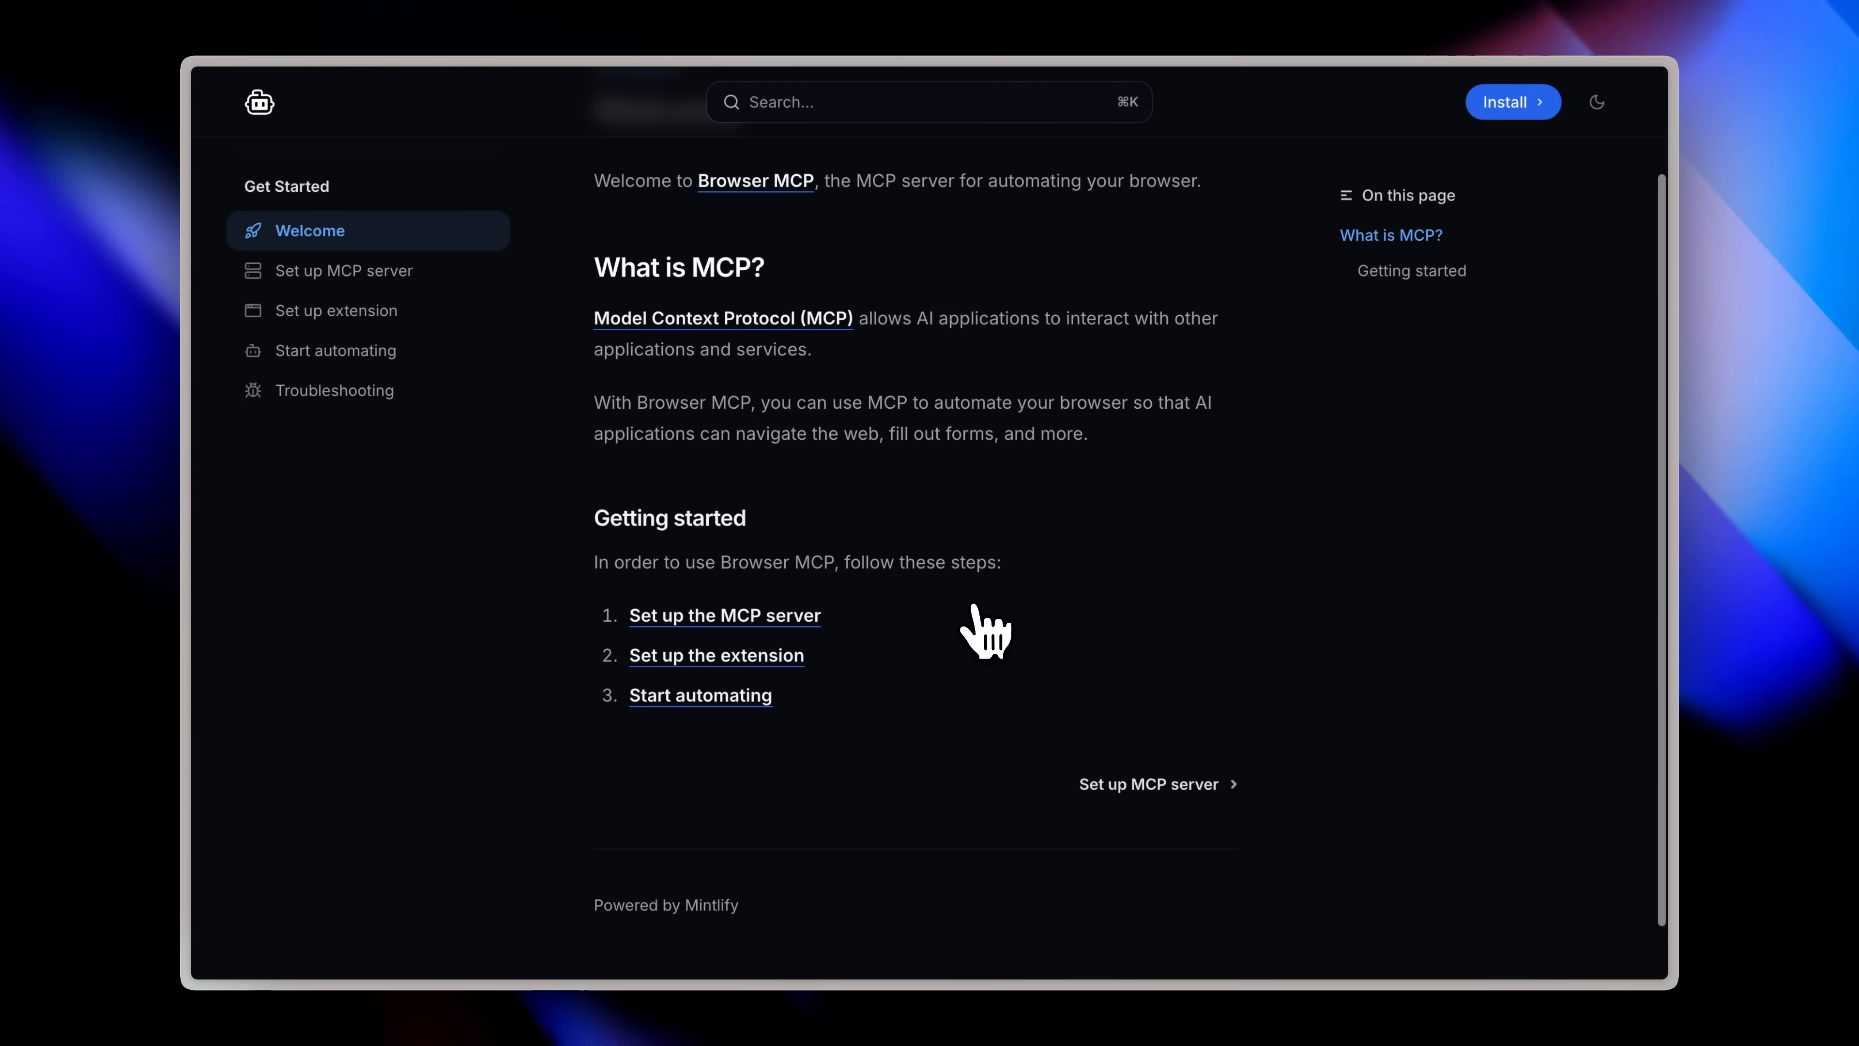
pyautogui.moveTo(887, 698)
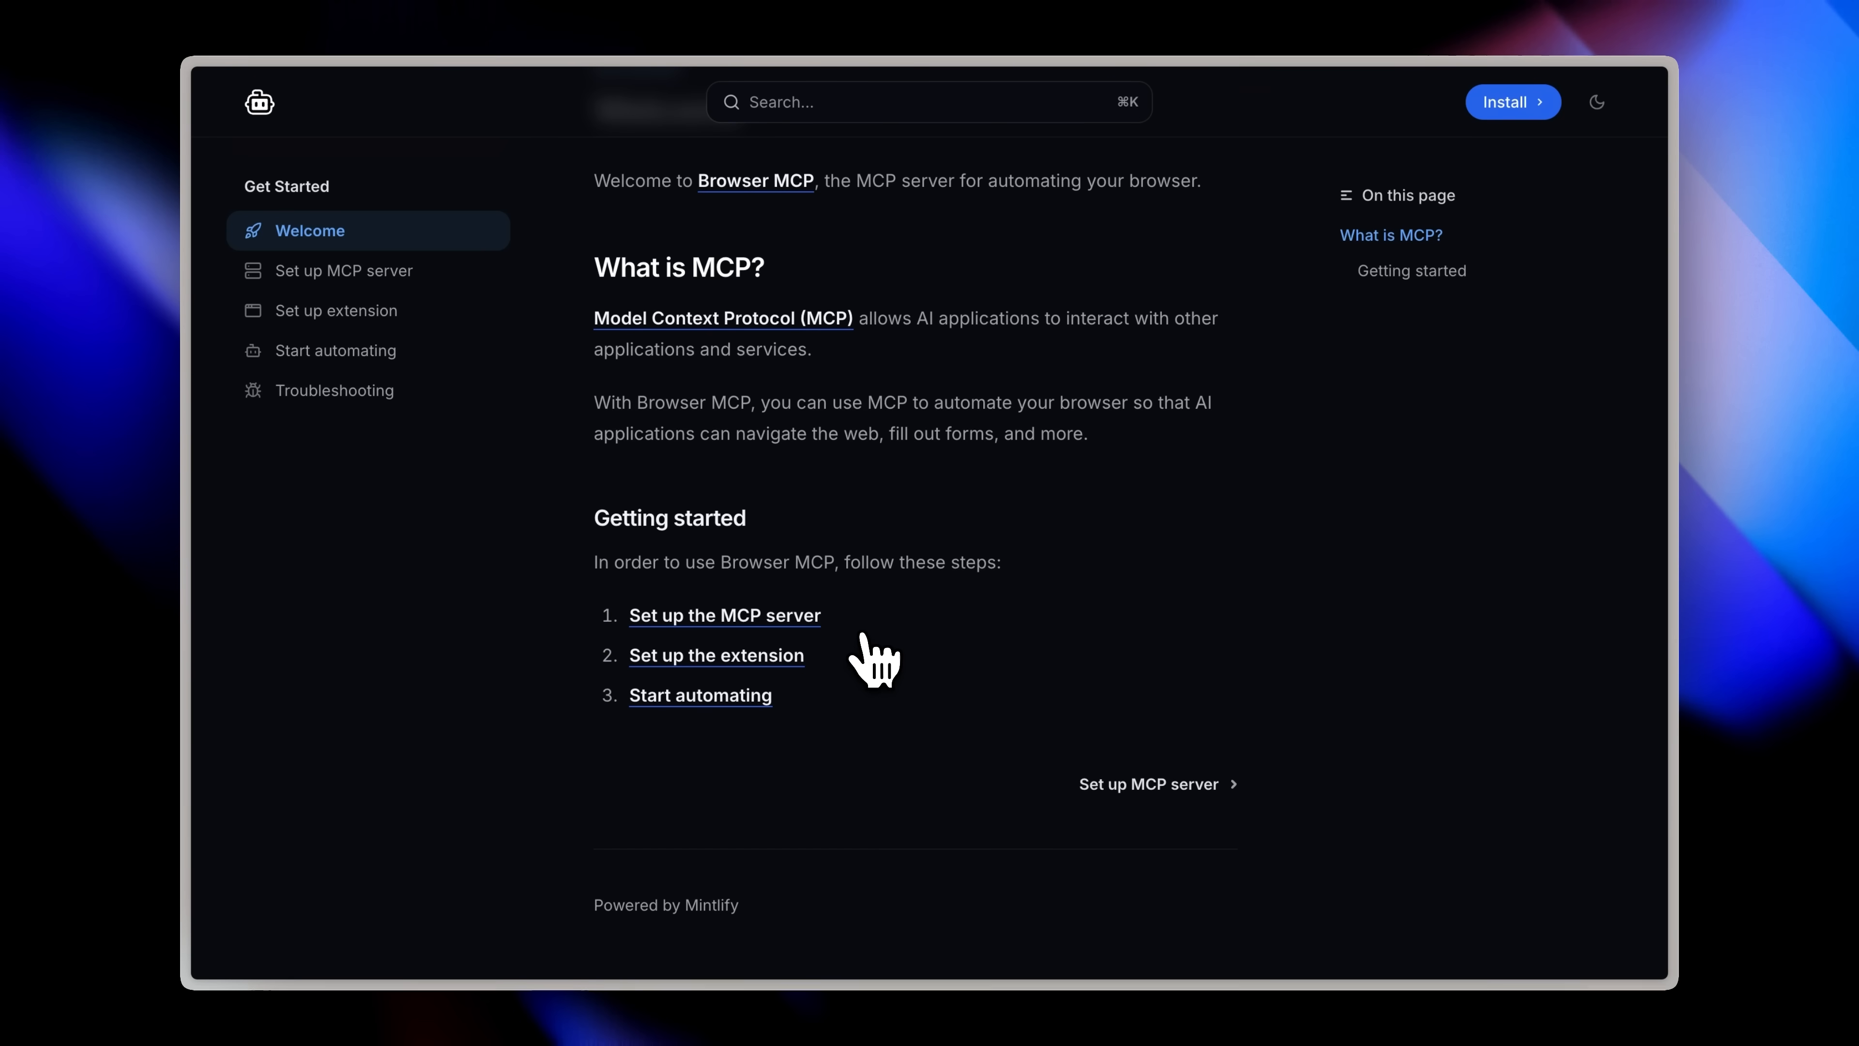
pyautogui.click(1512, 101)
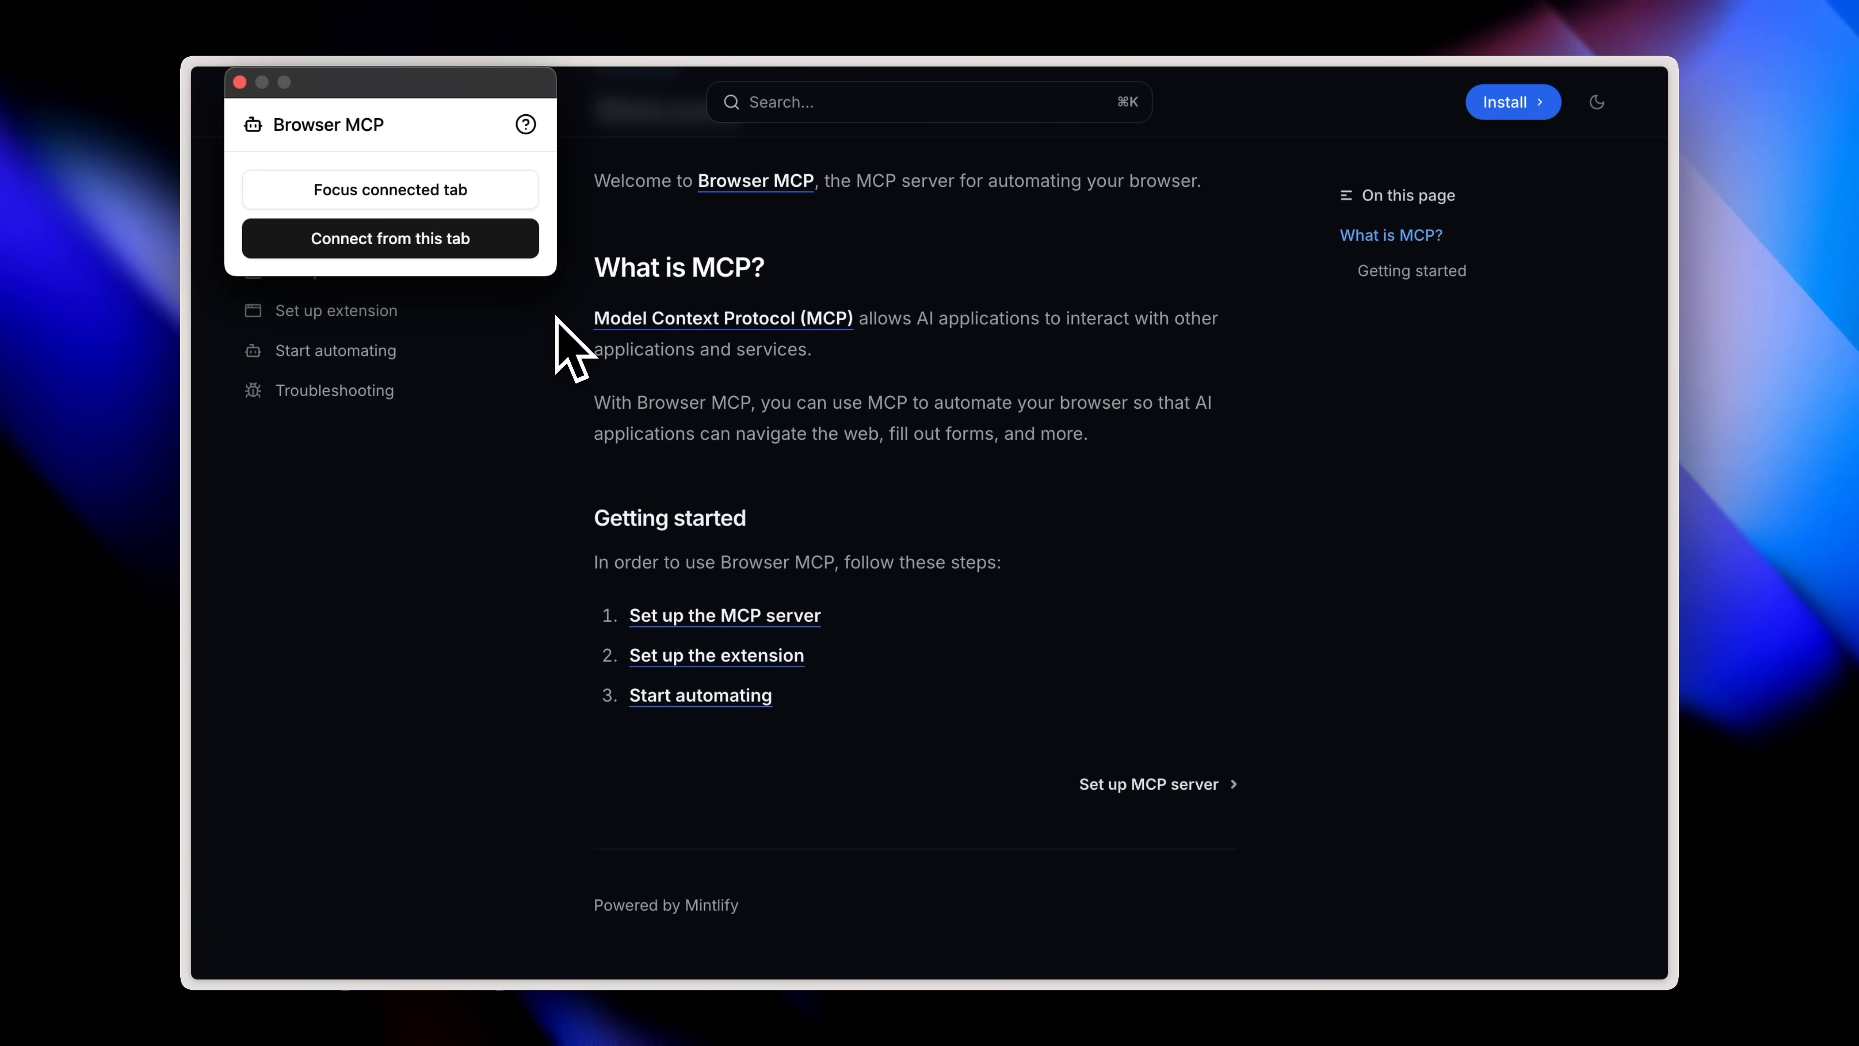
pyautogui.moveTo(569, 225)
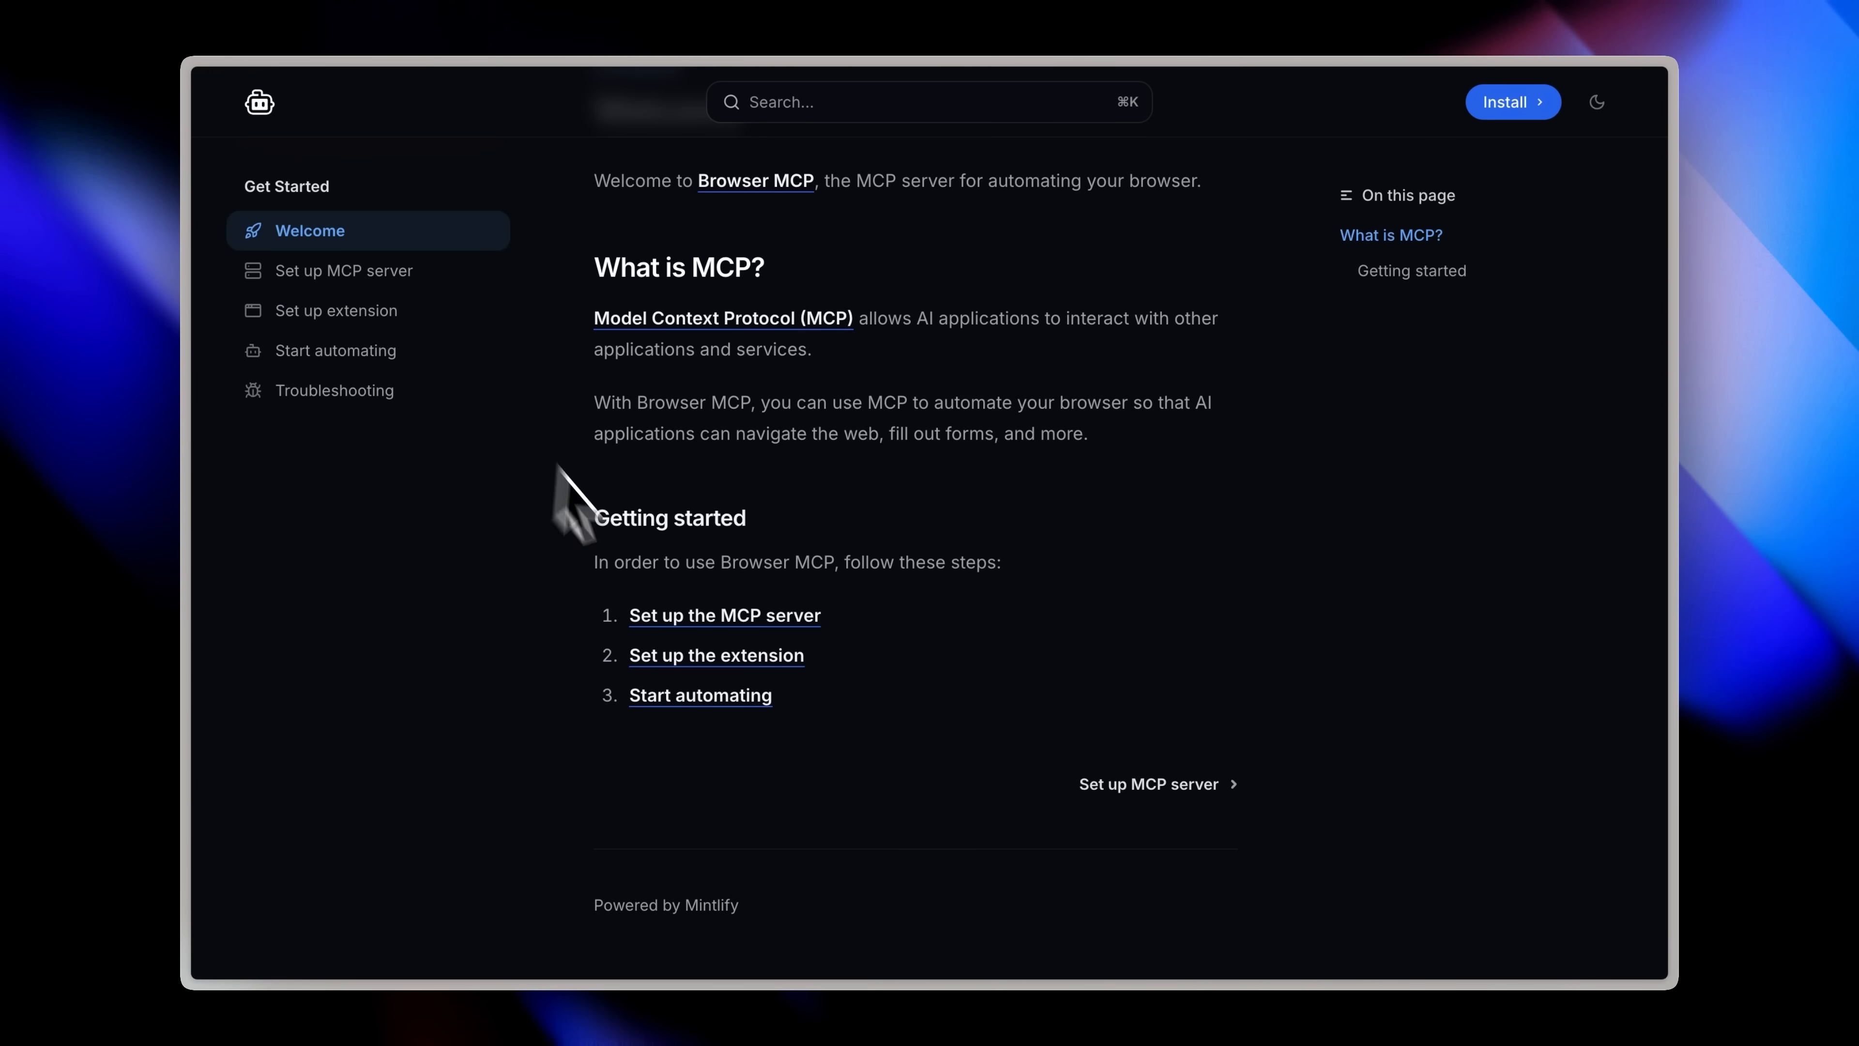
# Step: View the MCP server setup page down to the Server config section
pyautogui.click(344, 270)
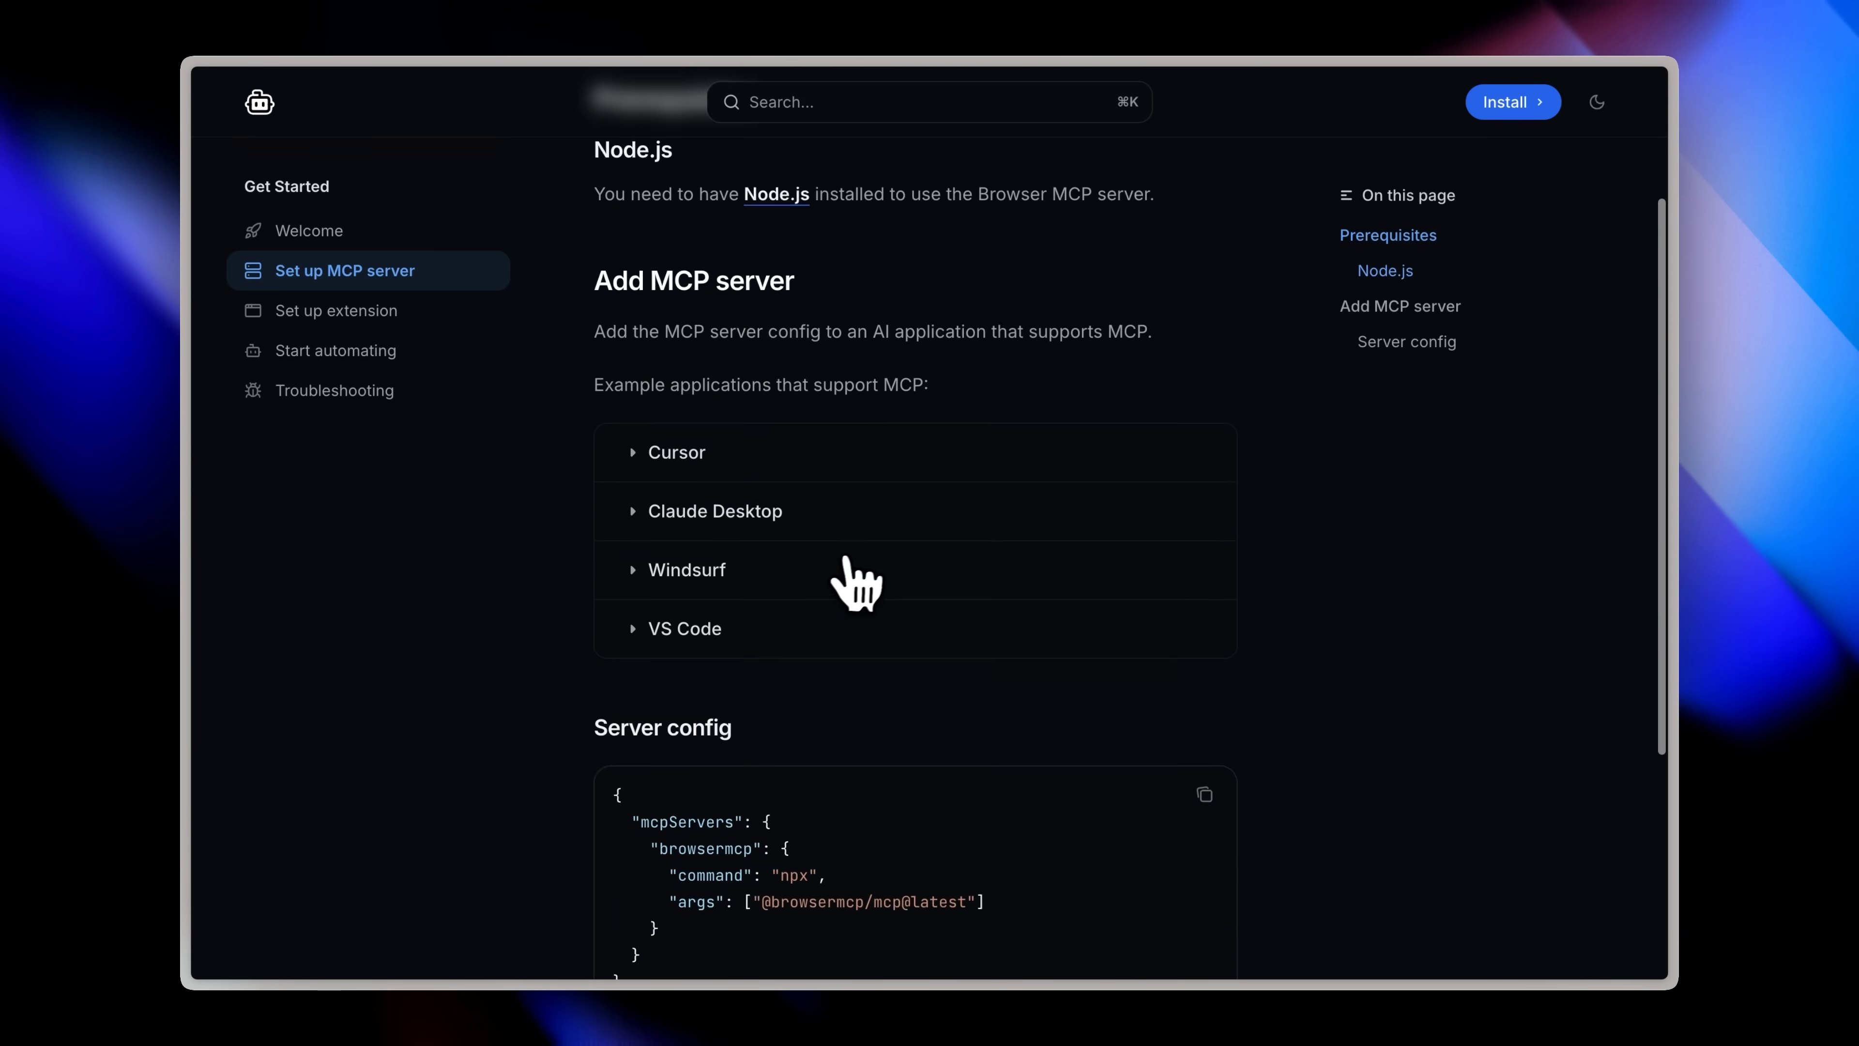
pyautogui.scroll(-3)
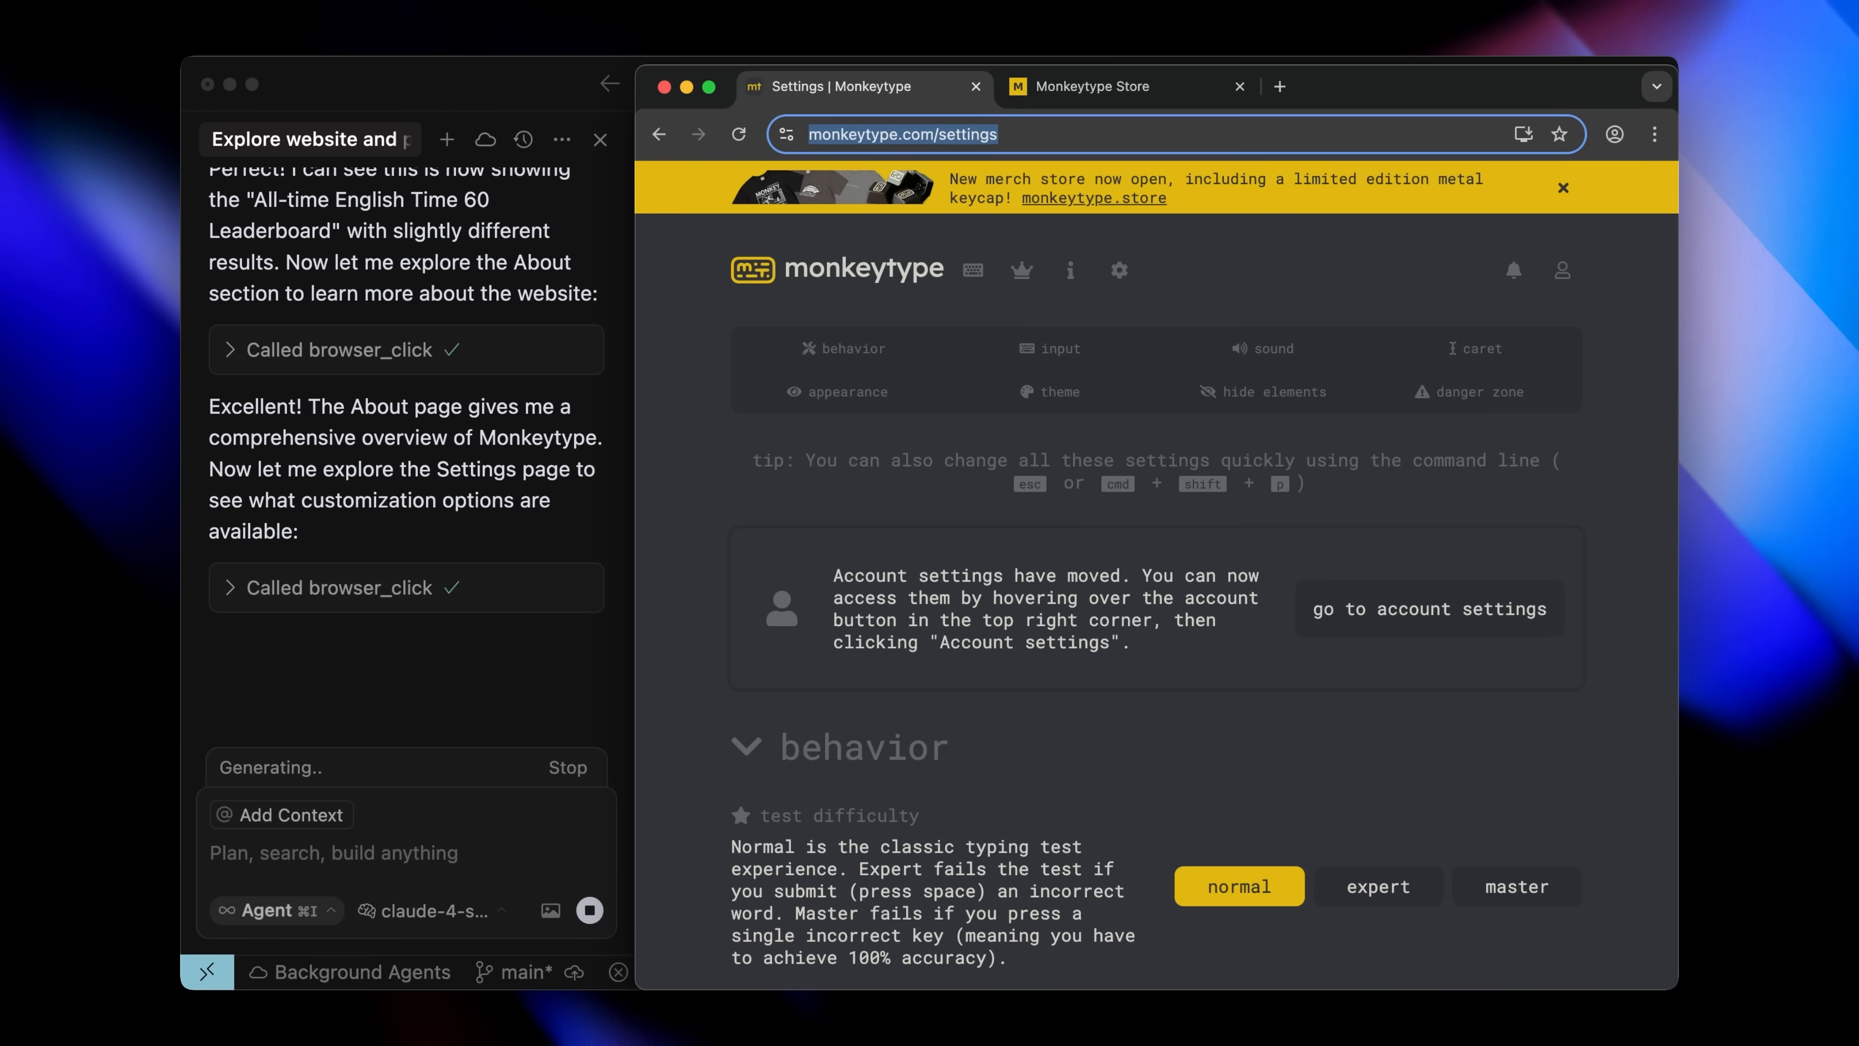
# Step: Follow the agent as it expands sections on Monkeytype's settings page
pyautogui.scroll(-3)
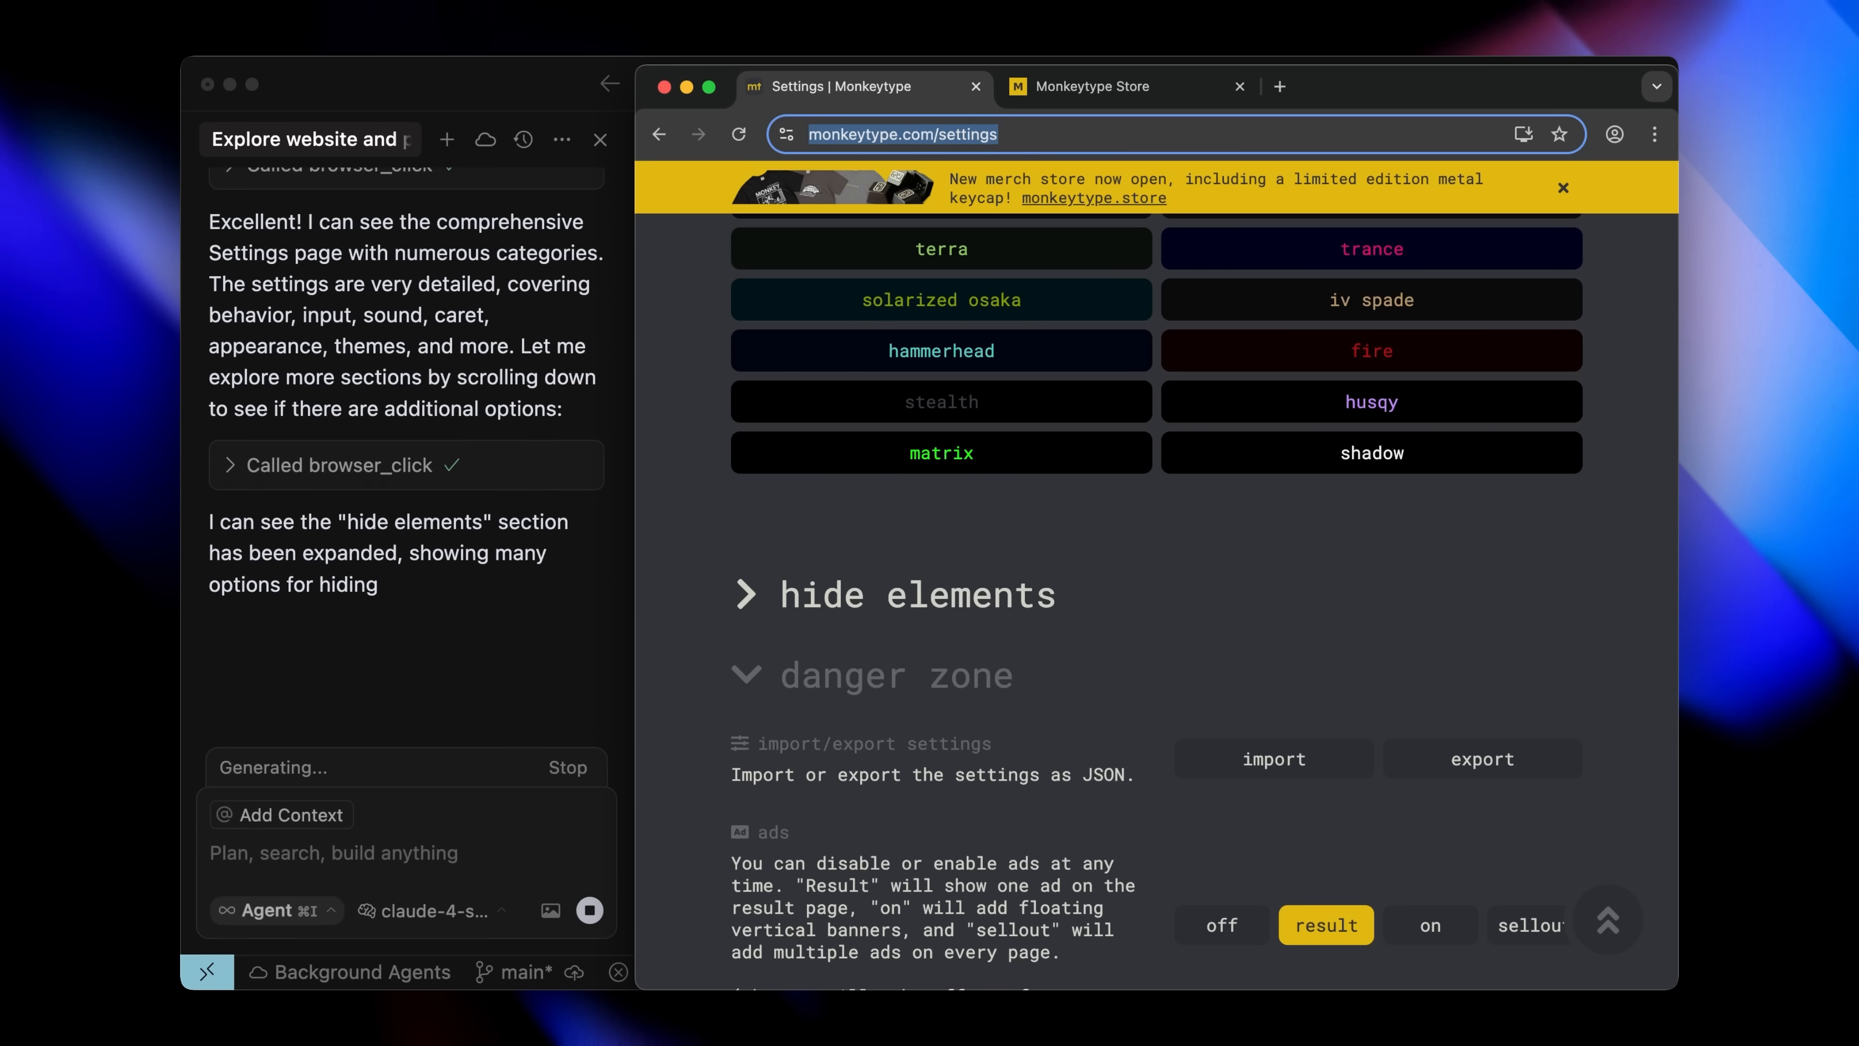
pyautogui.click(839, 268)
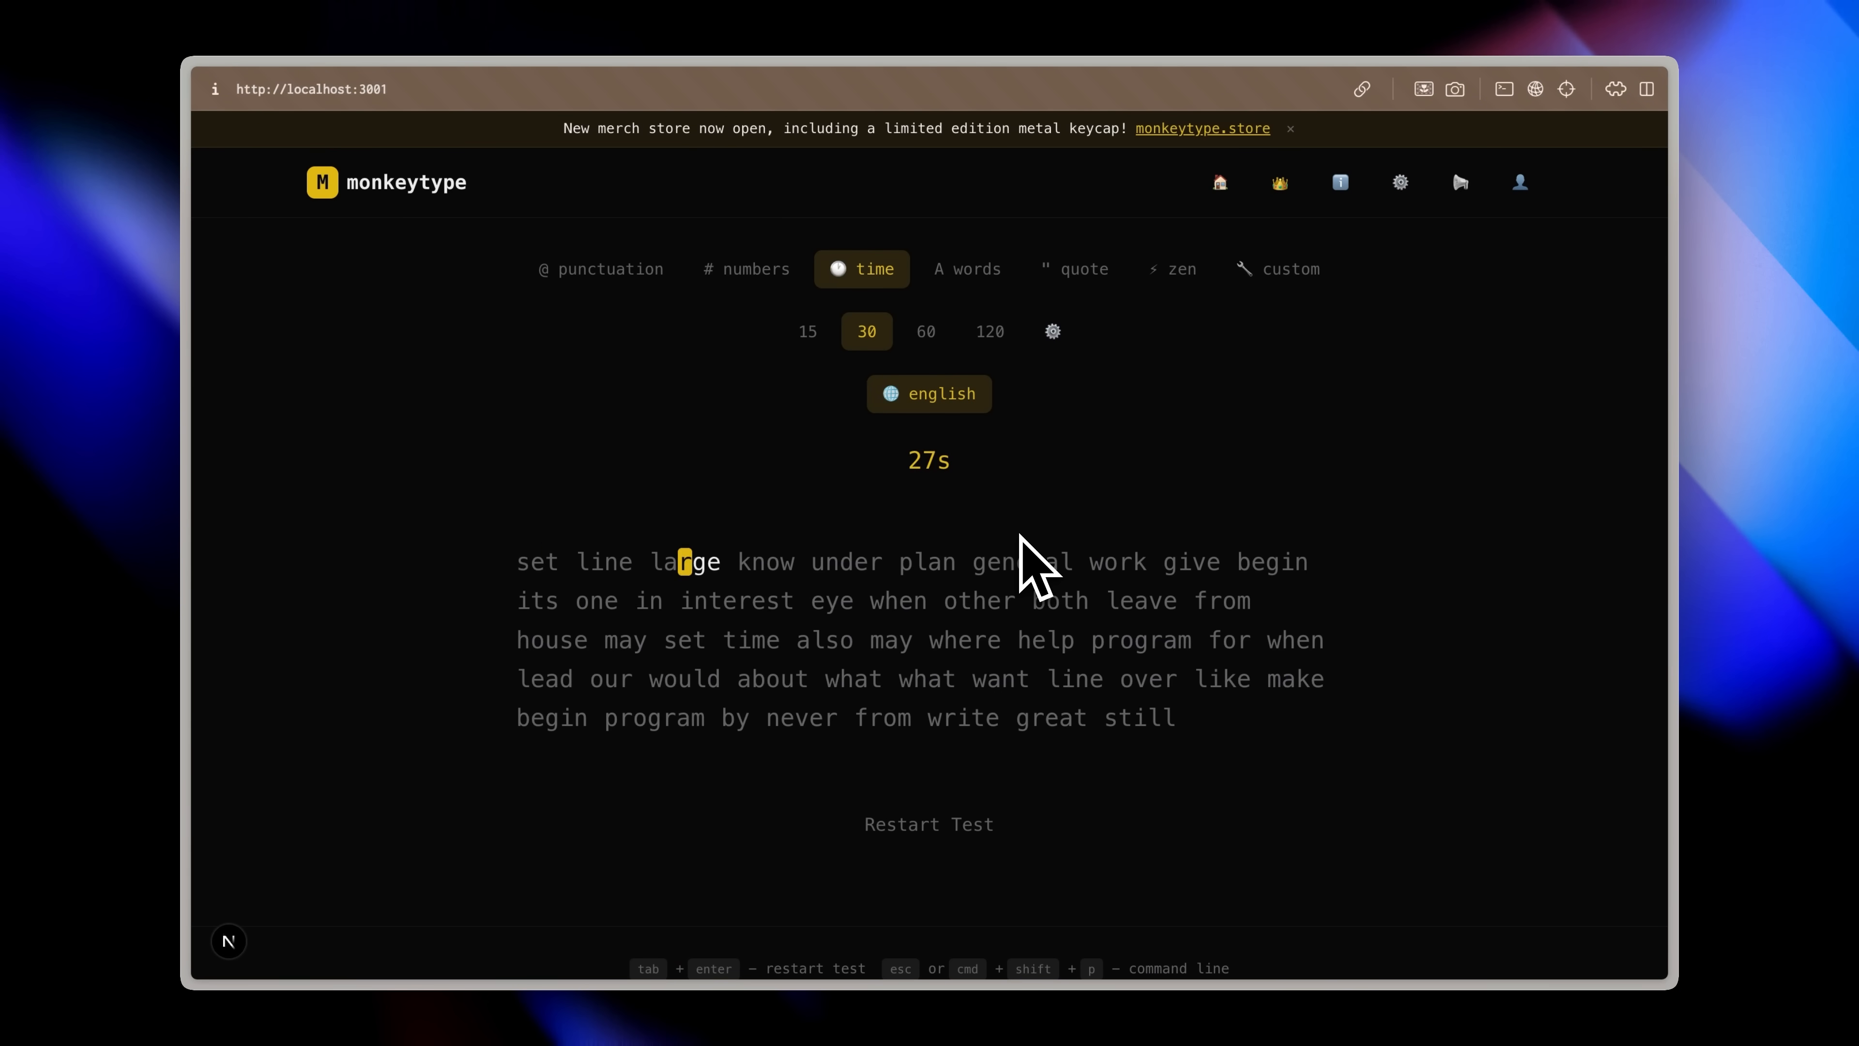
# Step: Type 'rge' into the cloned typing test and view the leaderboards page
pyautogui.write('rge')
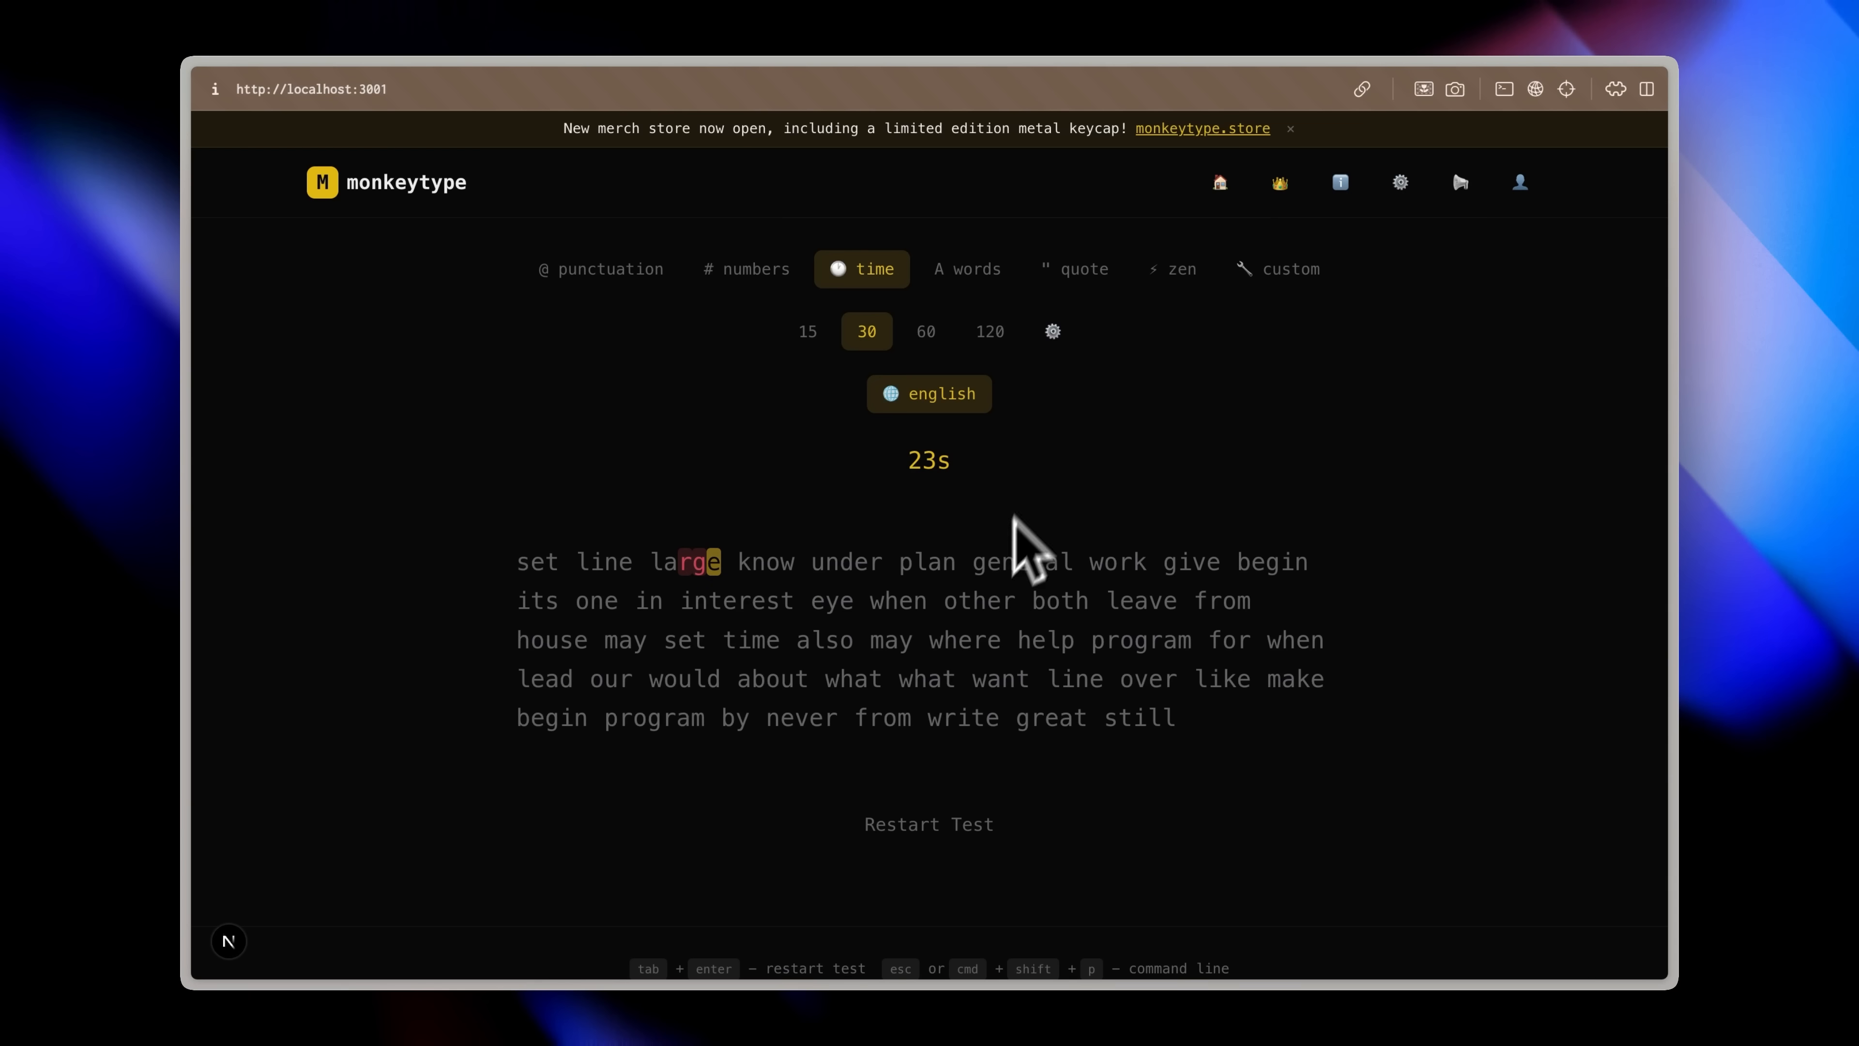
pyautogui.moveTo(1144, 361)
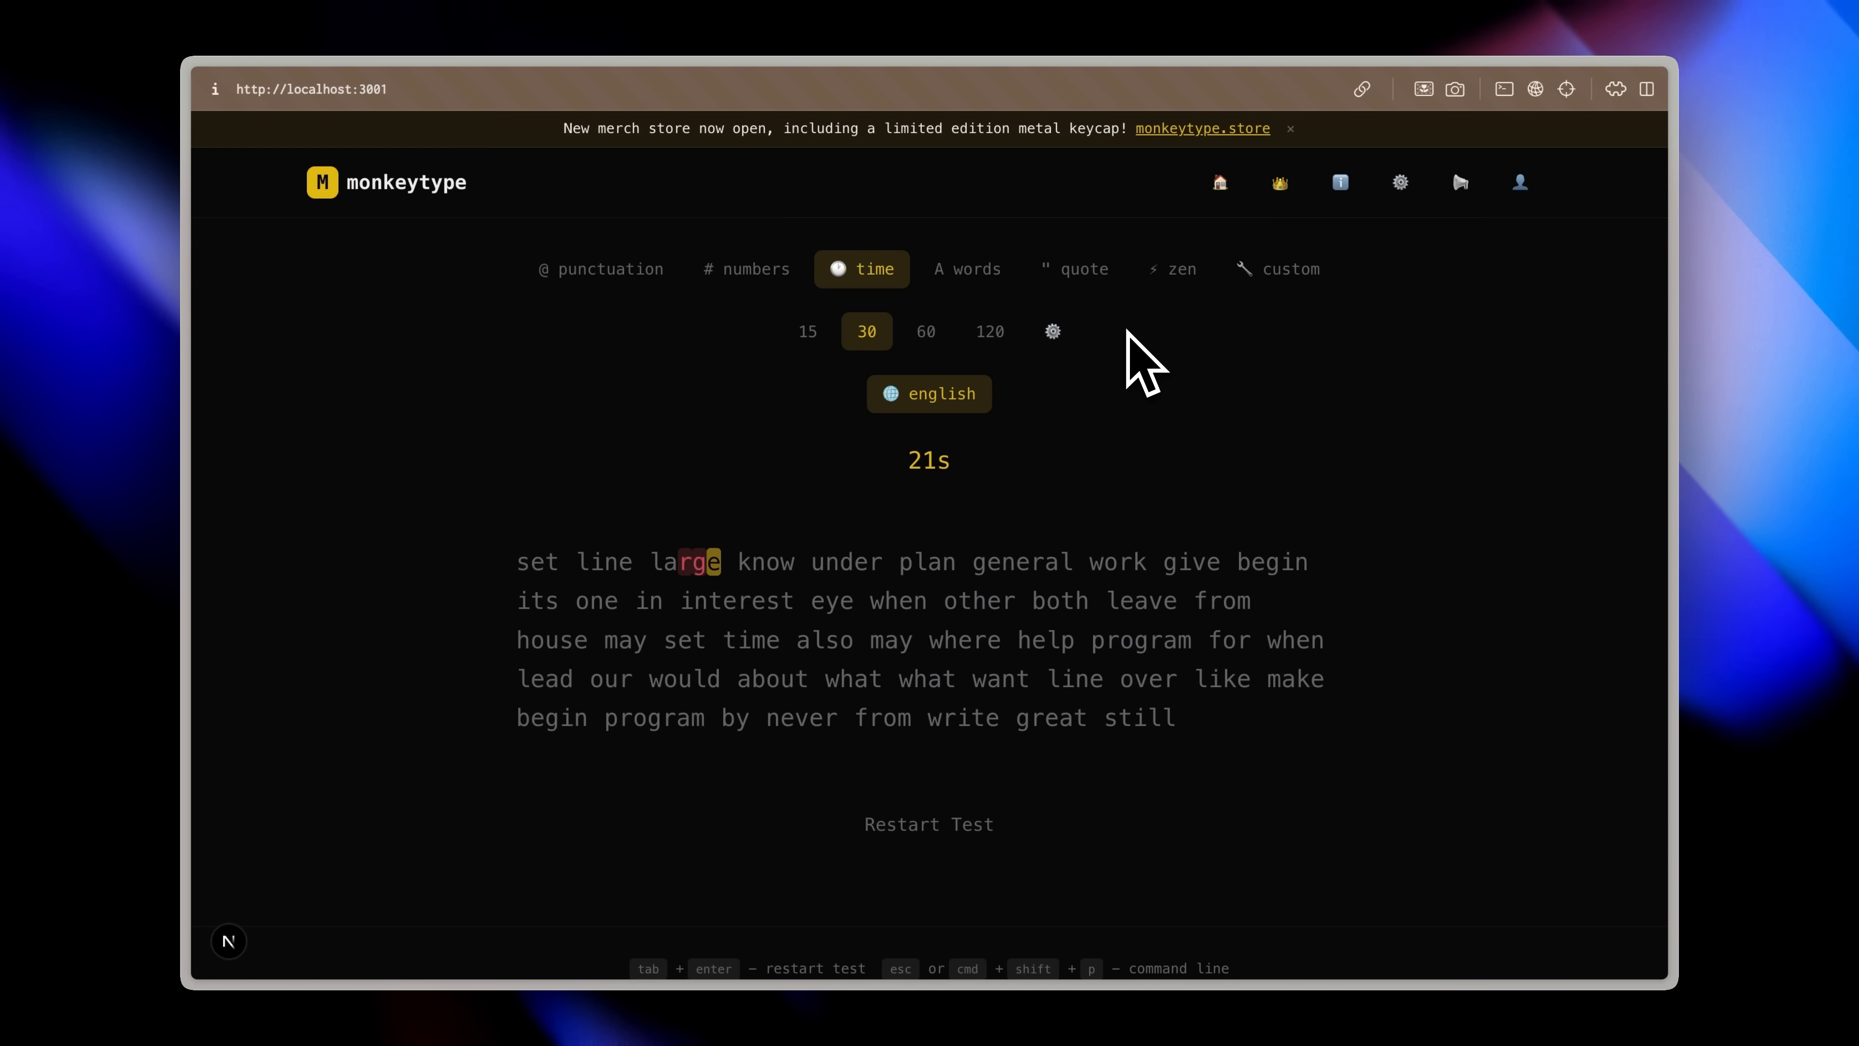
pyautogui.click(1279, 182)
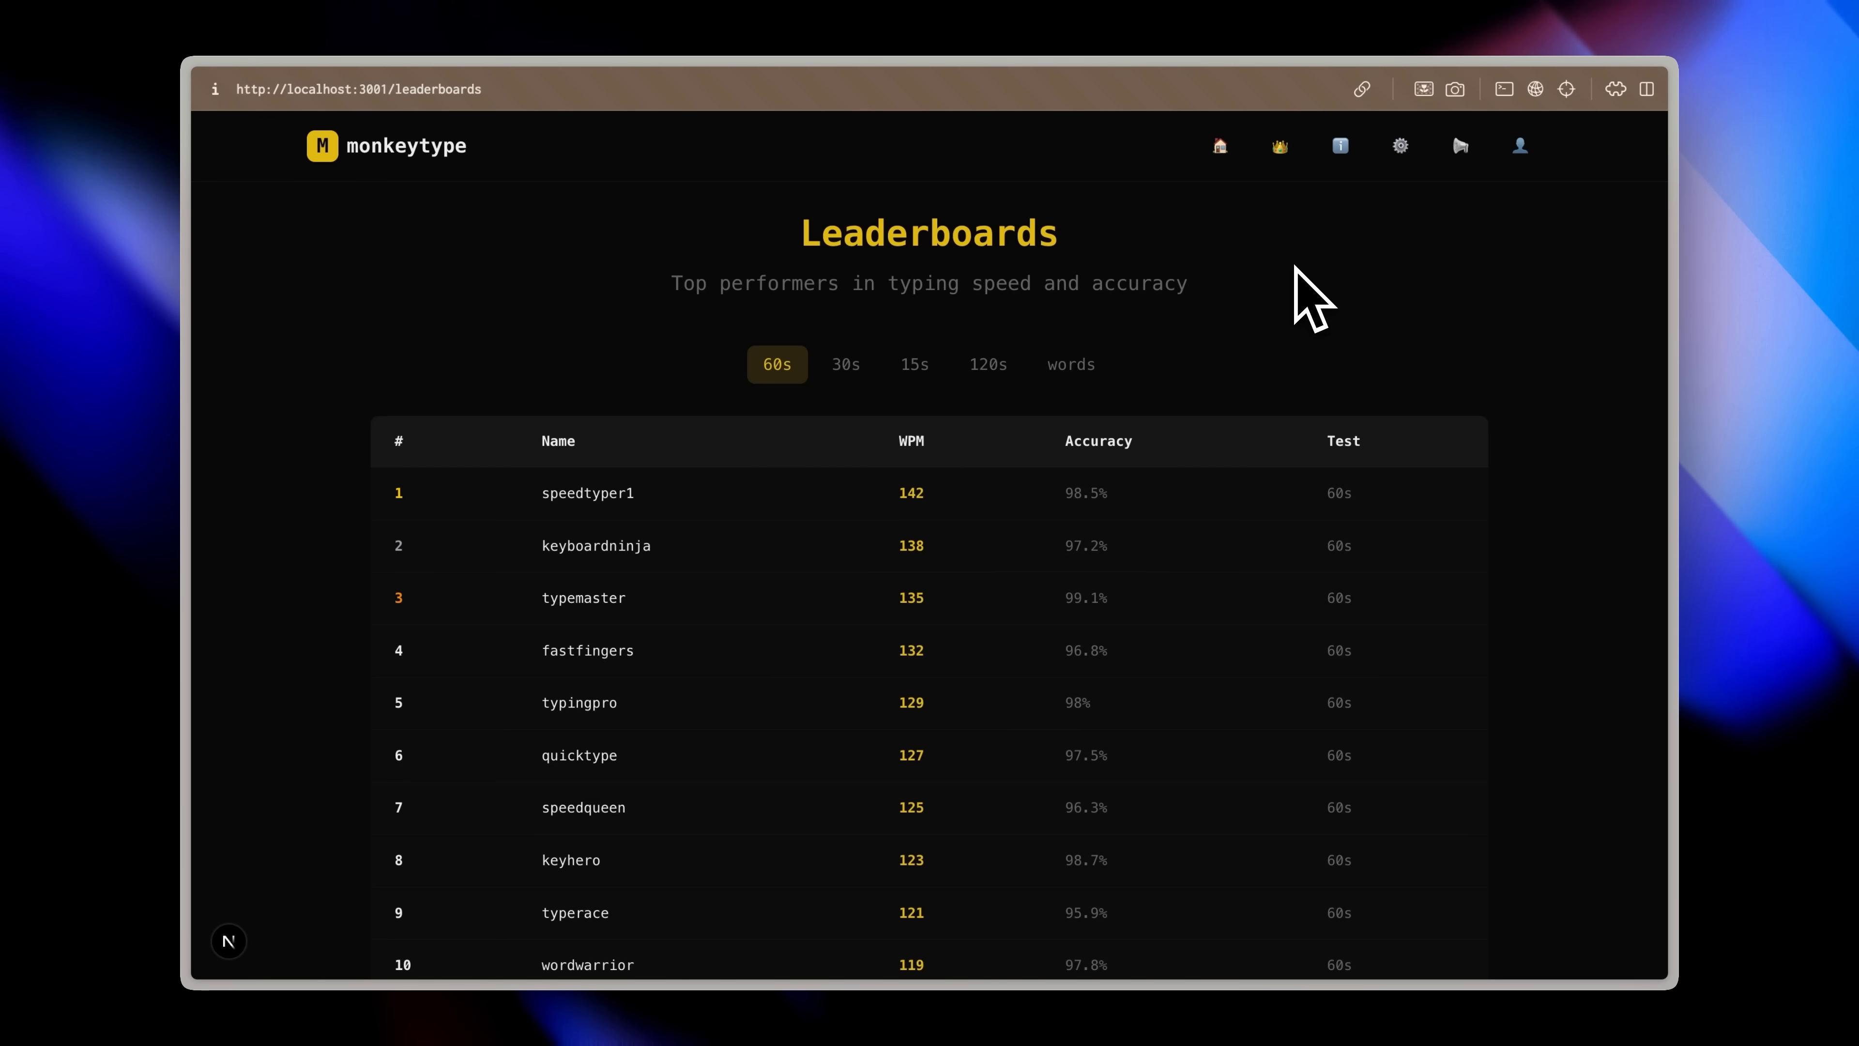
pyautogui.moveTo(1289, 300)
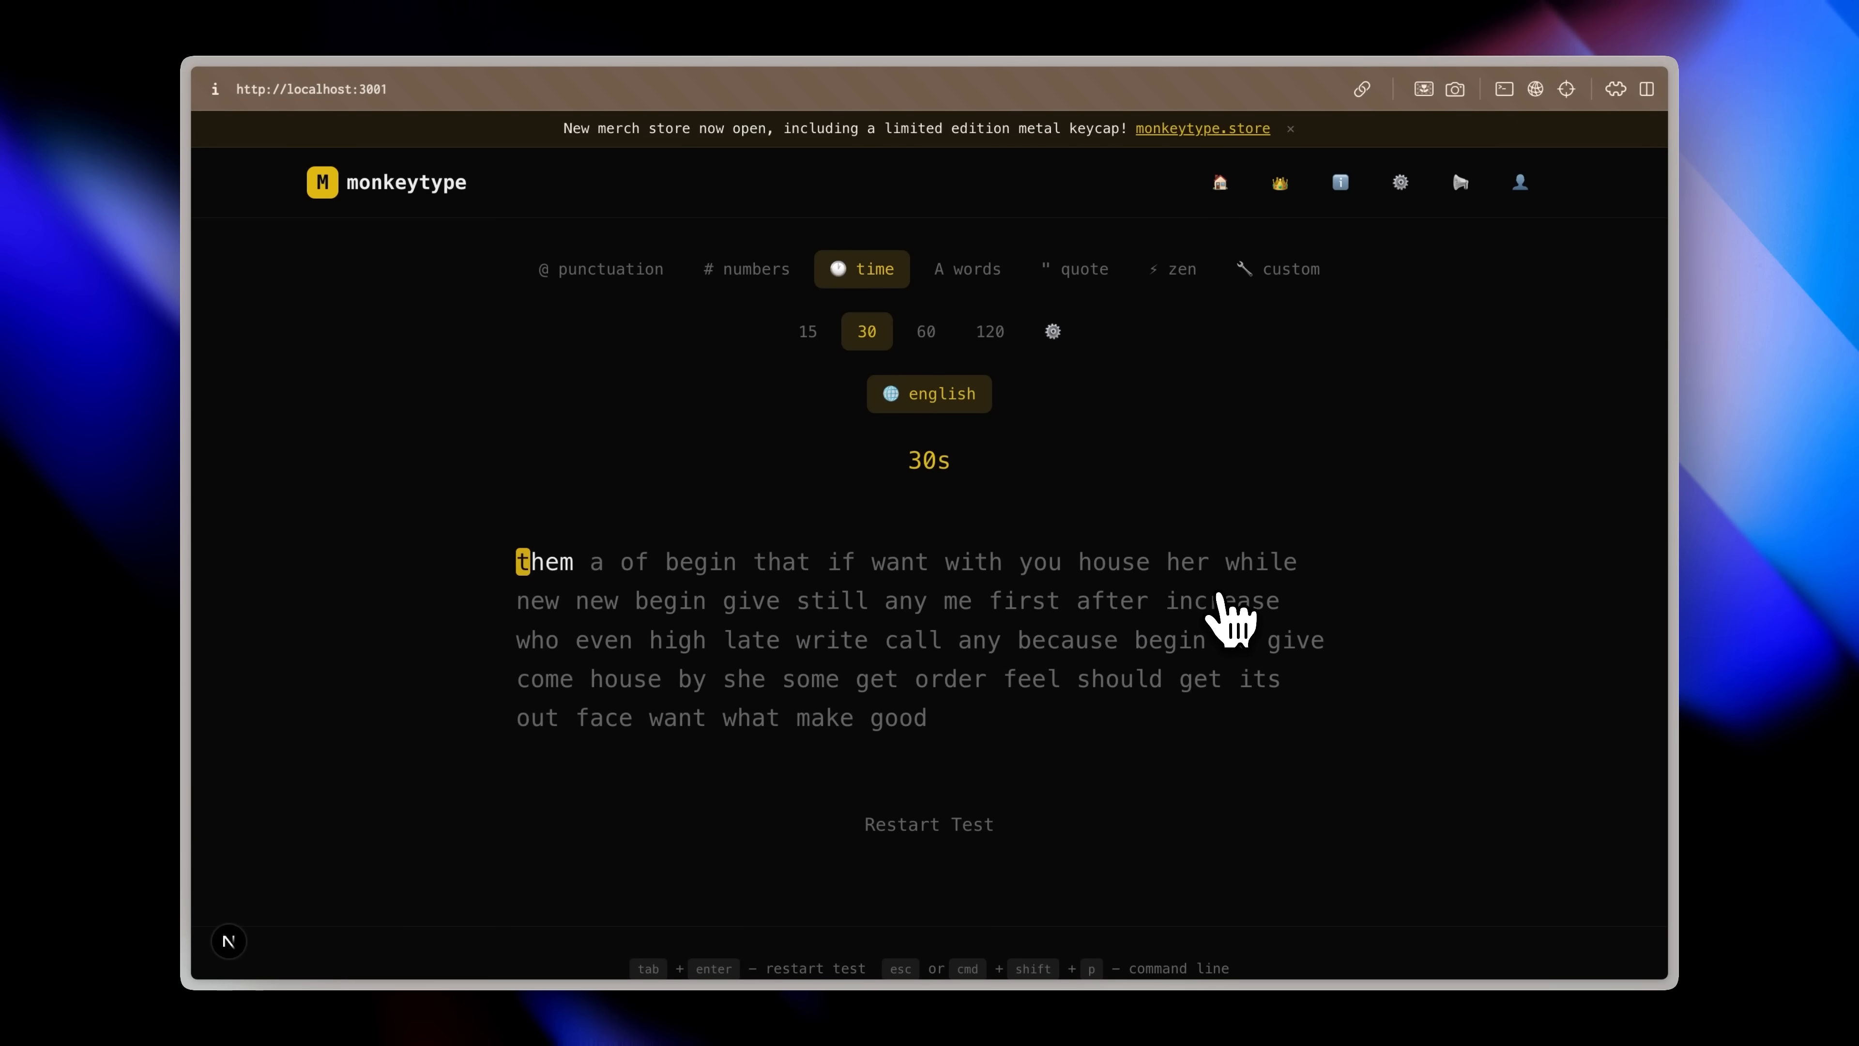
pyautogui.moveTo(1240, 645)
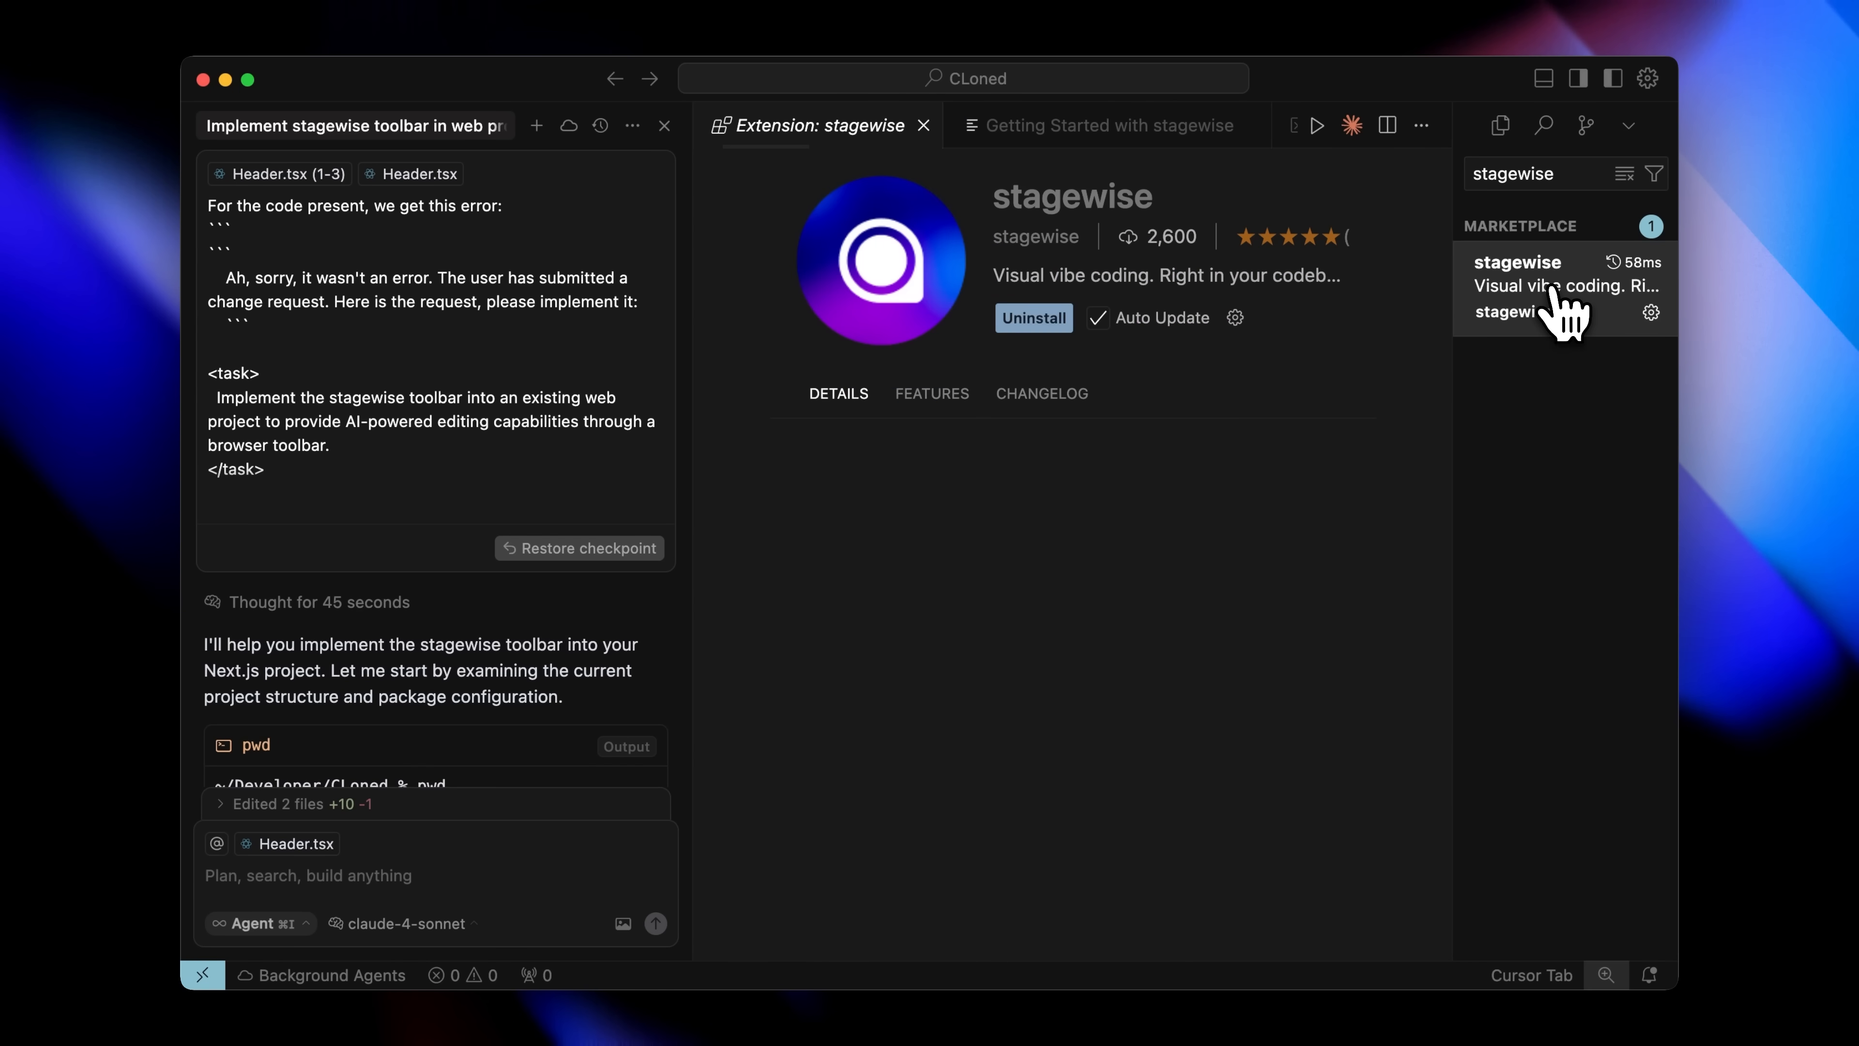
# Step: Run the stagewise toolbar setup command from the command palette
pyautogui.press('cmd+shift+p')
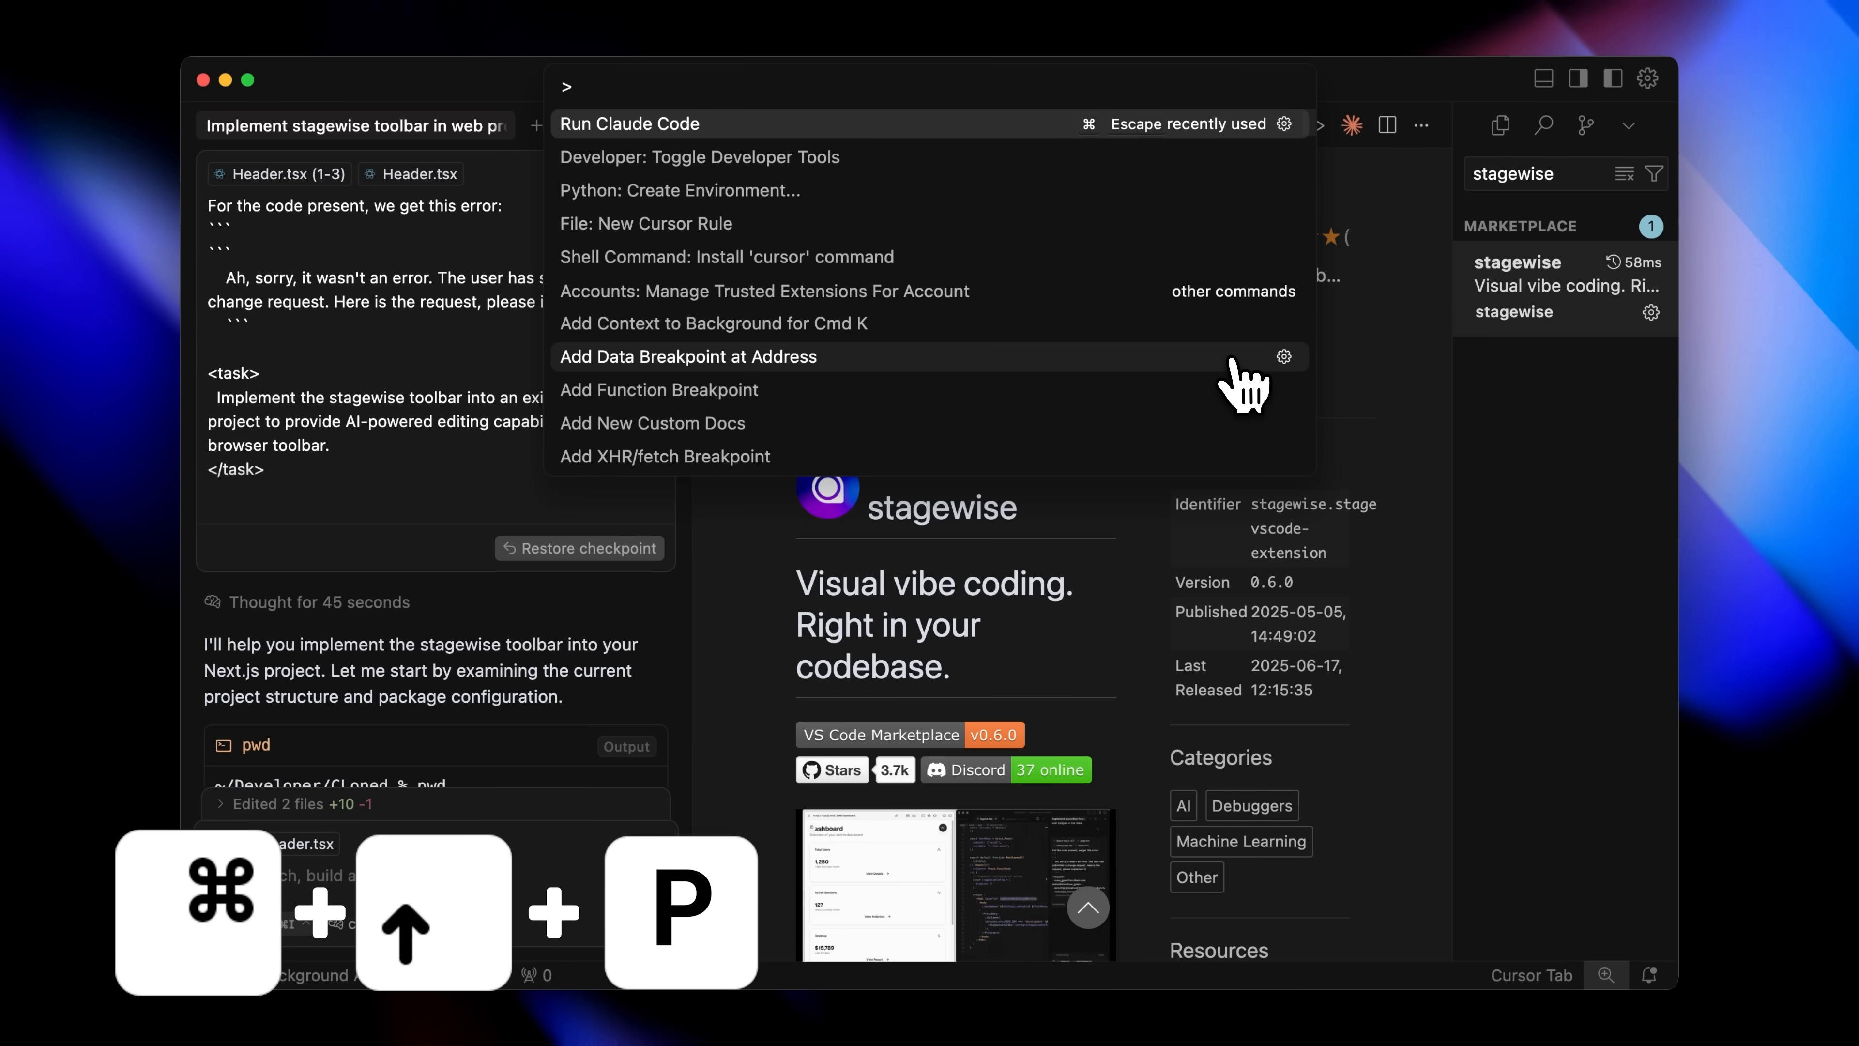
pyautogui.write('stage')
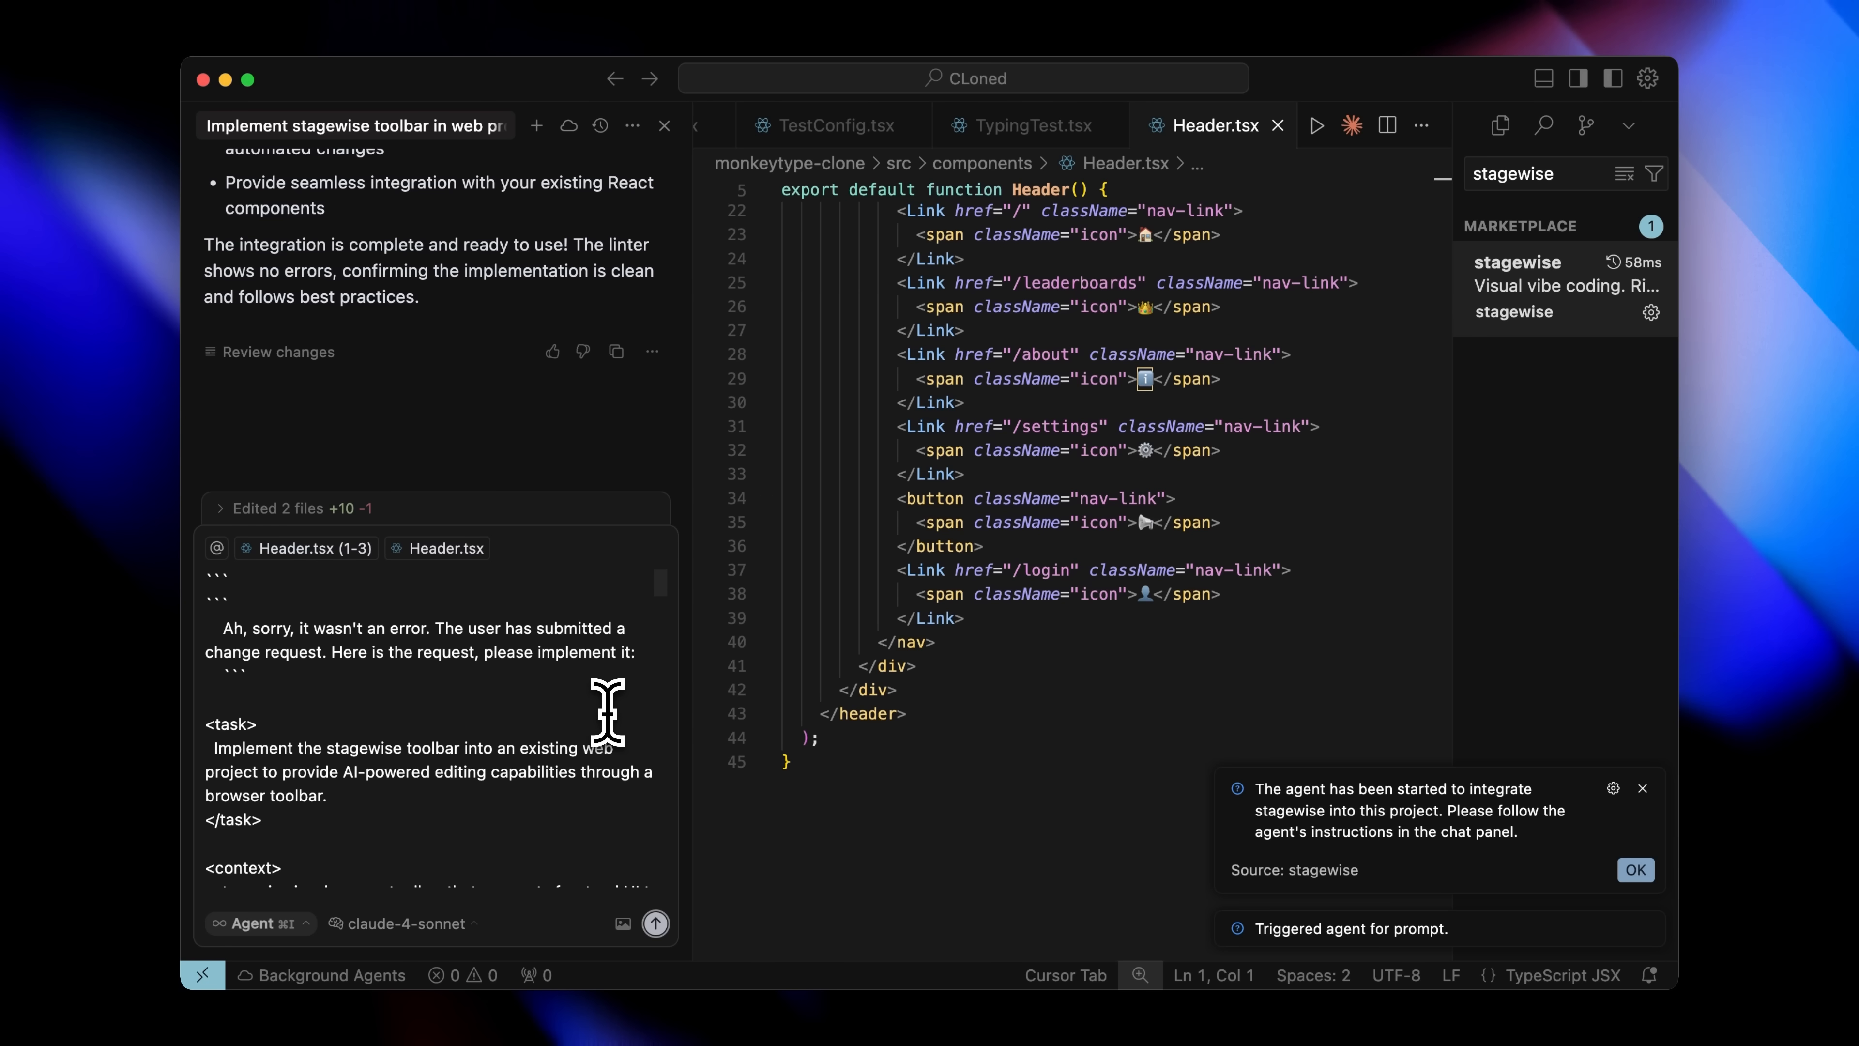
# Step: Scroll through the stagewise integration prompt in the agent chat
pyautogui.scroll(-3)
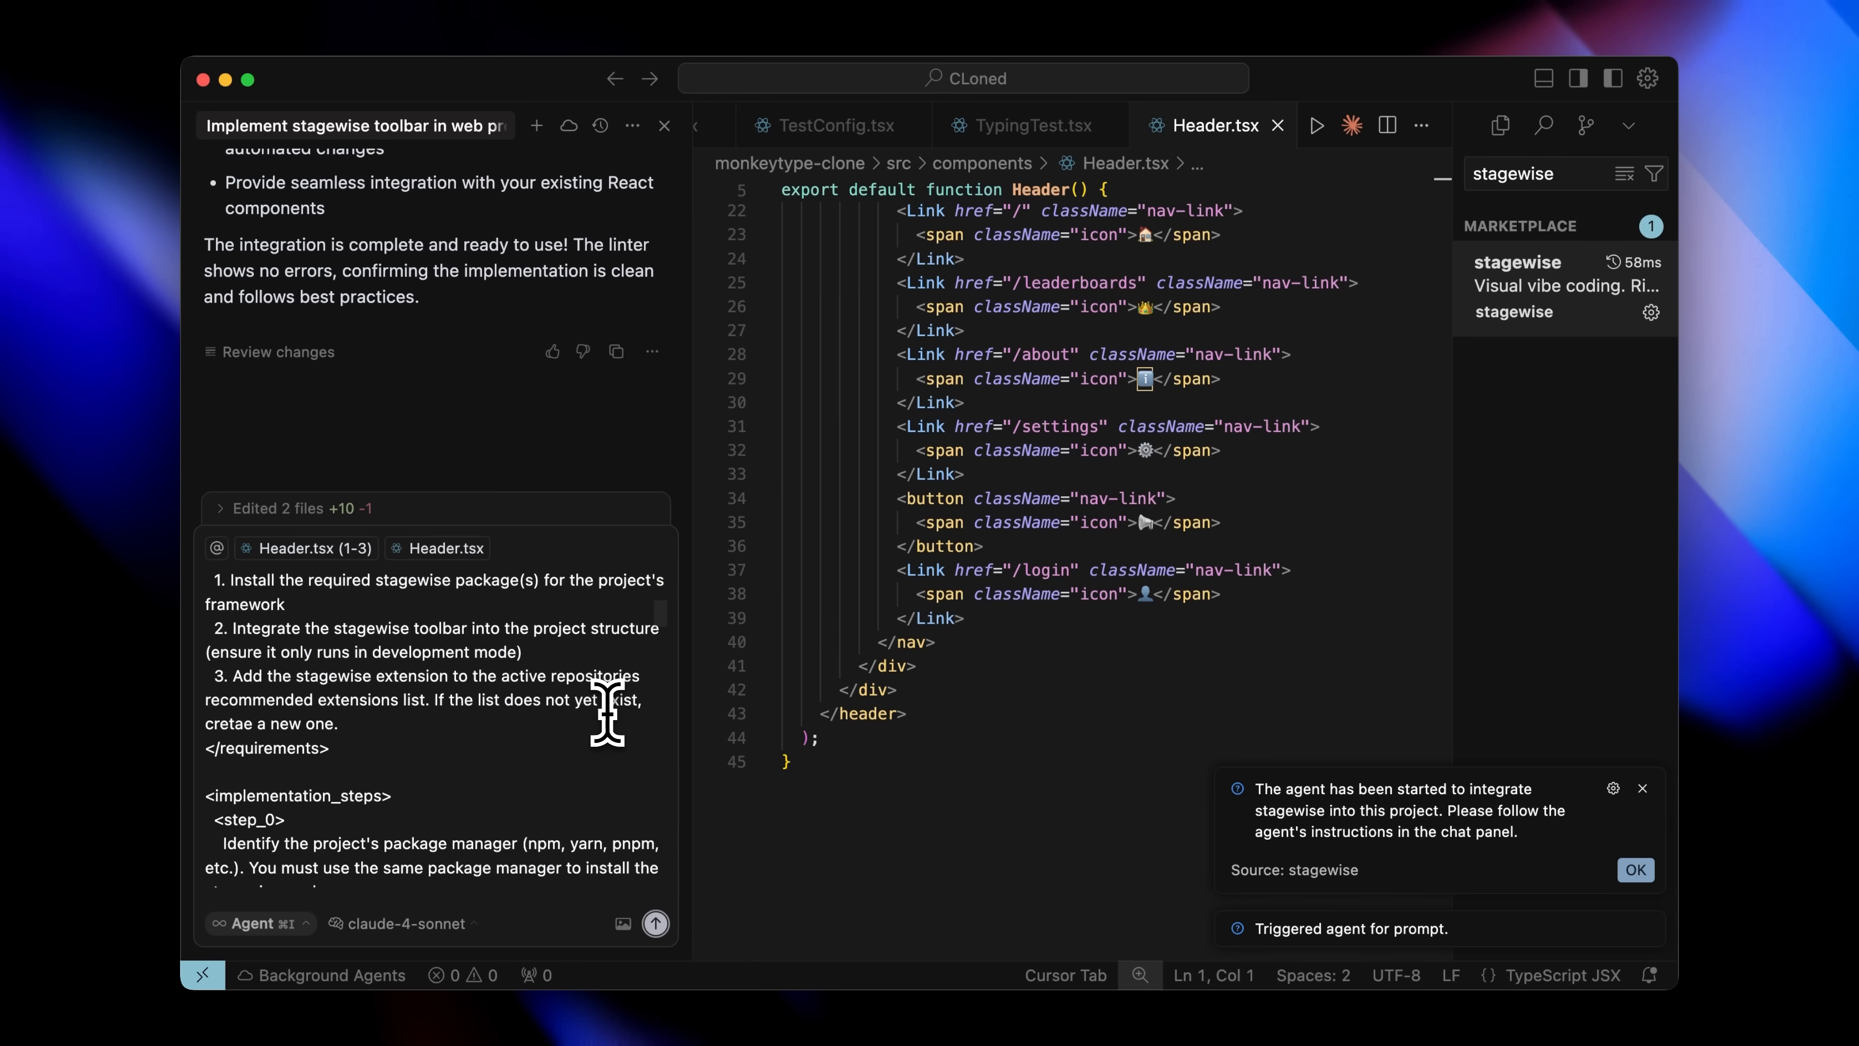
pyautogui.scroll(-3)
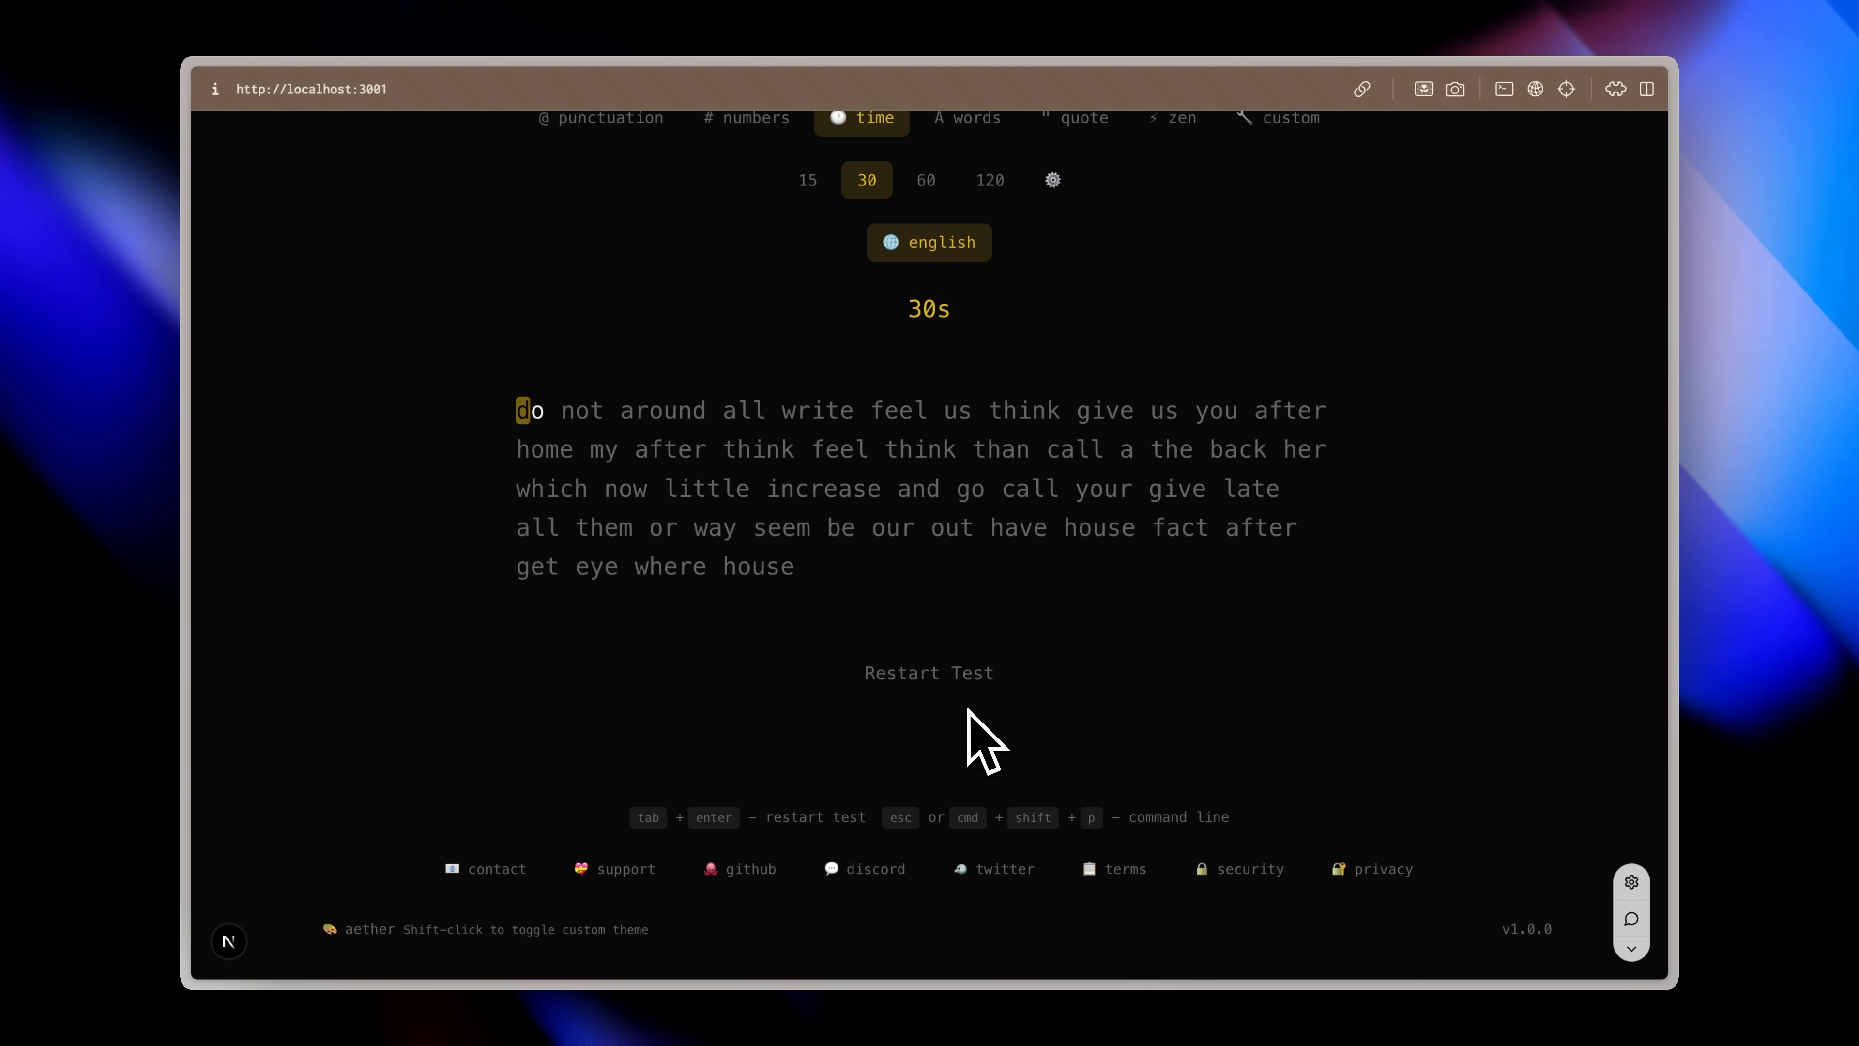
pyautogui.moveTo(887, 747)
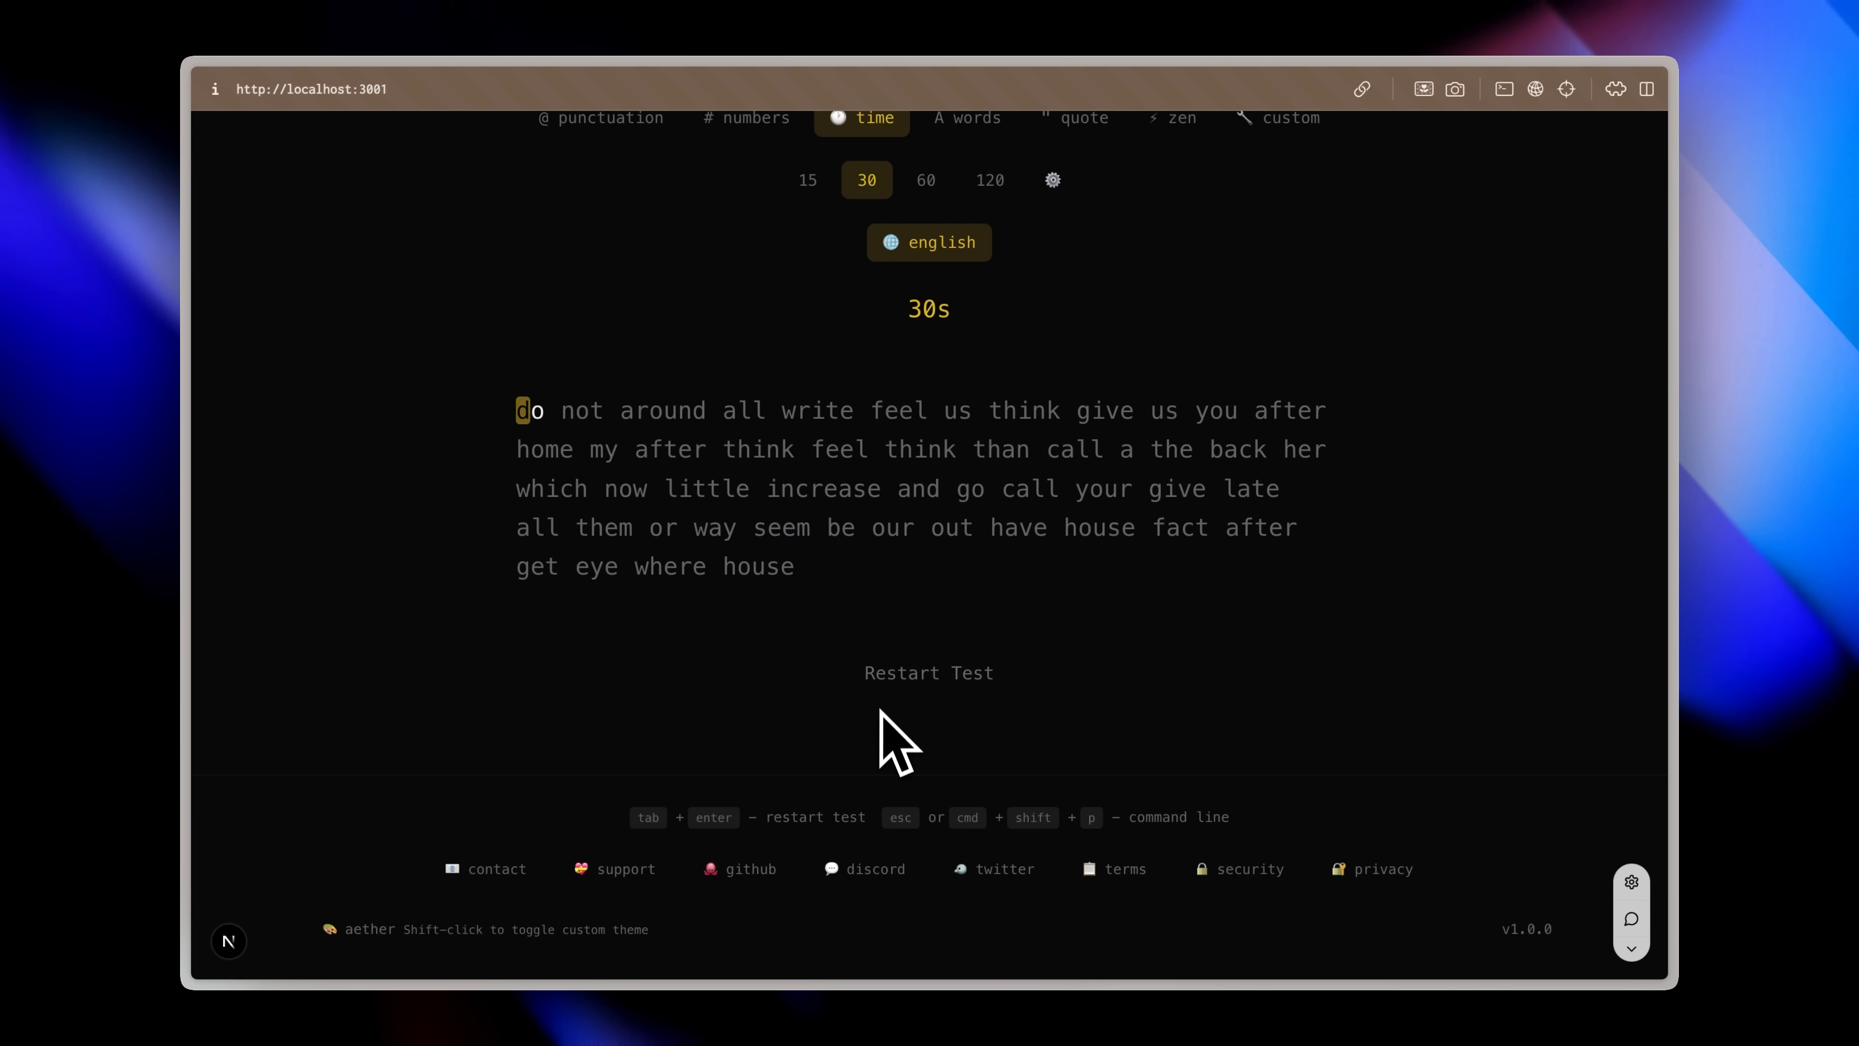
pyautogui.moveTo(928, 672)
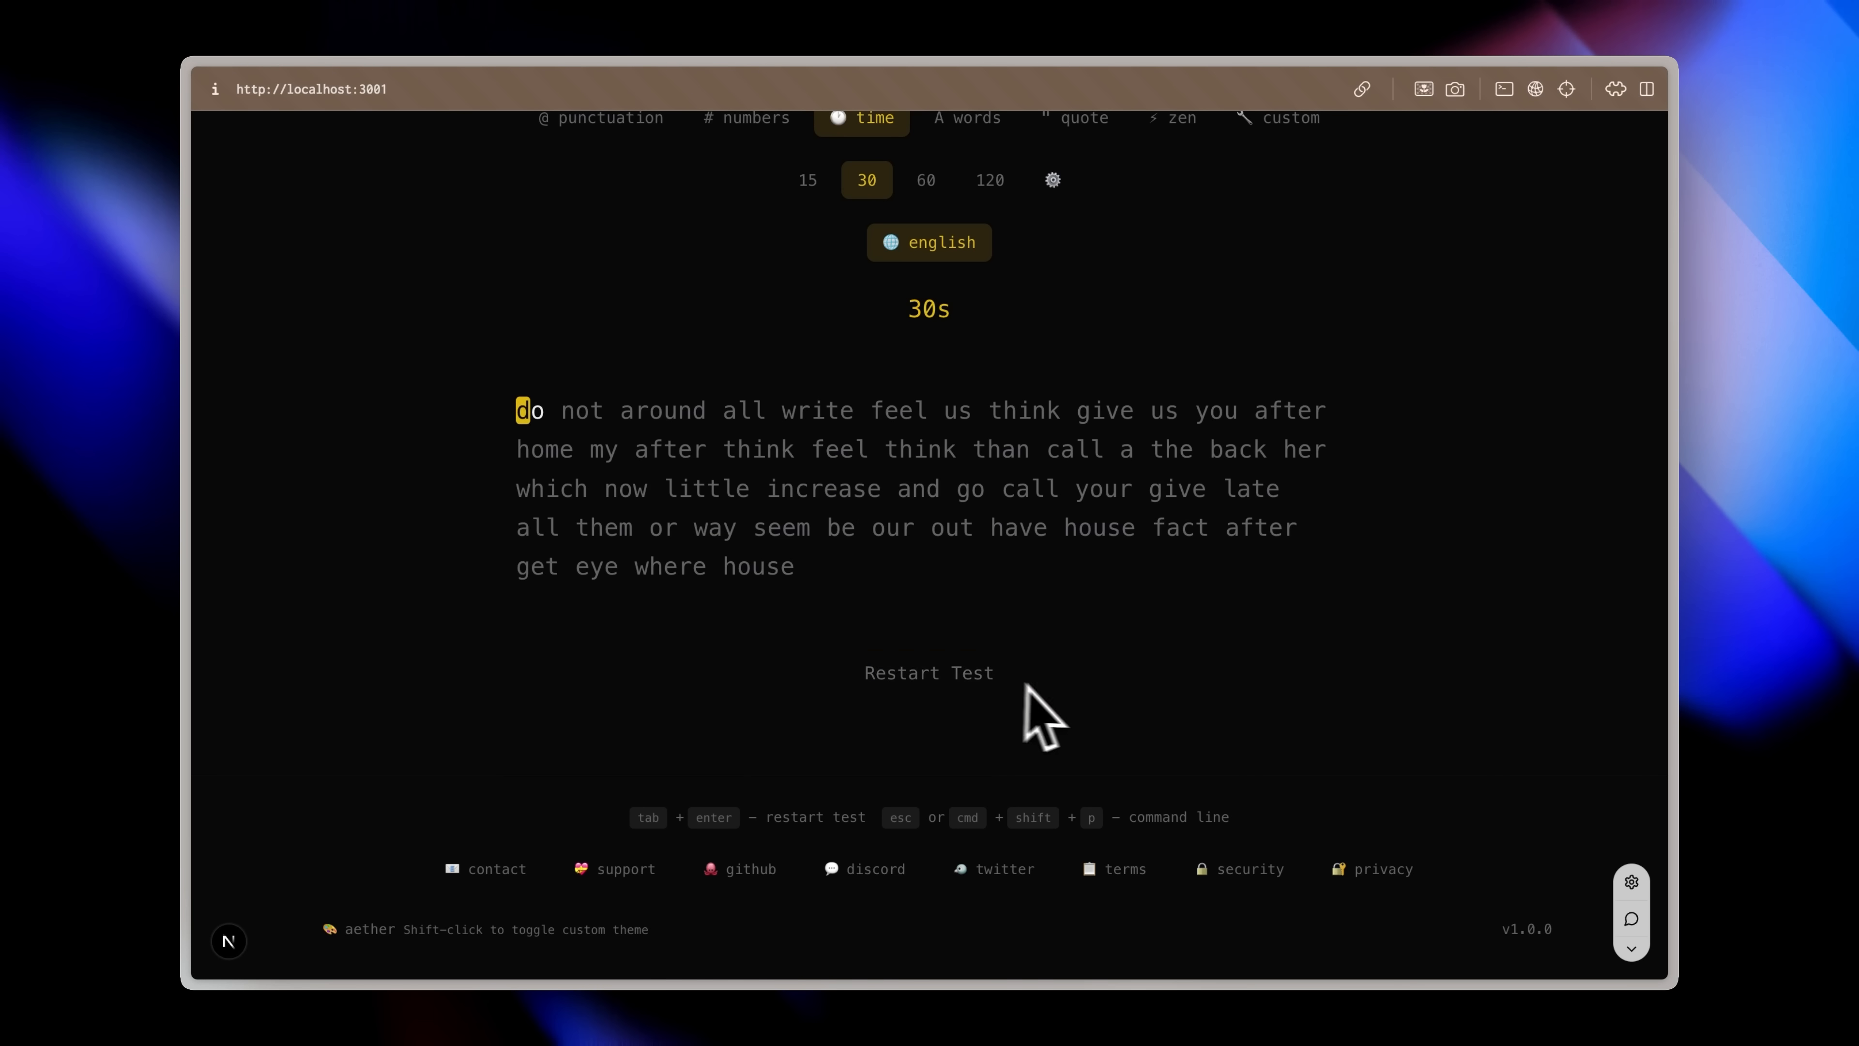
# Step: Select Restart Test via stagewise and request a matching button with hover animation
pyautogui.click(1631, 918)
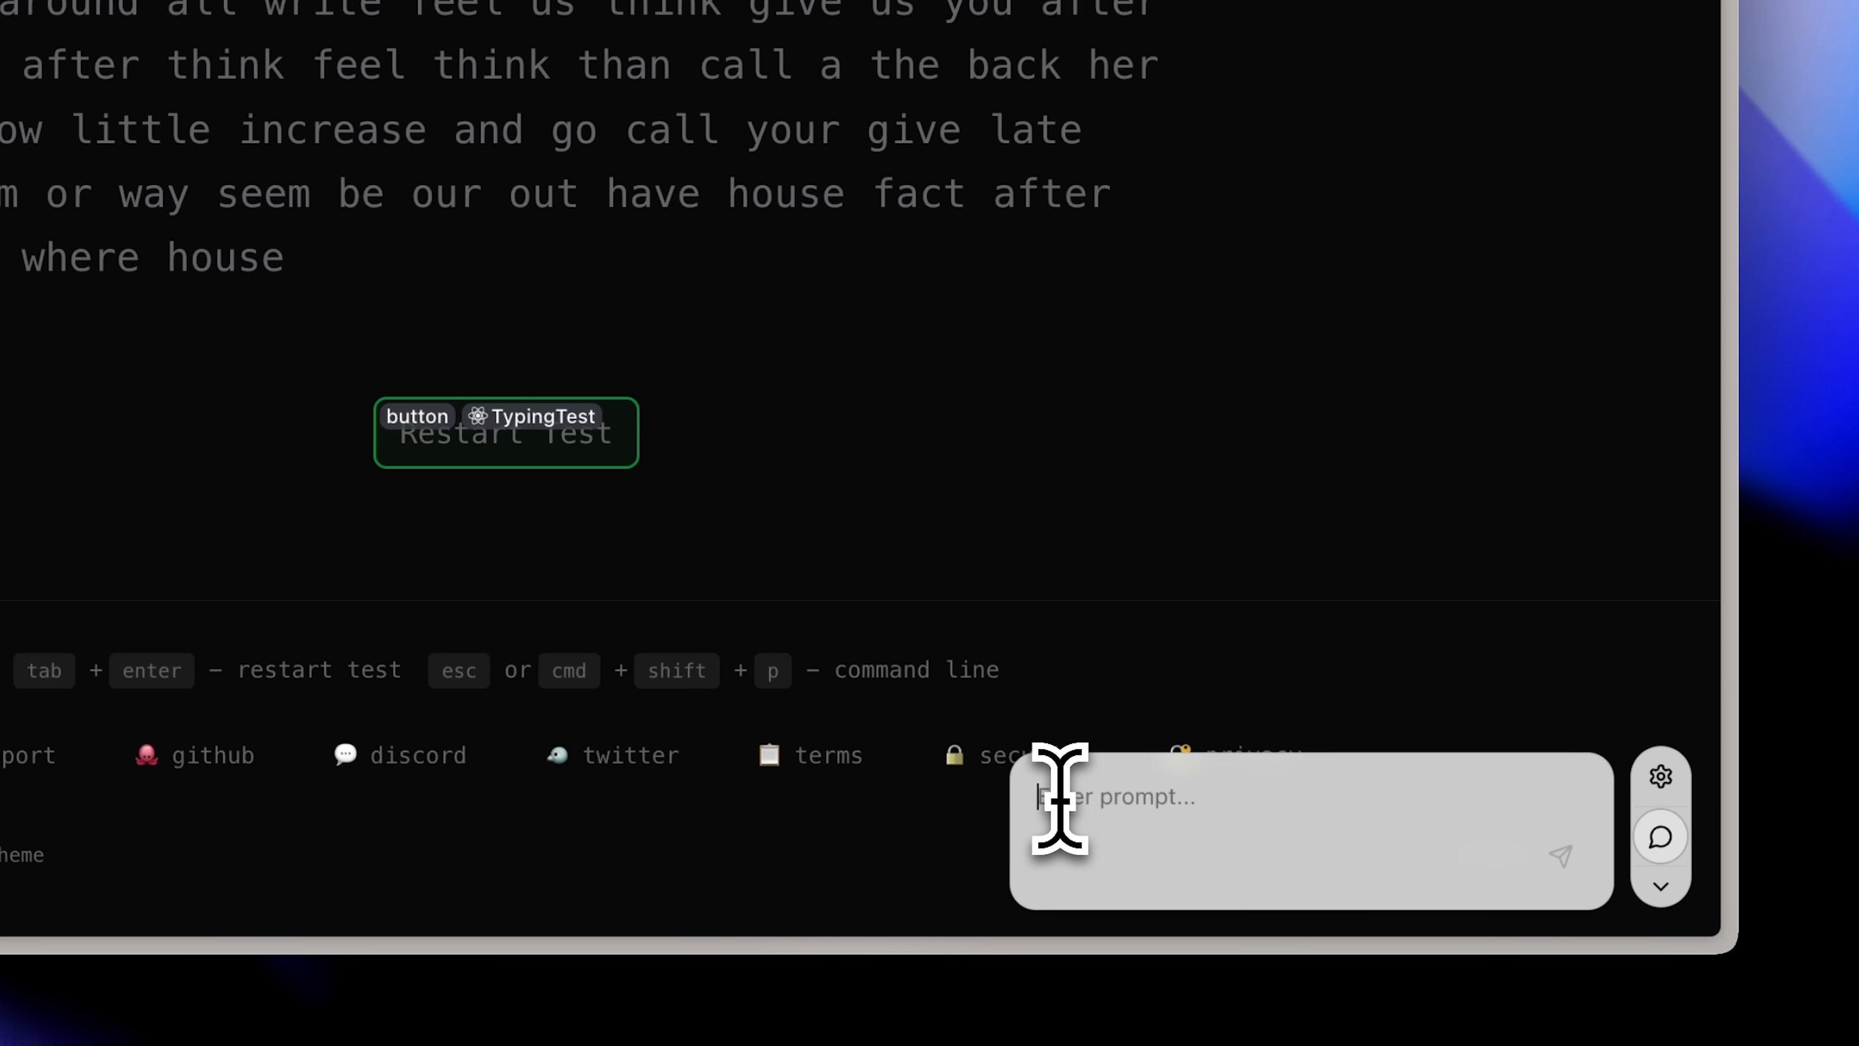
pyautogui.write('Create this into a button that matches with')
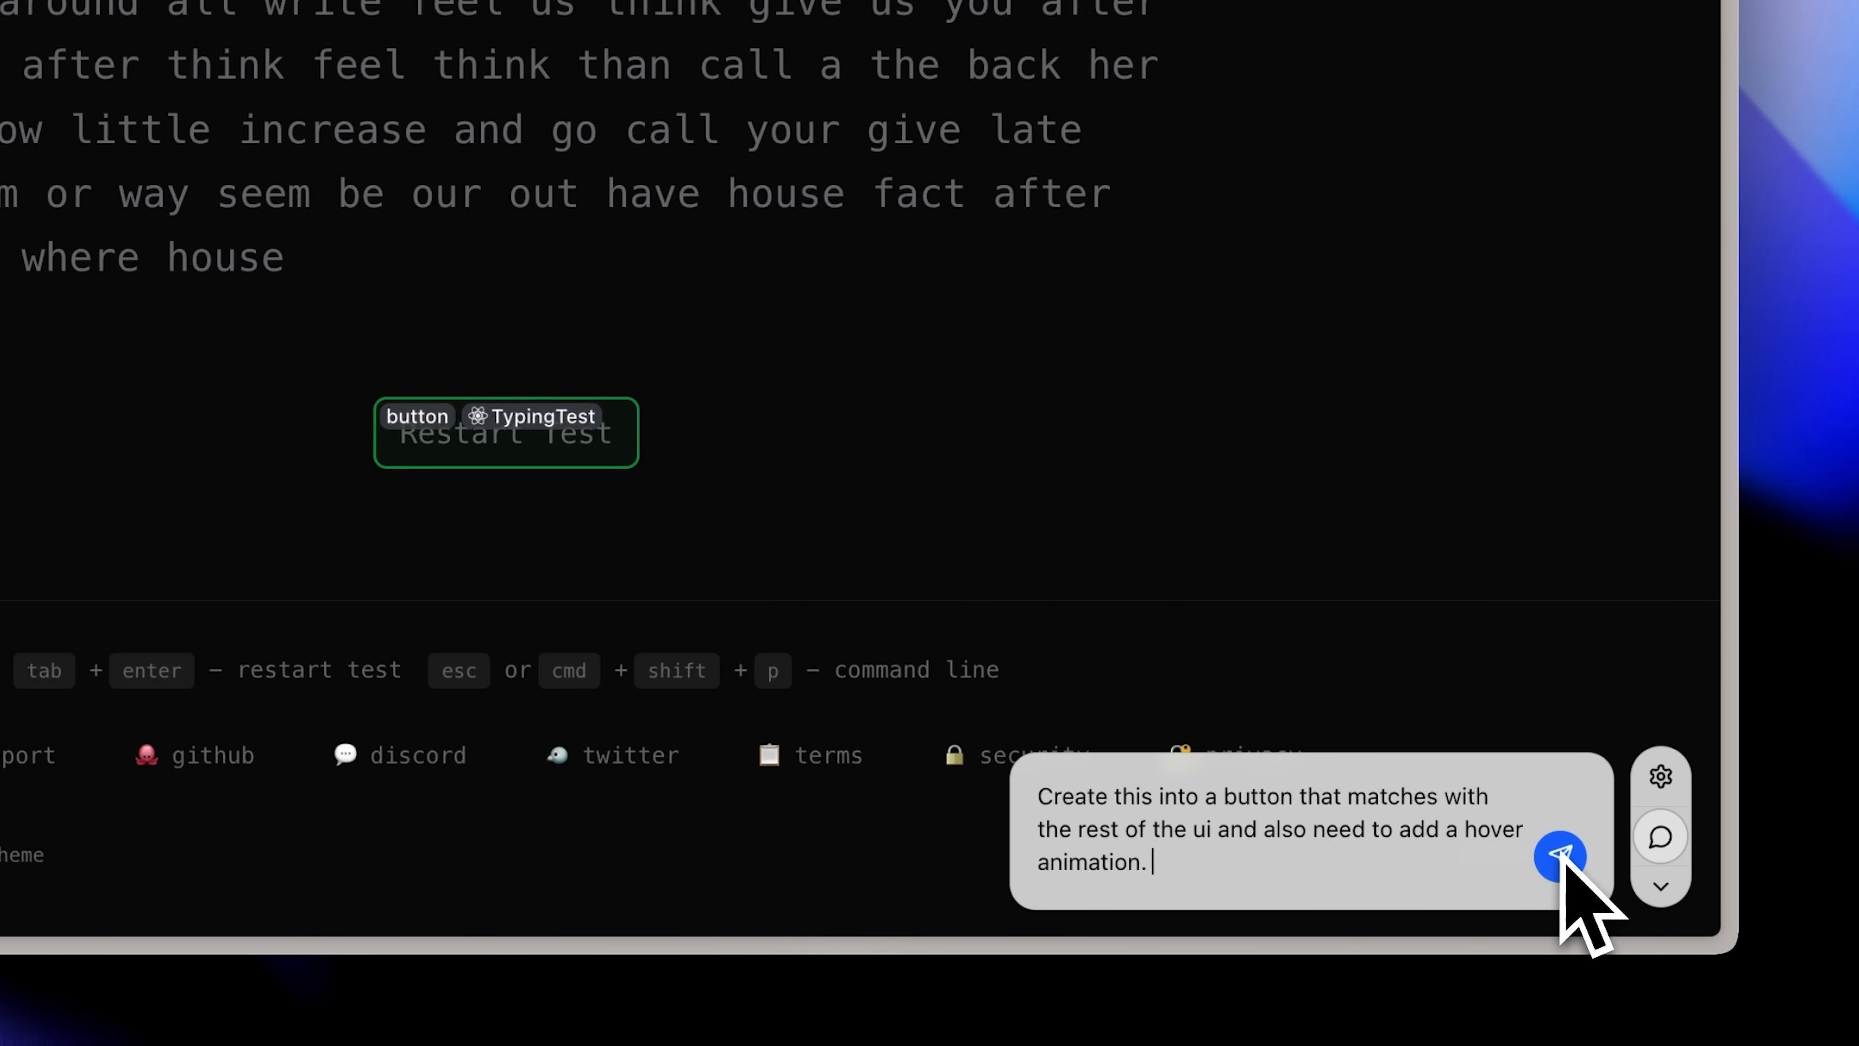
pyautogui.click(1559, 855)
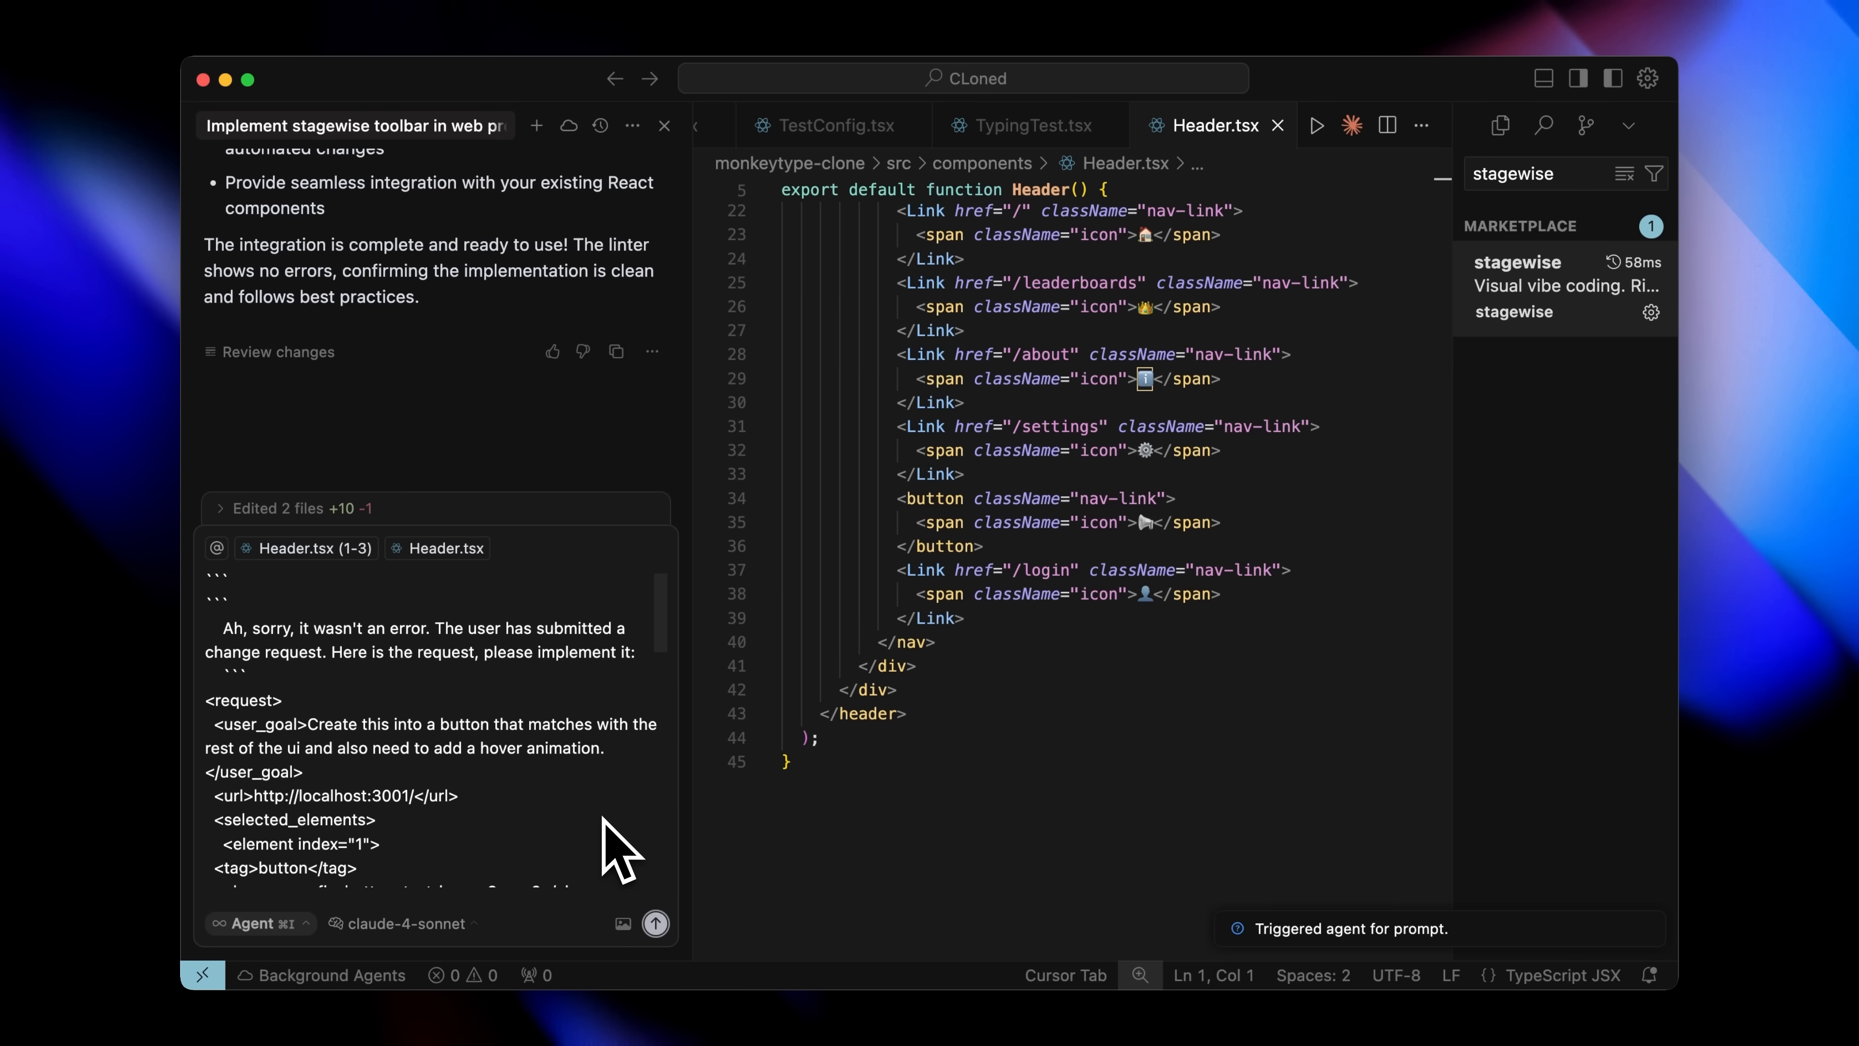
pyautogui.moveTo(614, 854)
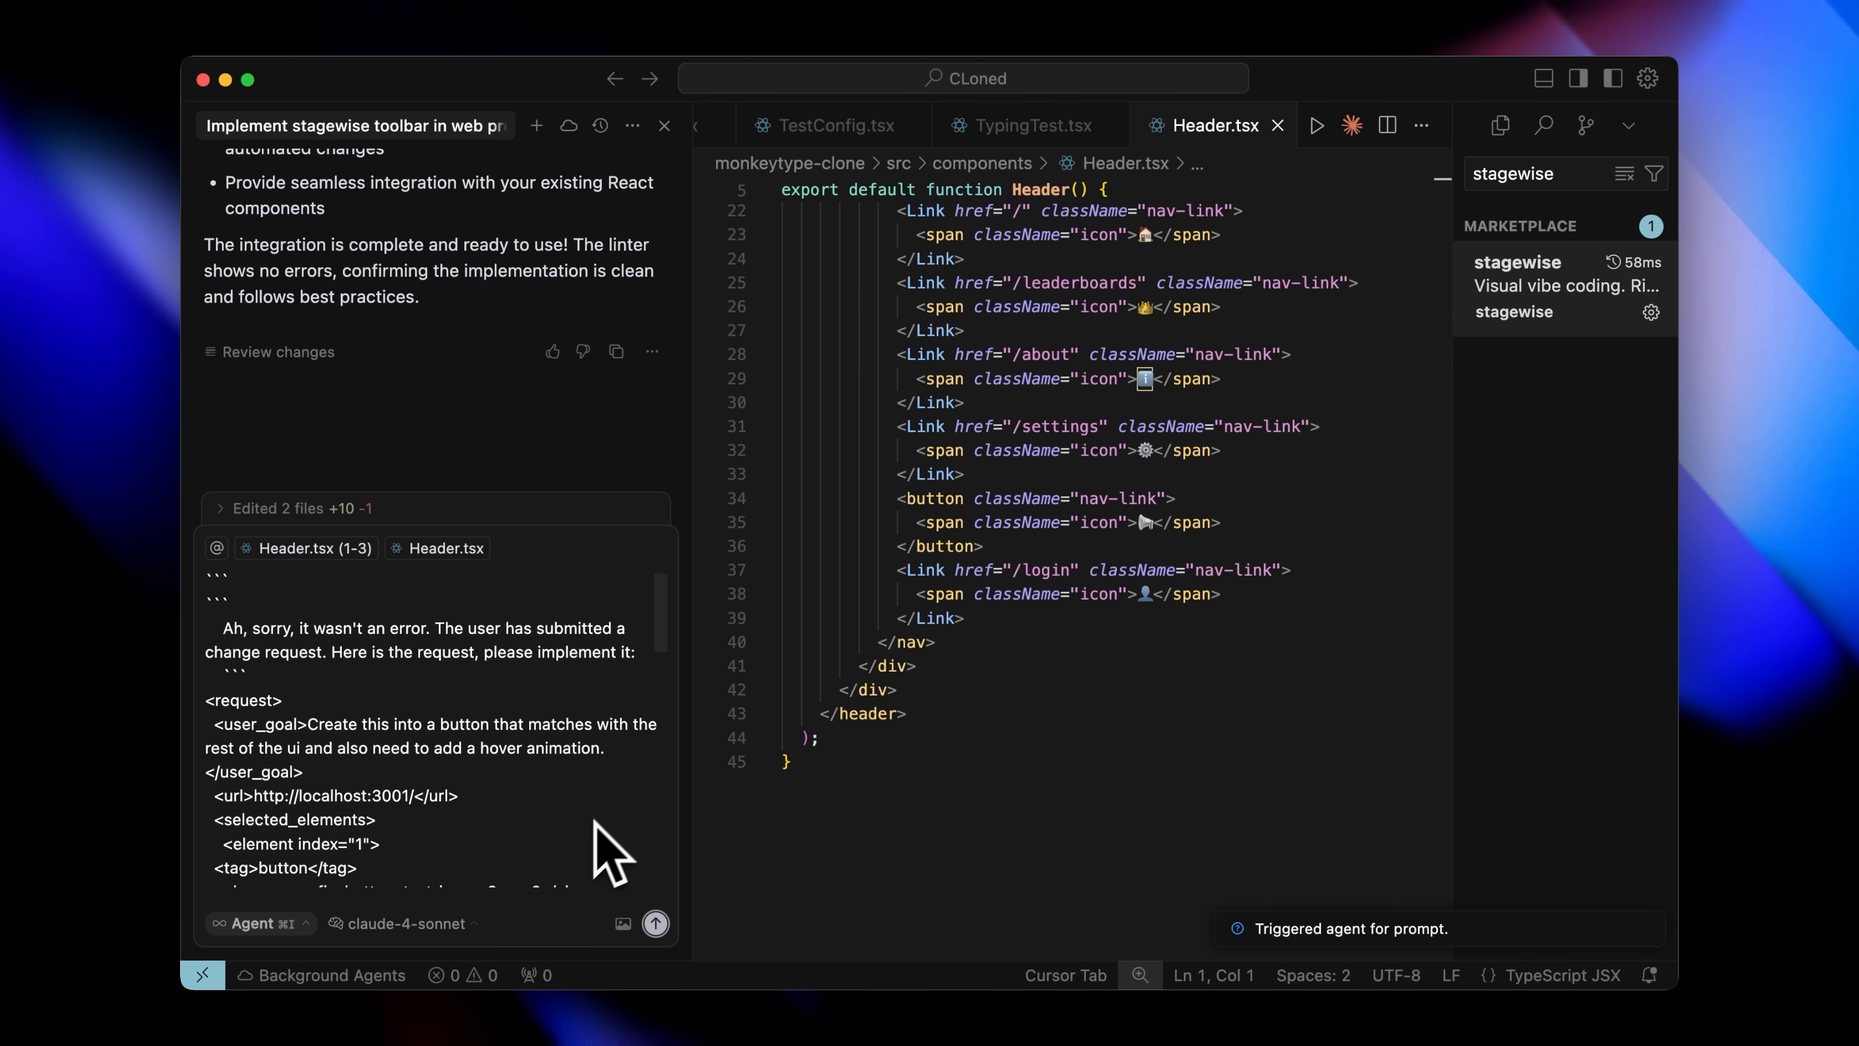
pyautogui.moveTo(590, 866)
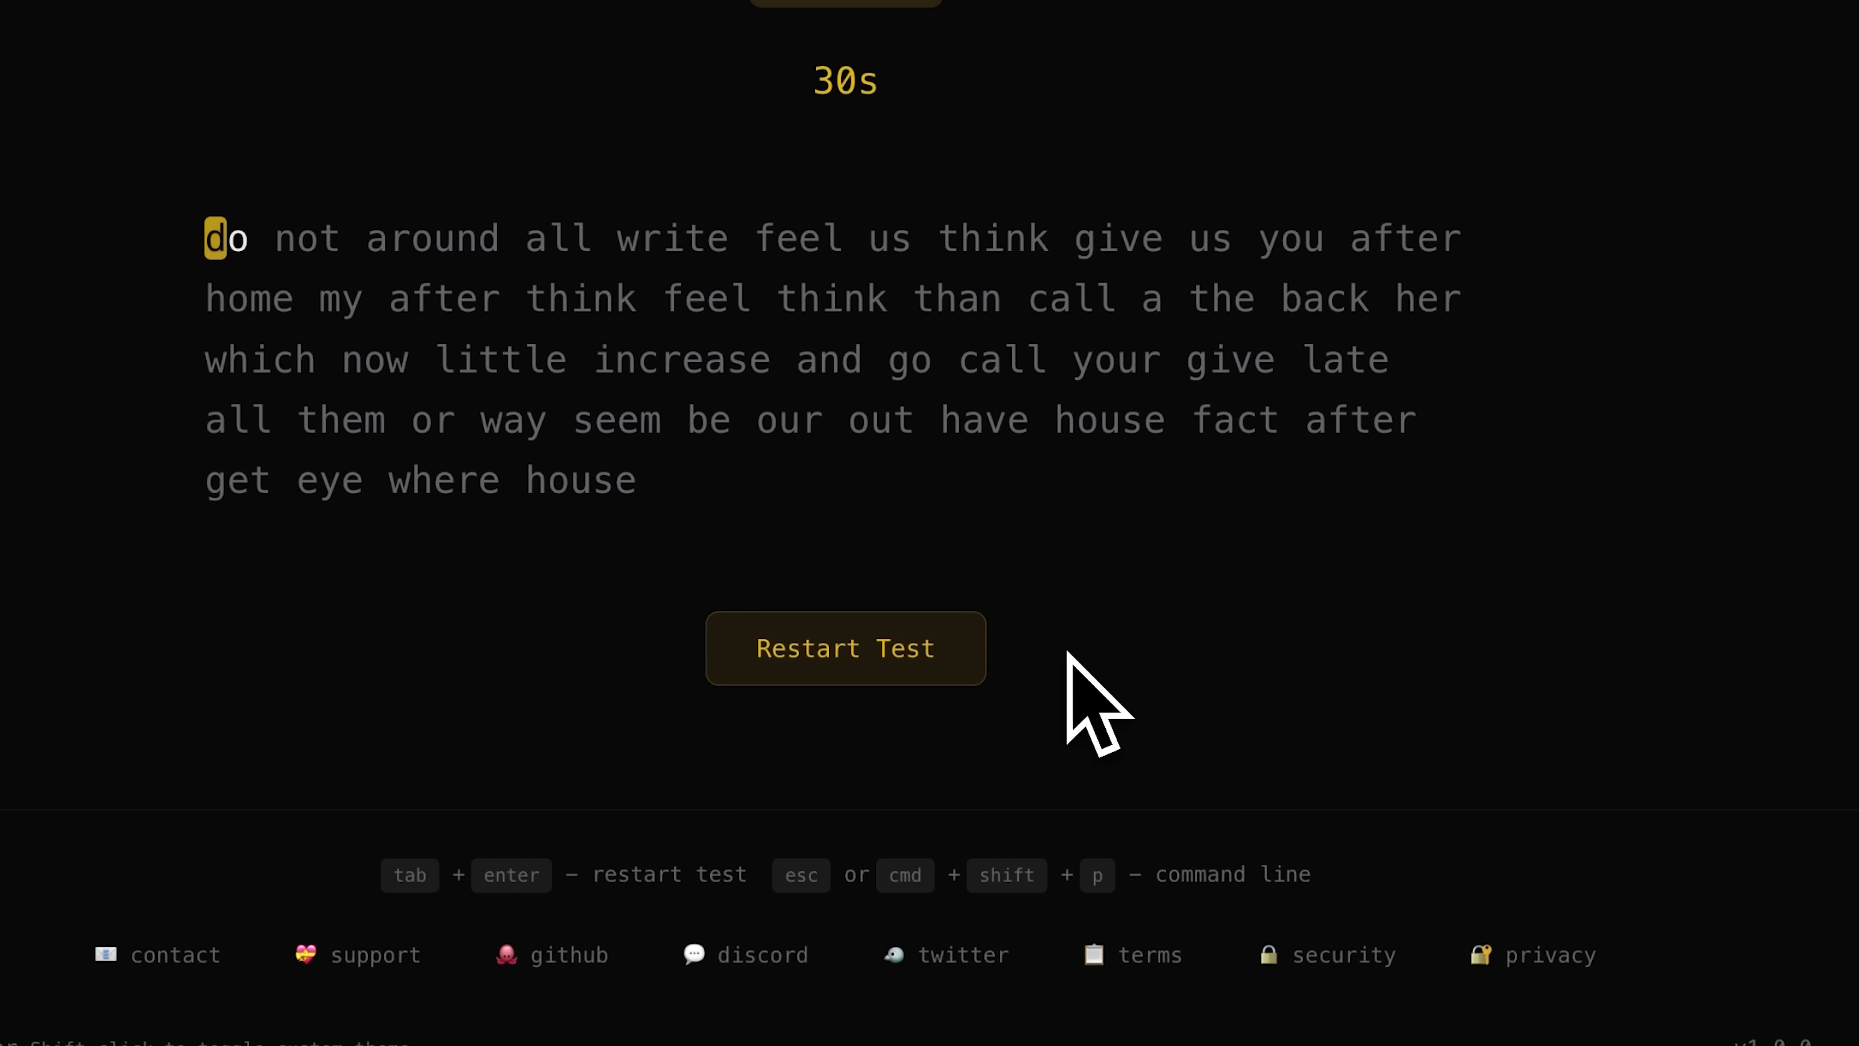
pyautogui.moveTo(1078, 712)
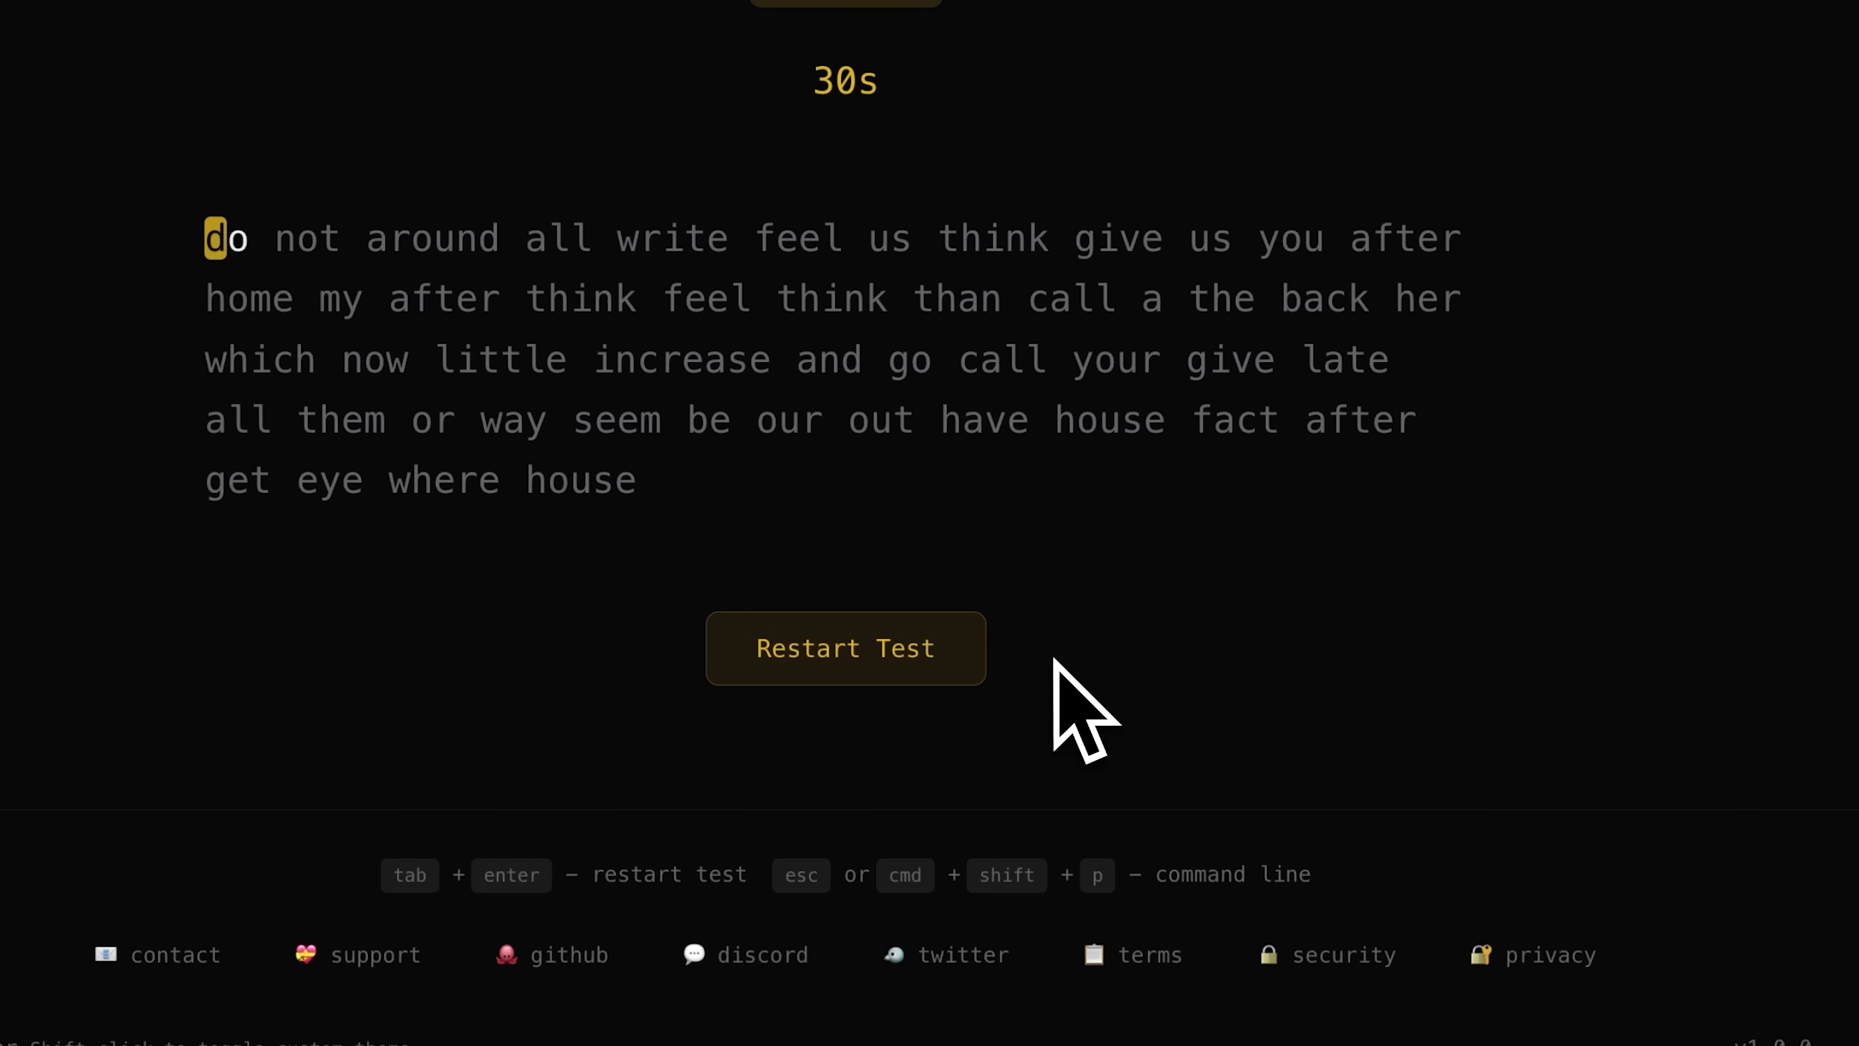